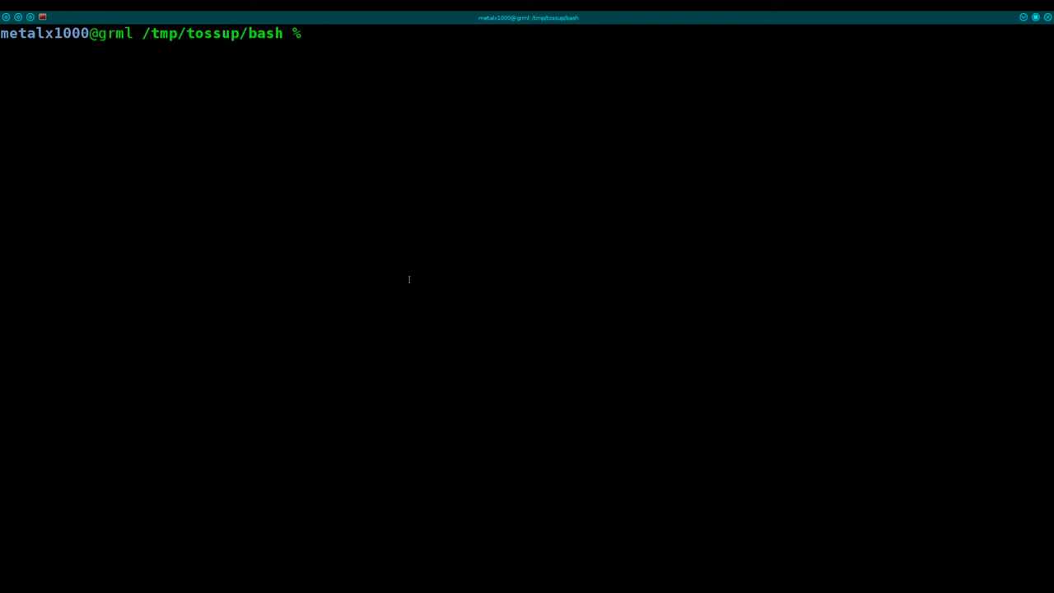
Launch vim on a new script file named tossup.sh from the bash prompt
text(vim)
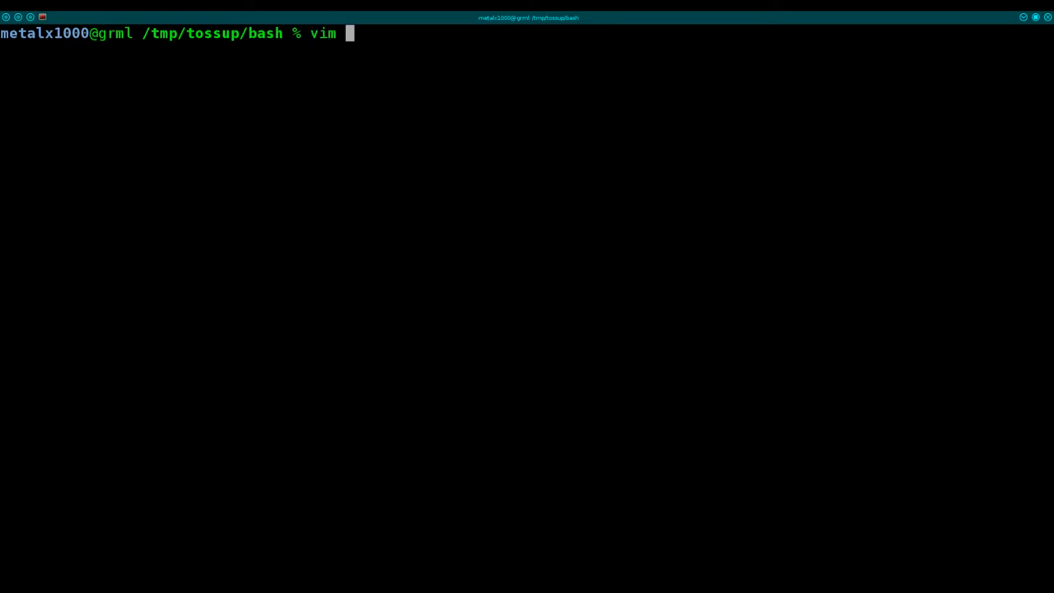
text(tossup)
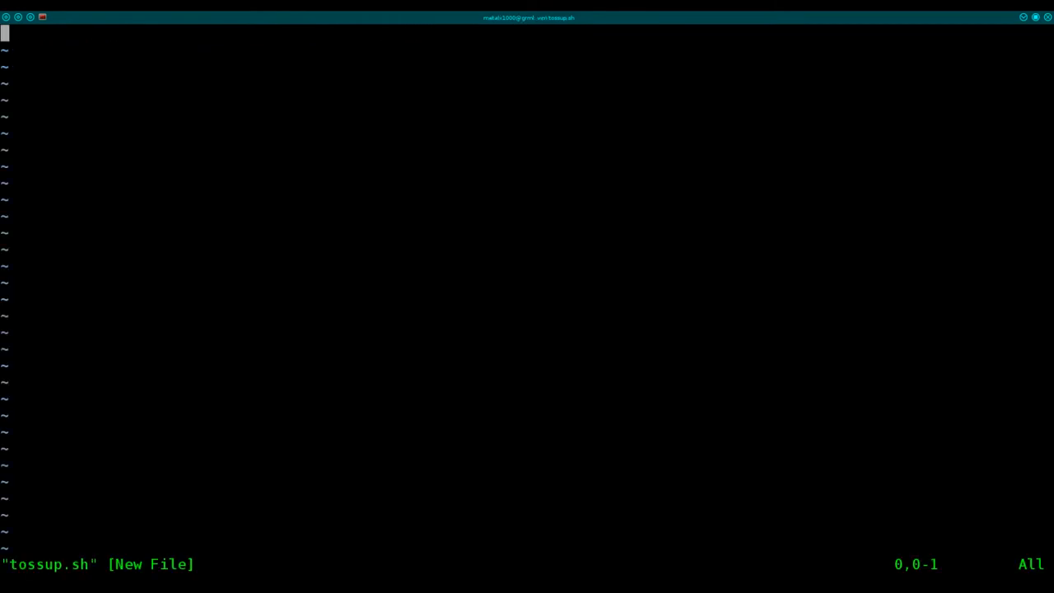
Start the script with the #!/bin/bash shebang followed by a blank line
text(#!/b)
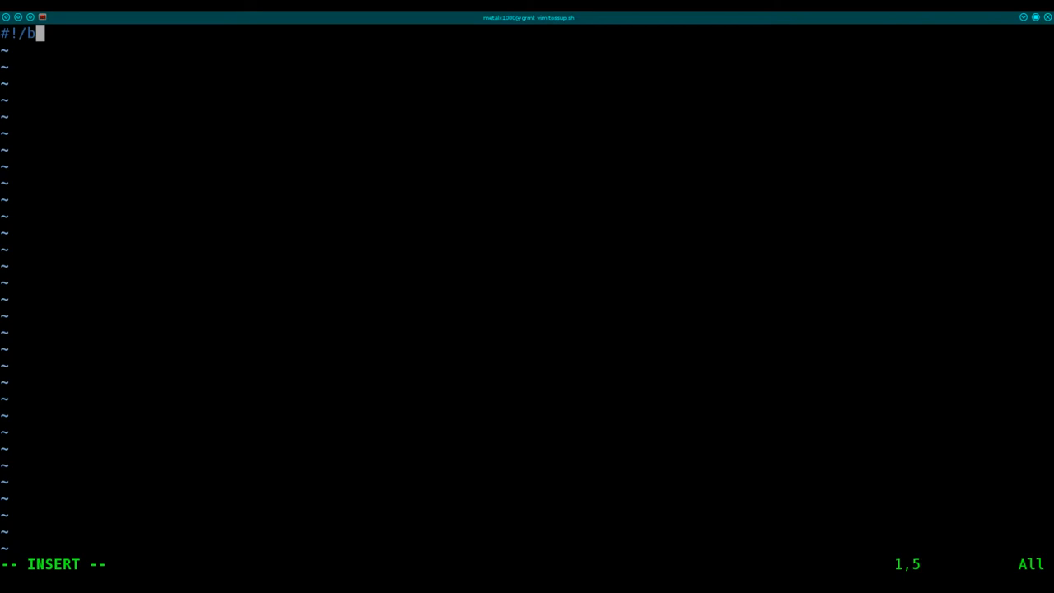
text(i)
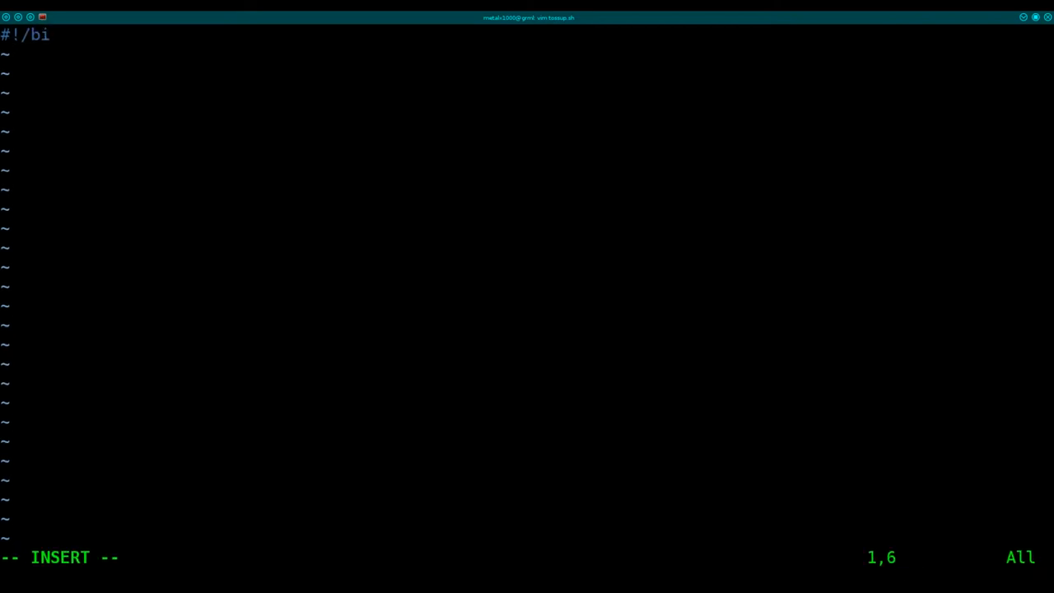
text(n)
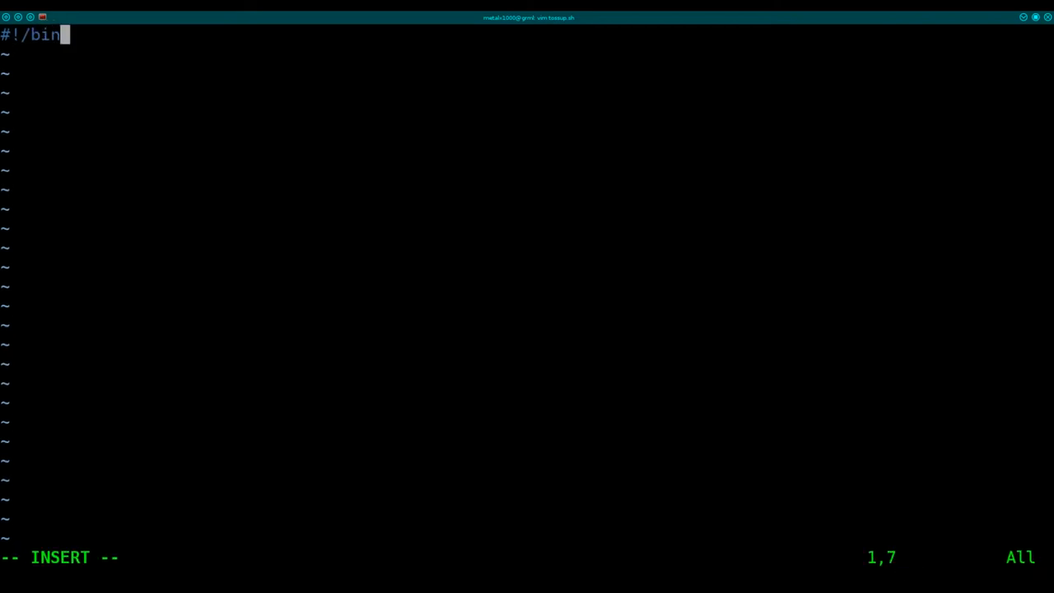
text(/bash)
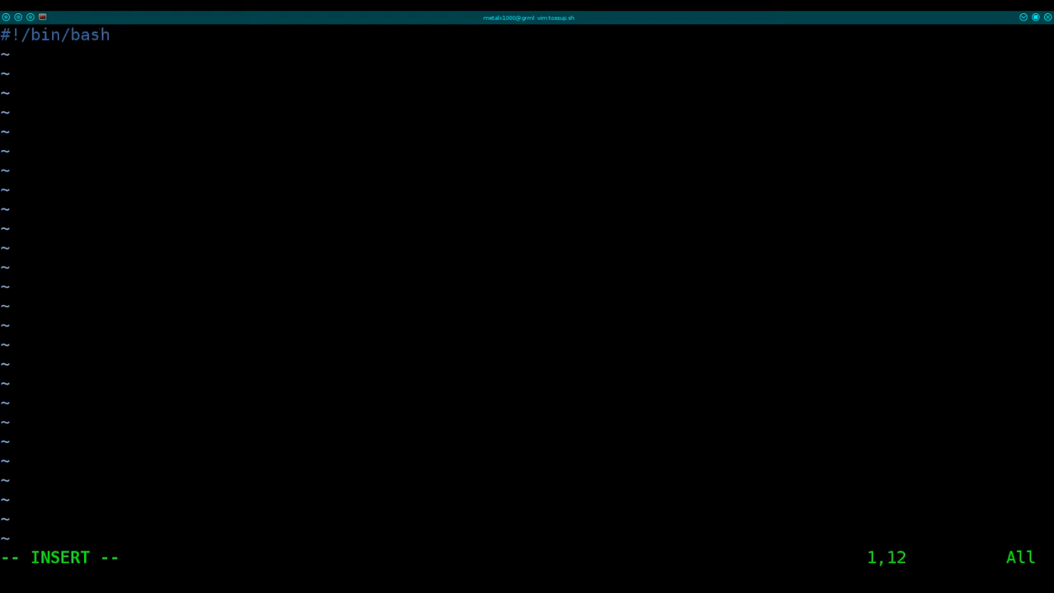
key(Enter)
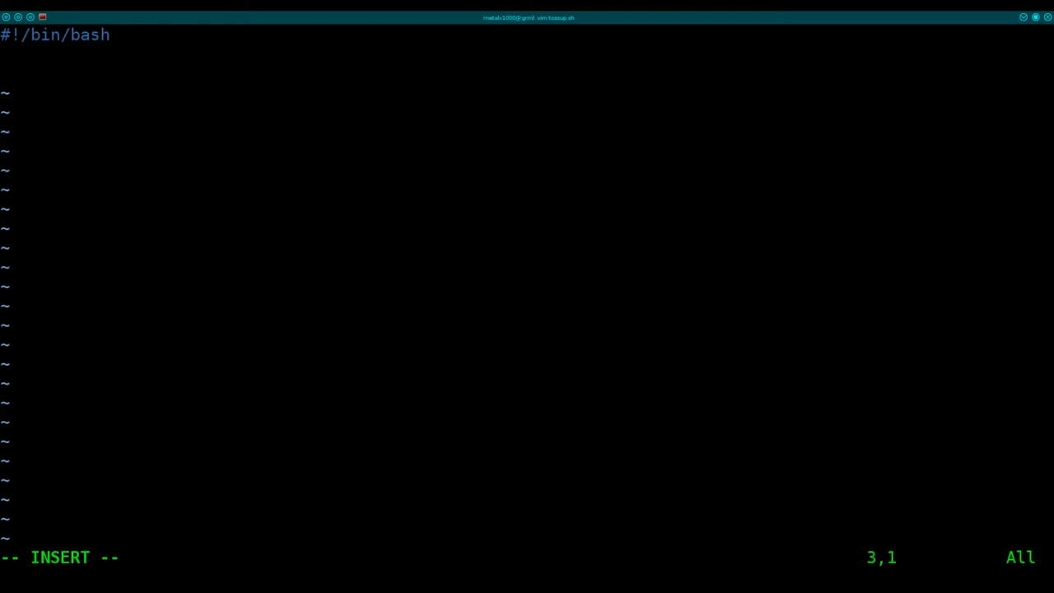
Initialise counters let win=0 and let lose=0, plus an empty x="" variable
text(let win=0)
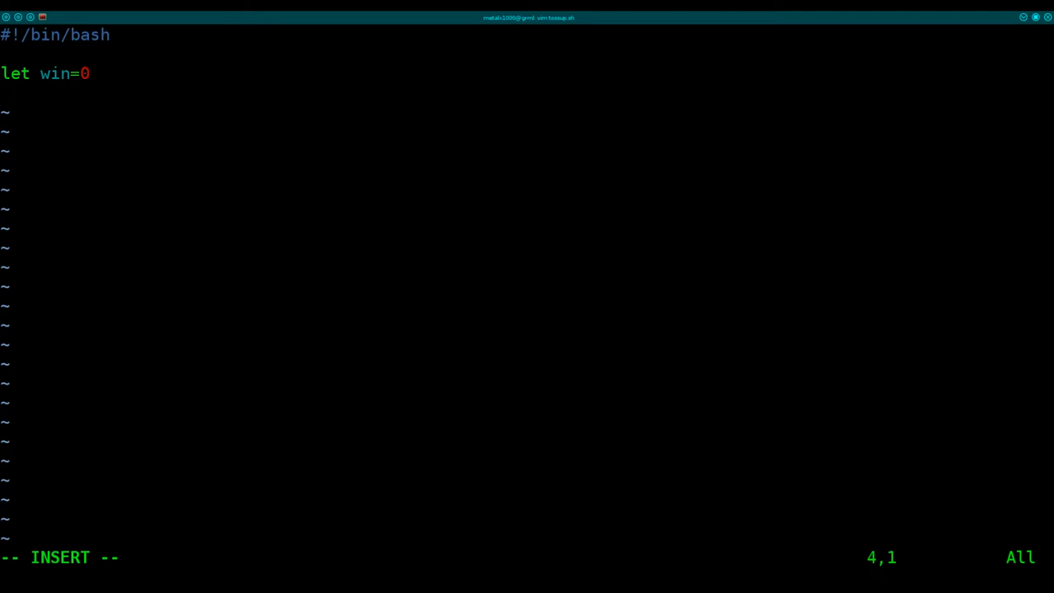
text(let)
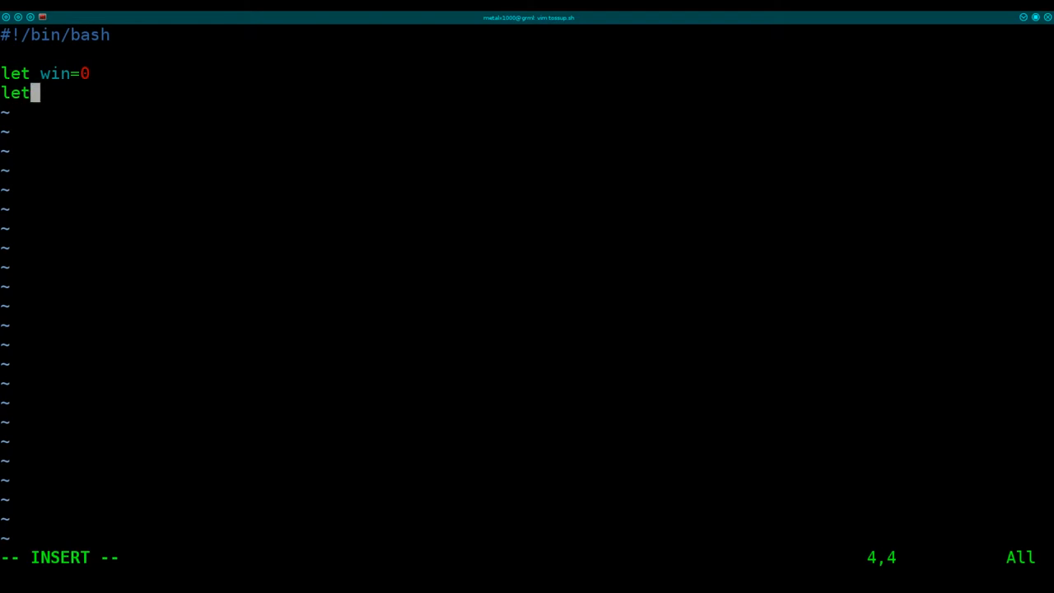
text(lo)
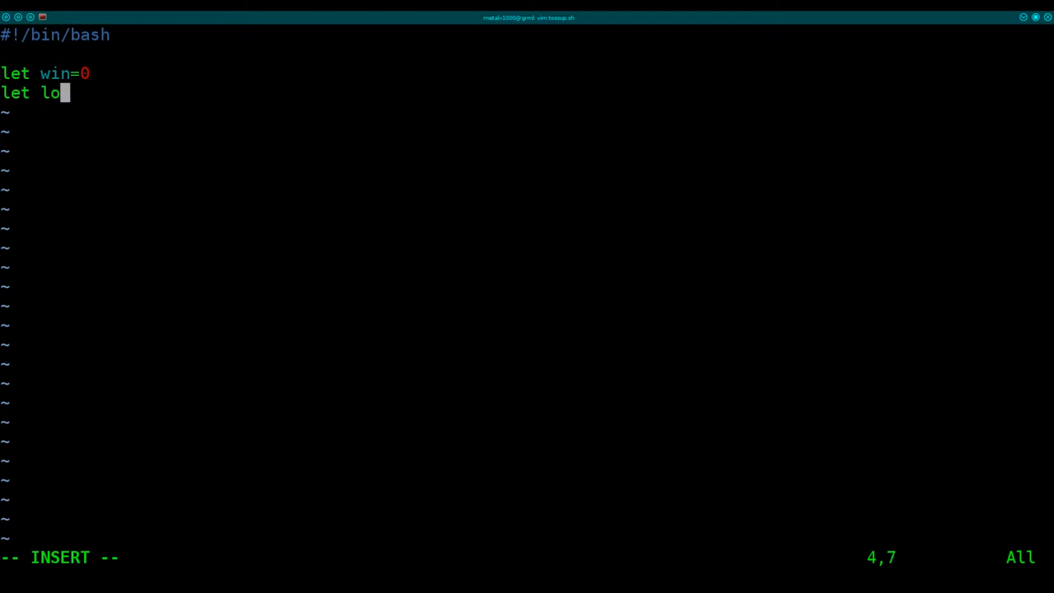
text(se=0)
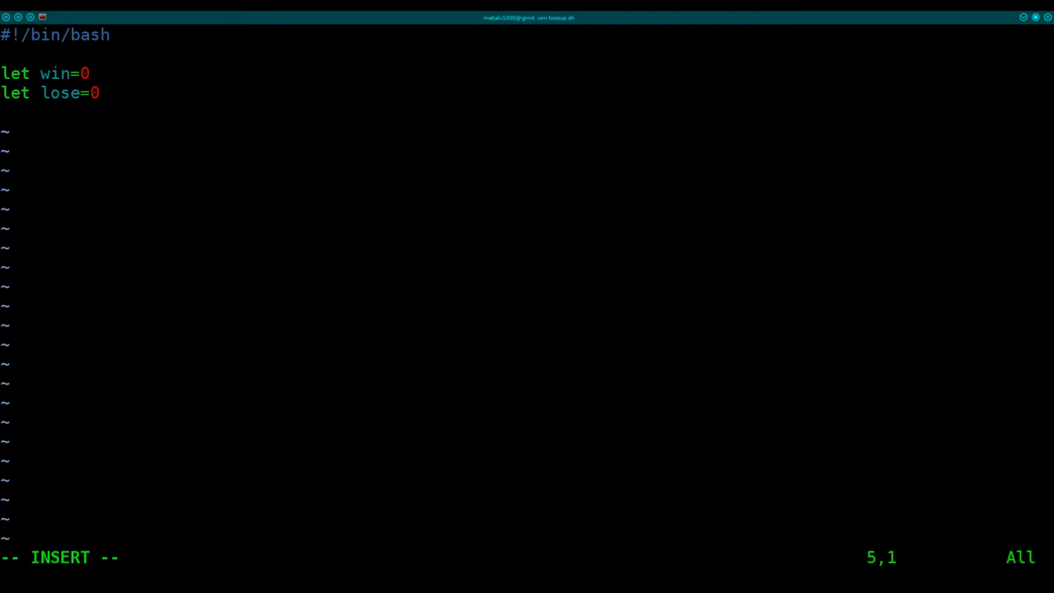
text(x=")
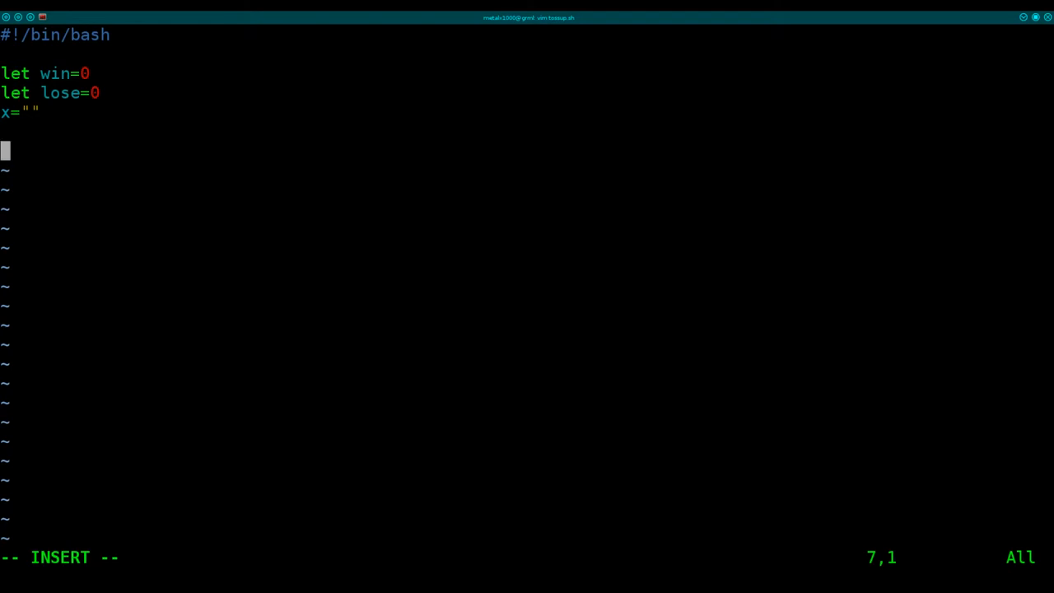
Write if [ "$#" -lt 2 ] with empty then and else branches closed by fi
text(if [ "$)
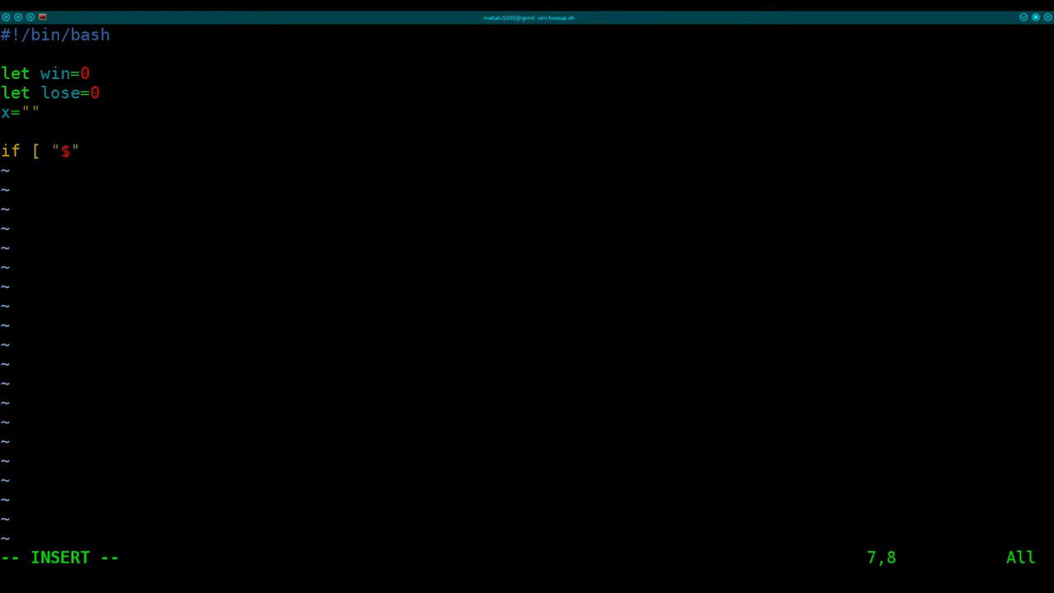
text(#)
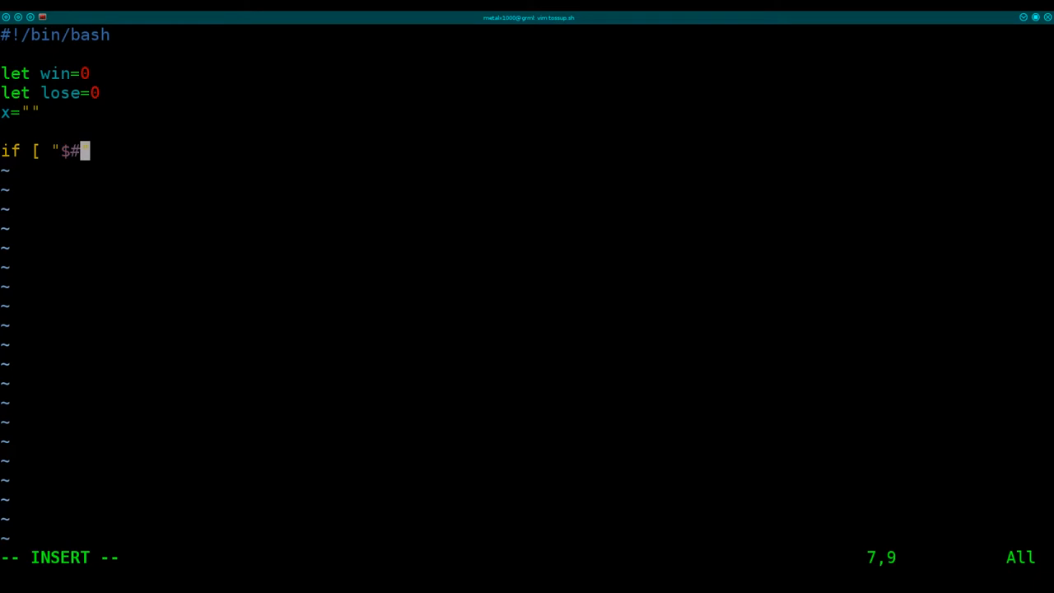
text(" -)
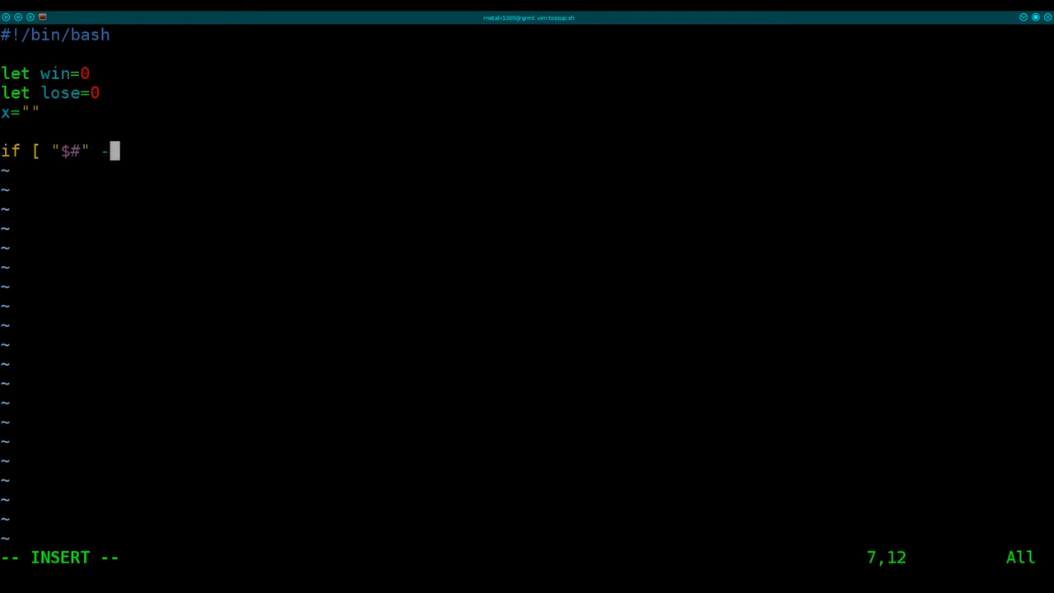
text(lt)
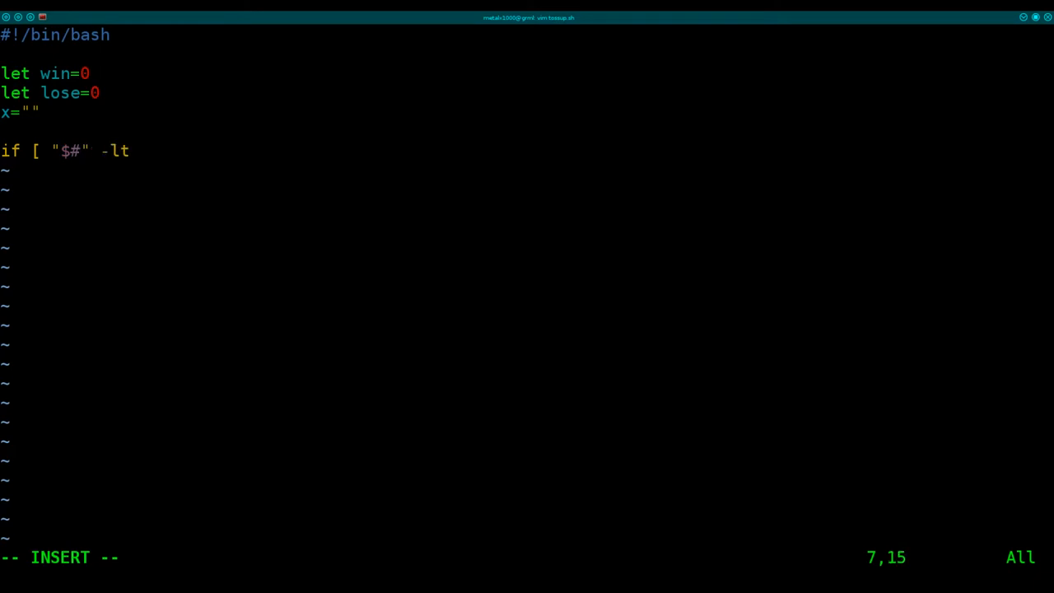
text(2 ])
text(then)
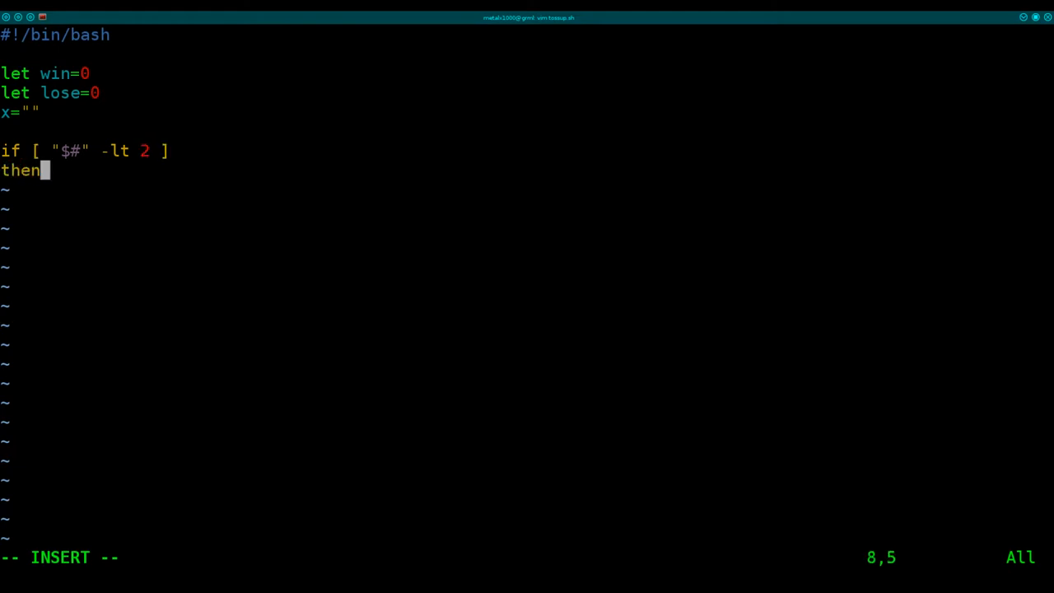
key(Enter)
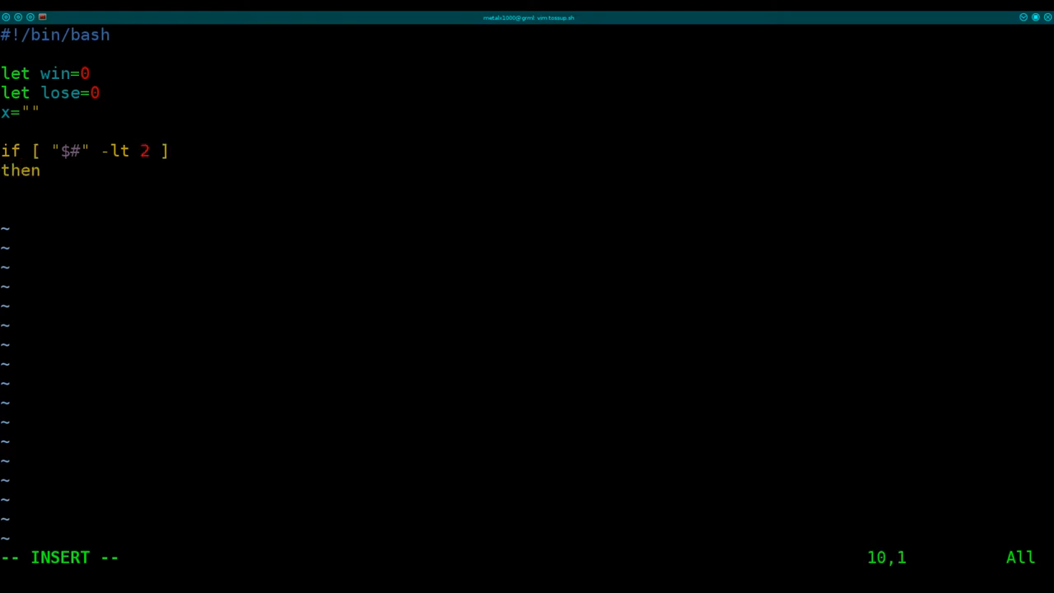
text(else)
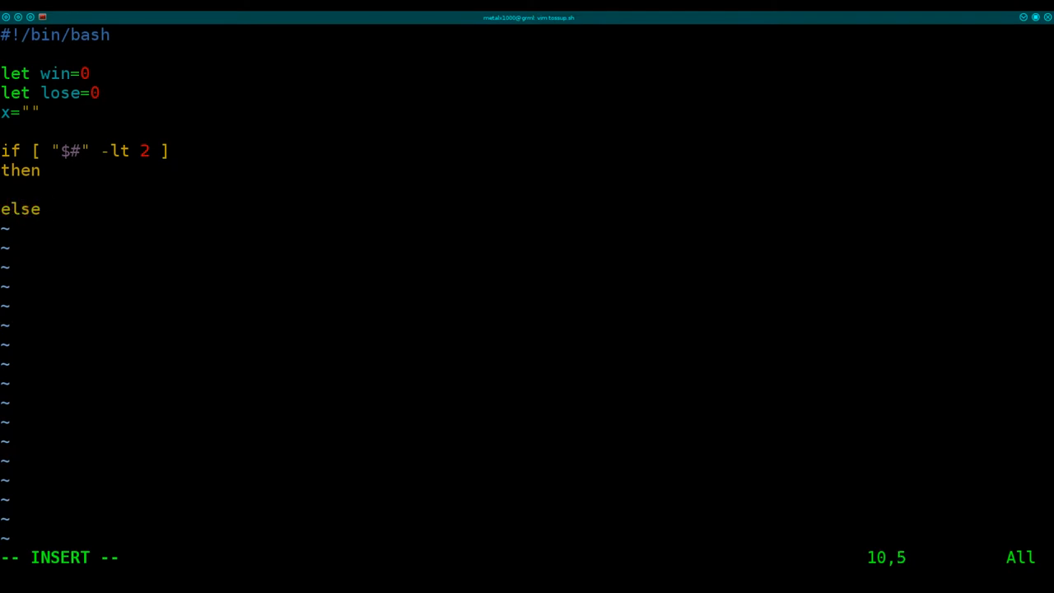
text(fi)
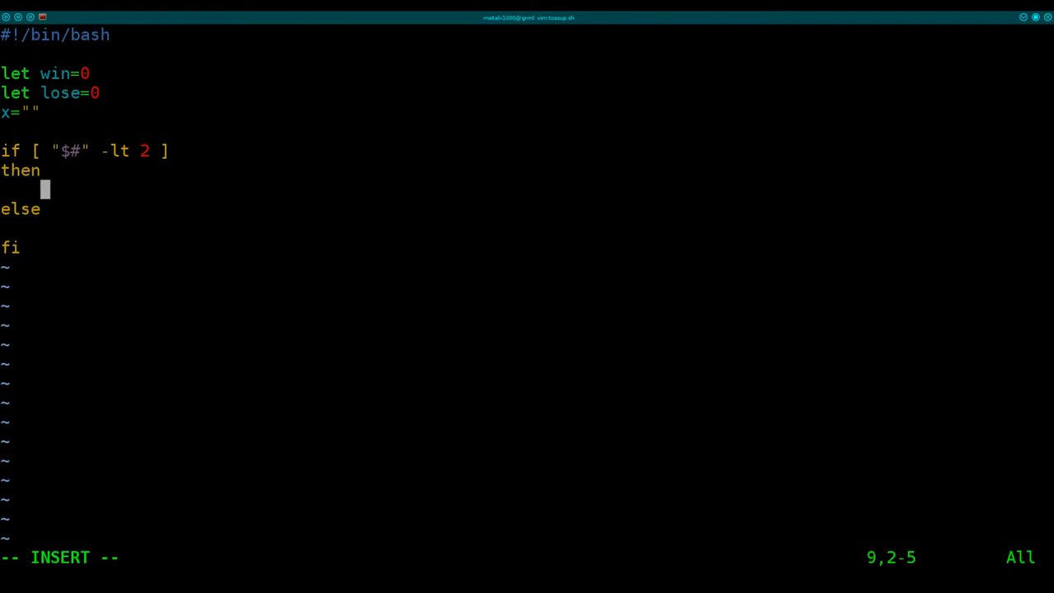
Prompt "How many times to roll?" and read the answer into rolls
text(echo)
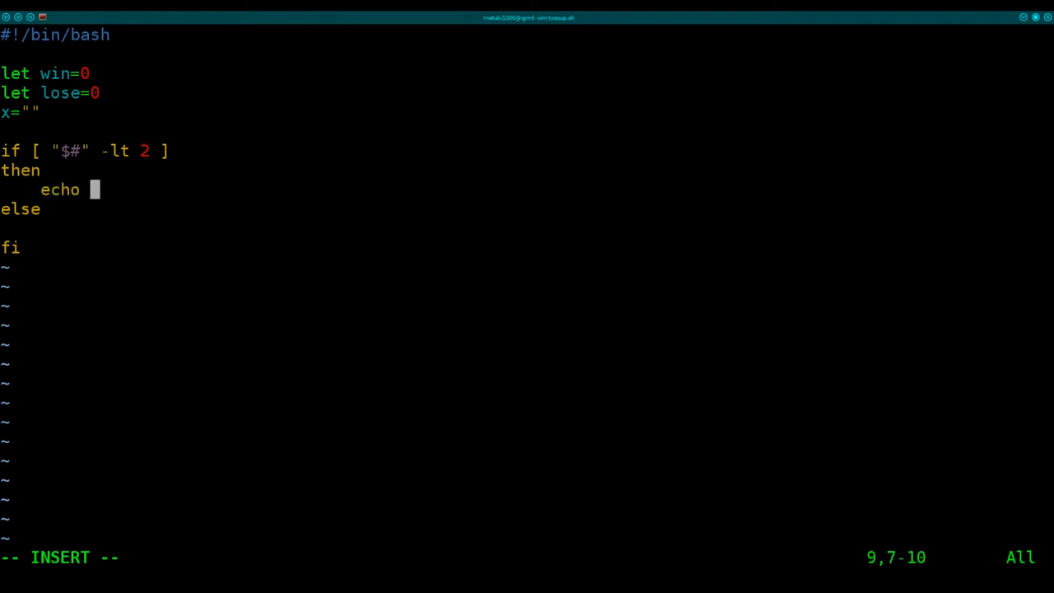
text("HOW)
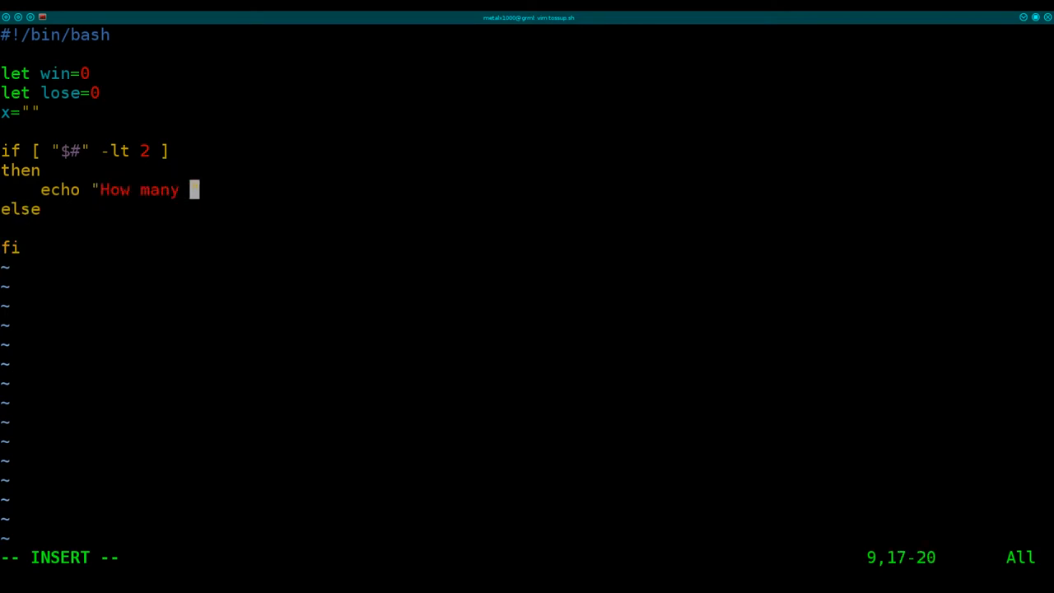
text(times to)
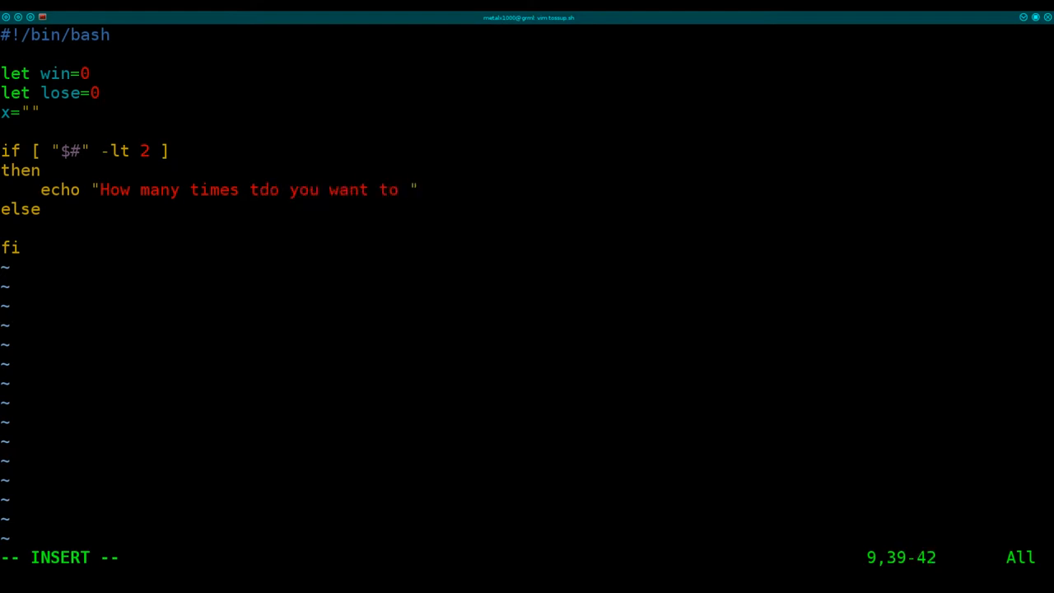
text(roll?)
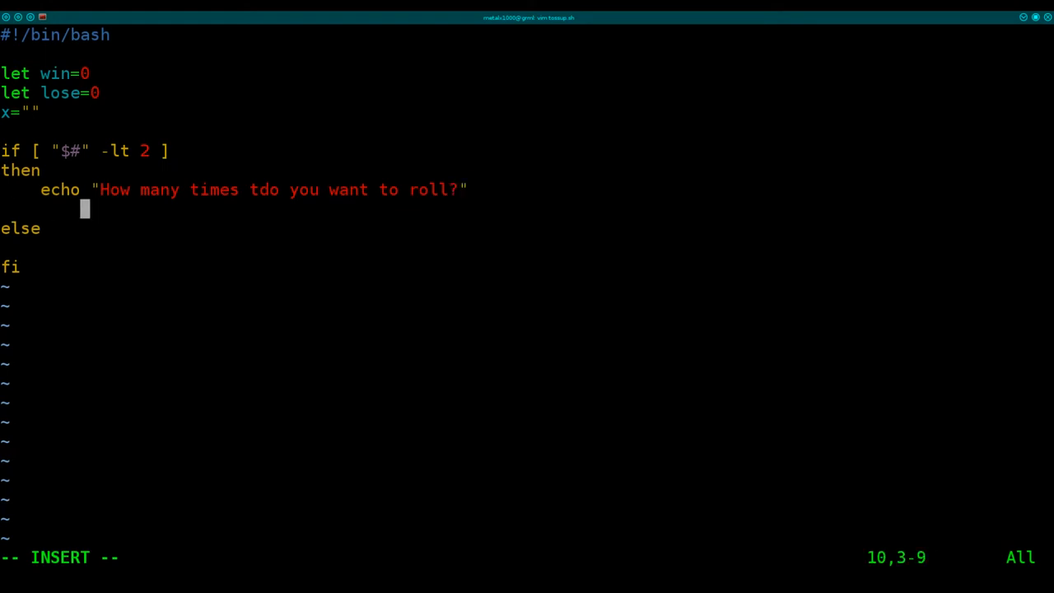
text(read r)
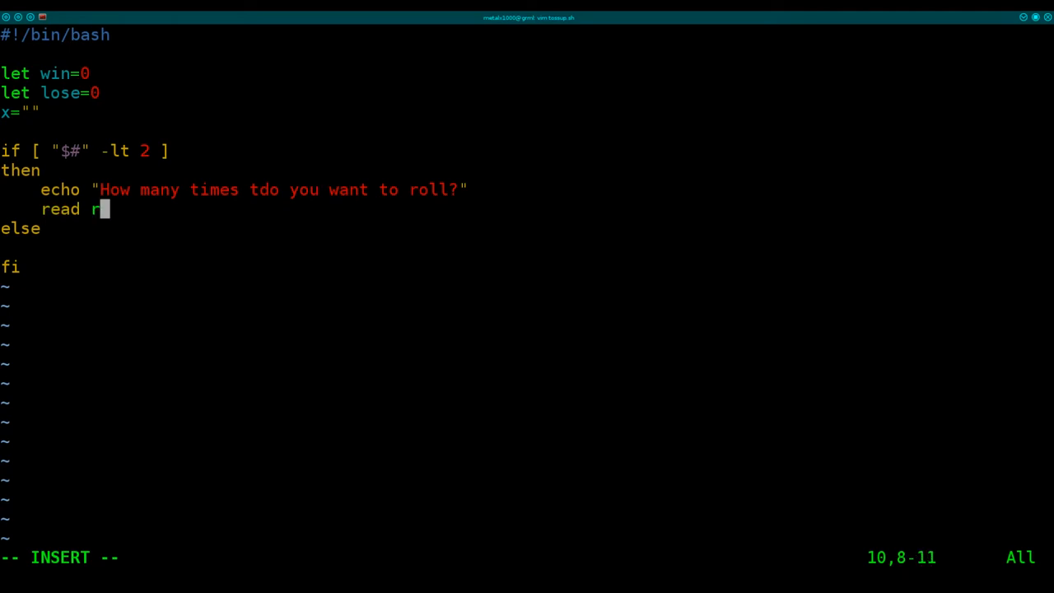
text(olls)
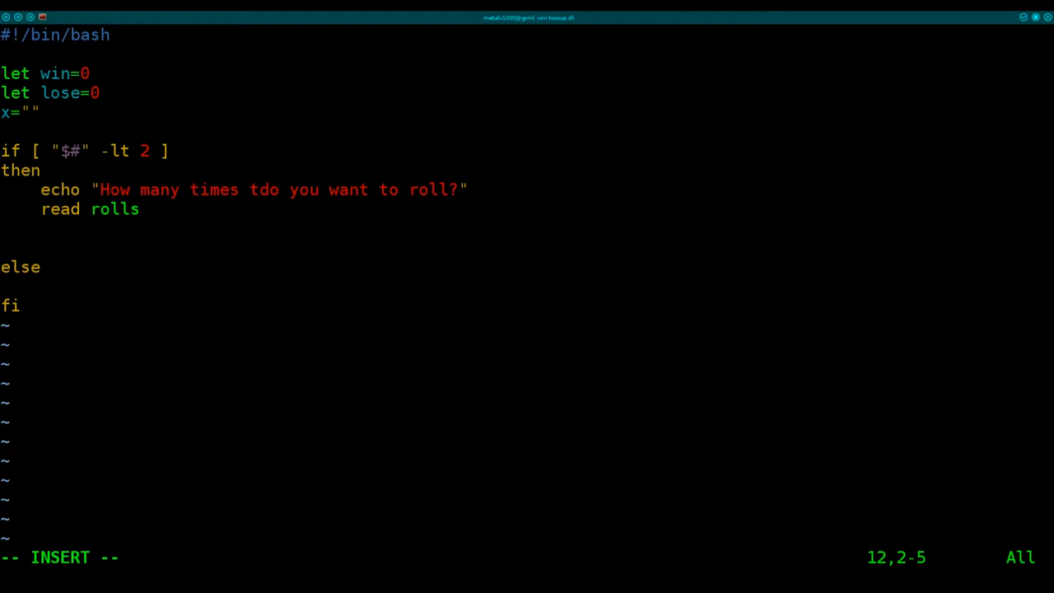
Prompt "How many dice do you want to roll?" and read it into dice_num
text(echo "")
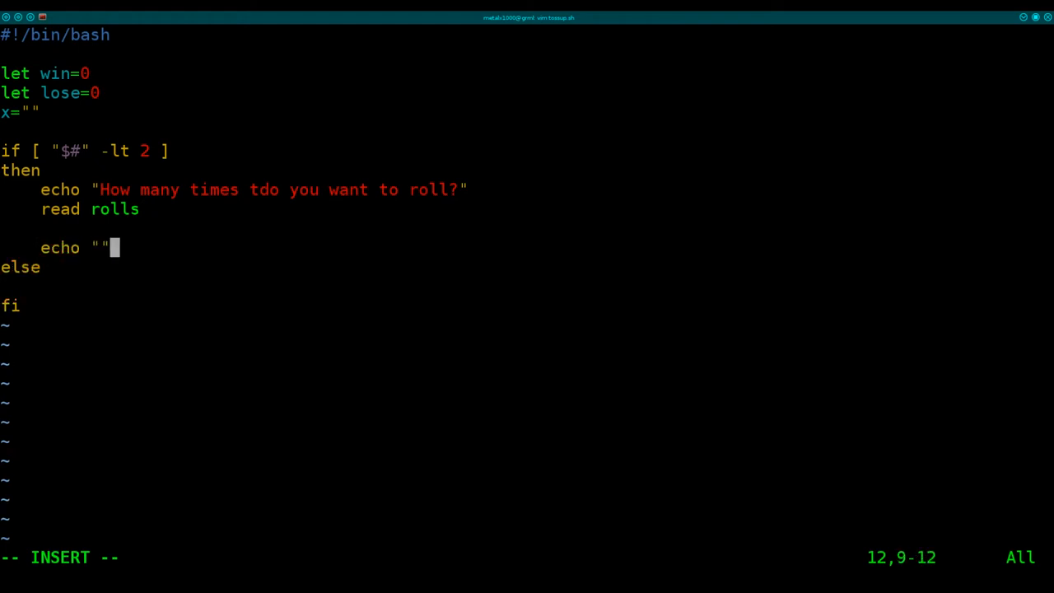
text(How many)
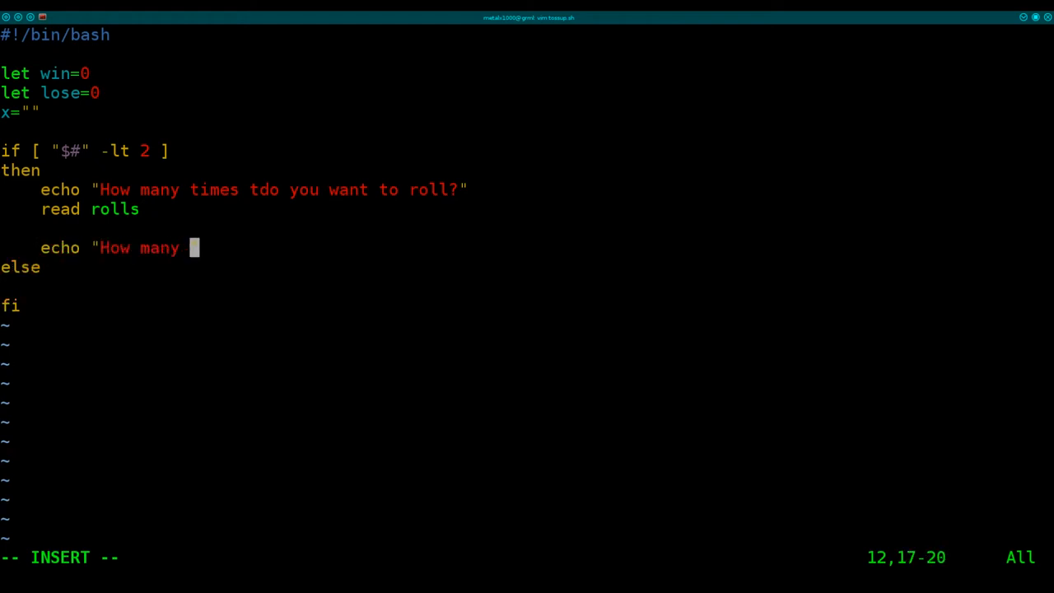
text(dice t)
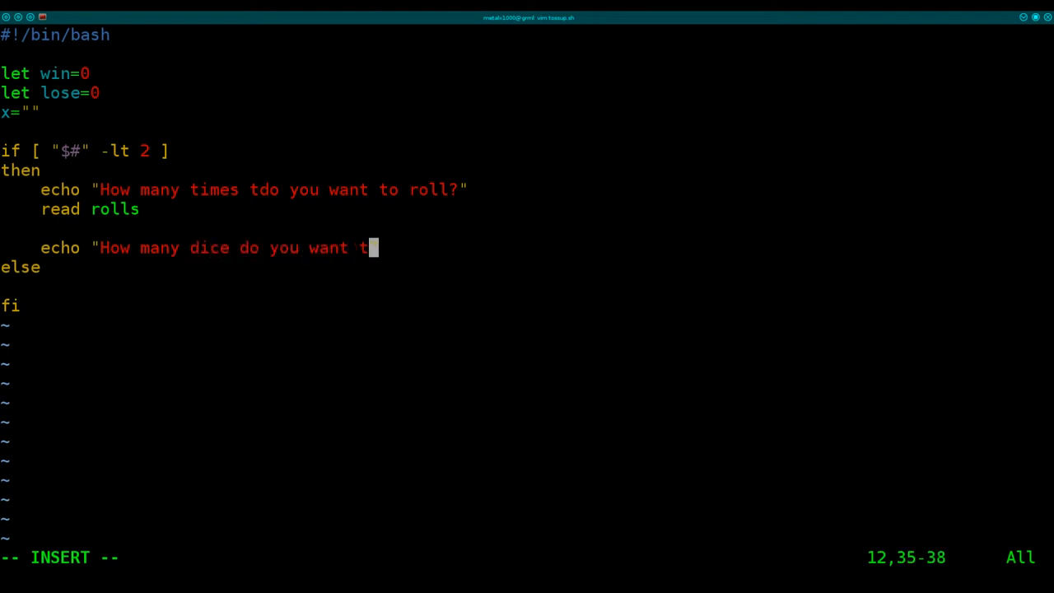
text(o roll?)
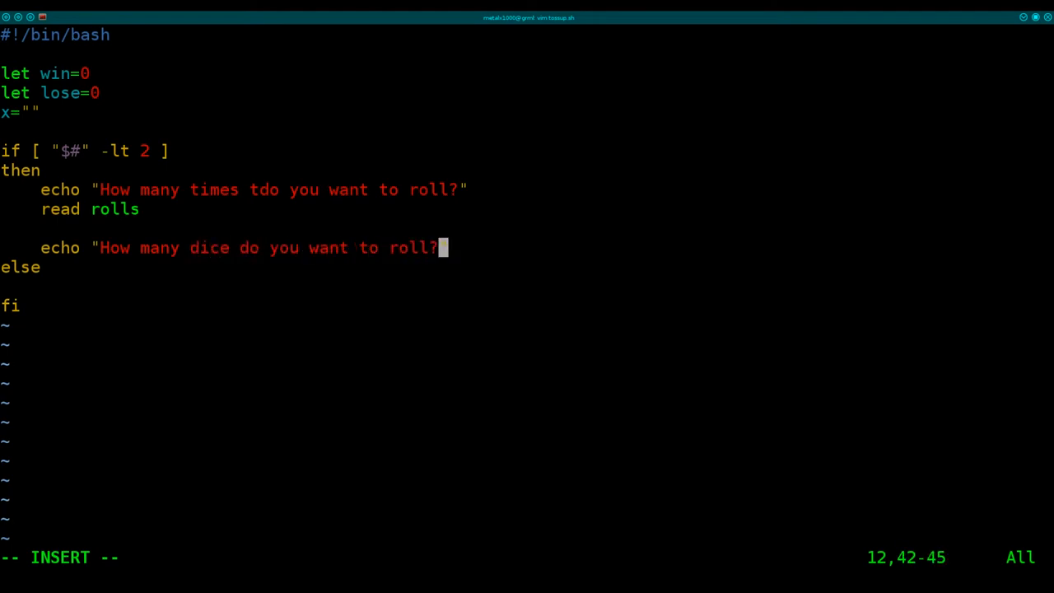
key(Enter)
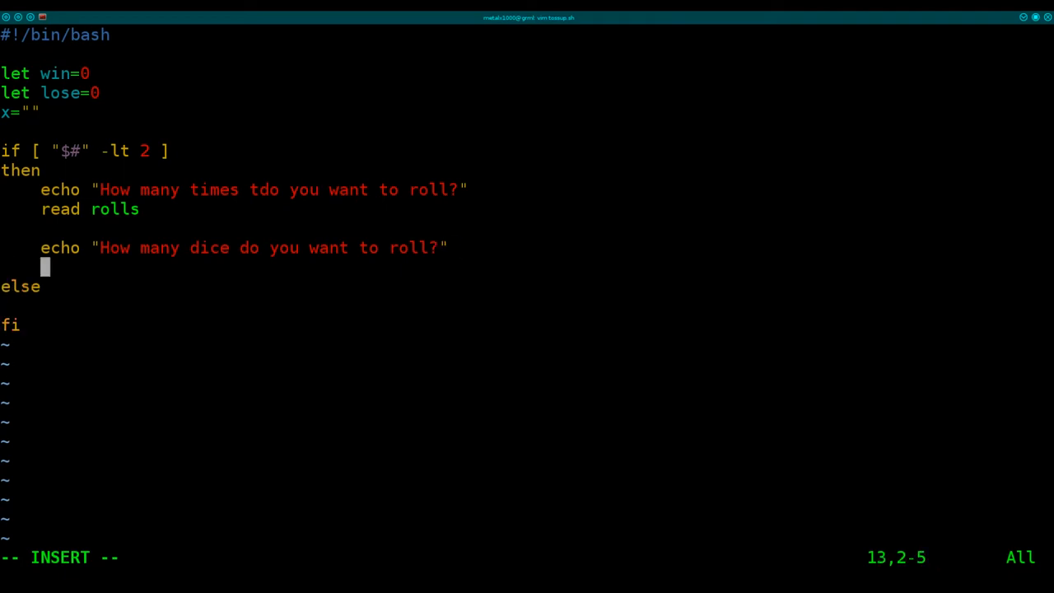
text(read)
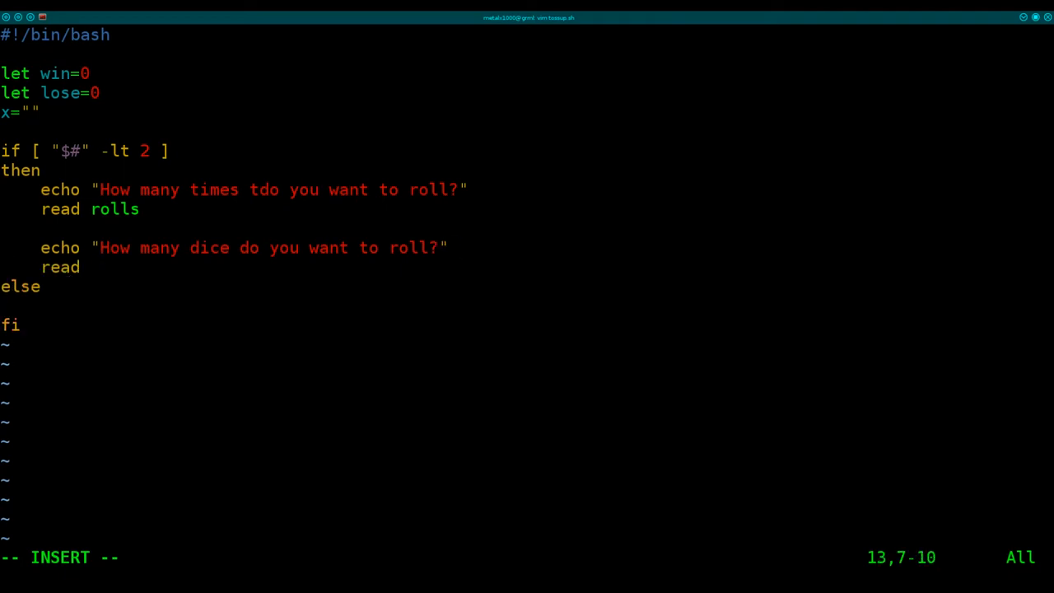
text(dice)
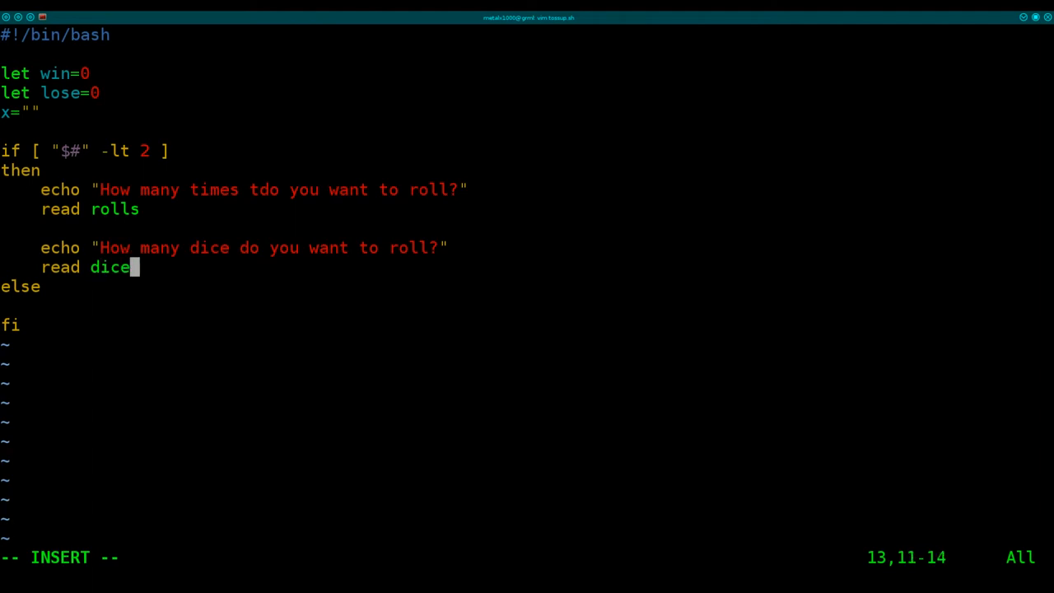
text(_num)
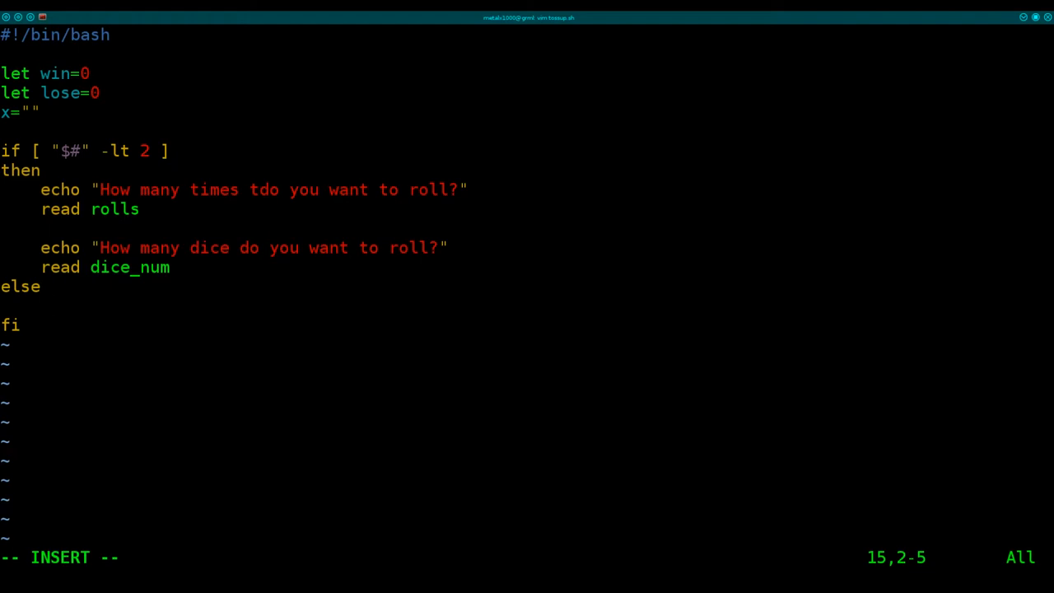
Assign rolls=$1 and dice_num=$2 in the else branch, leaving a blank line after fi
text(roll)
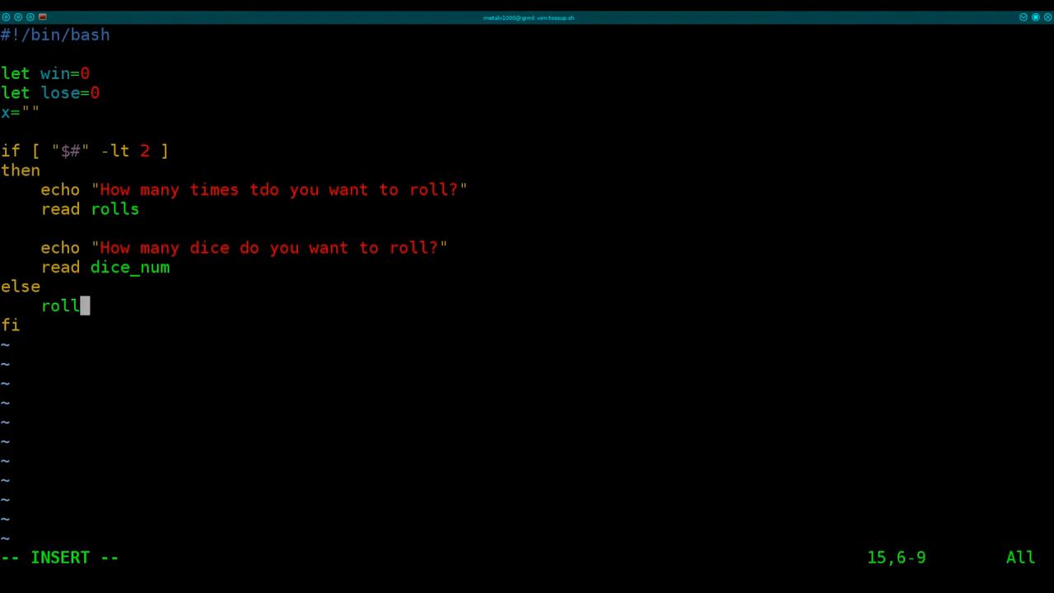
text(=)
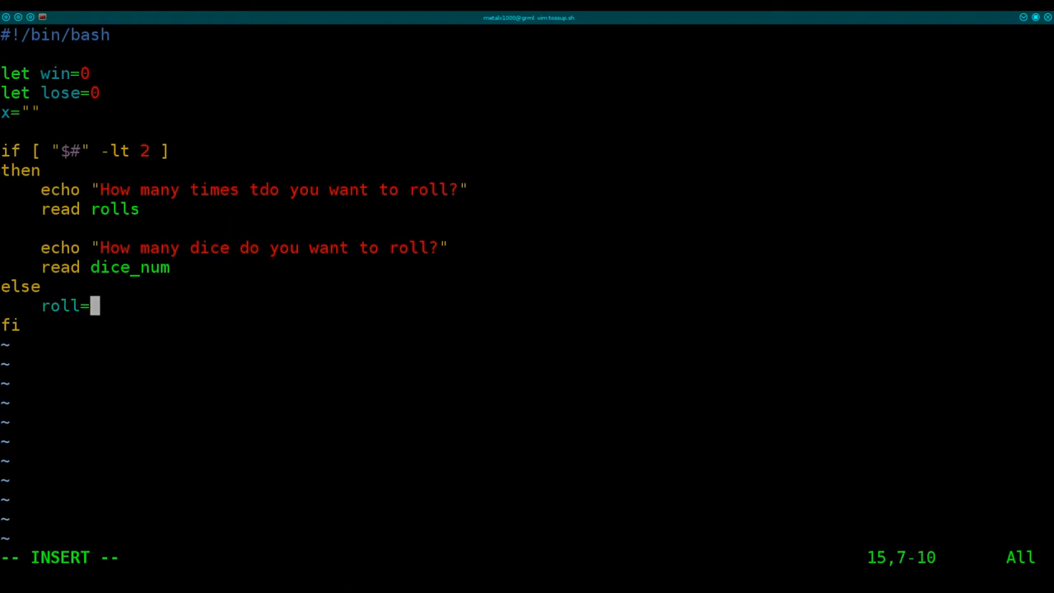
text($1)
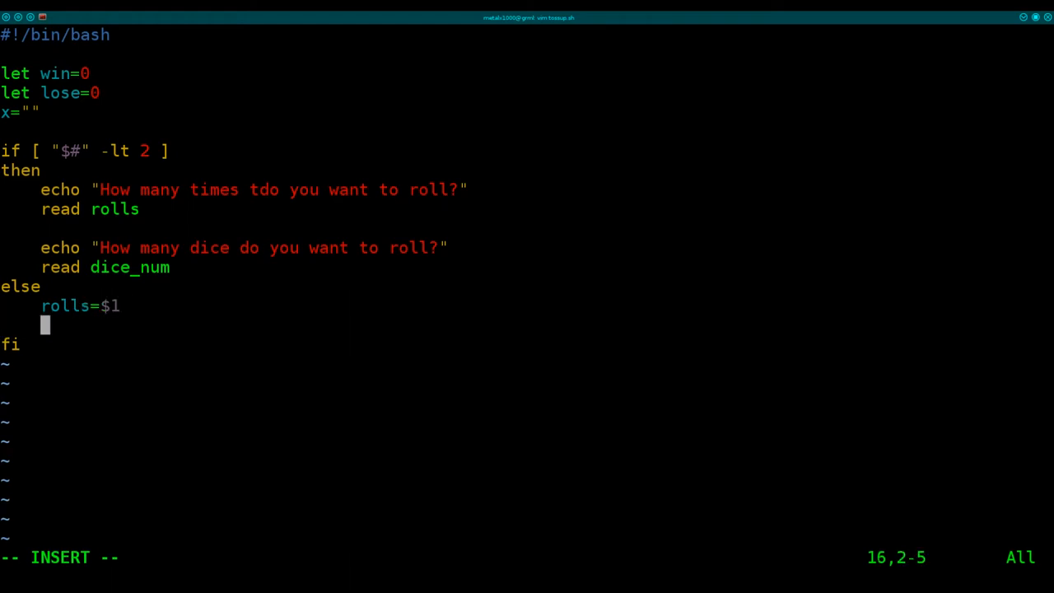
text(dicenum)
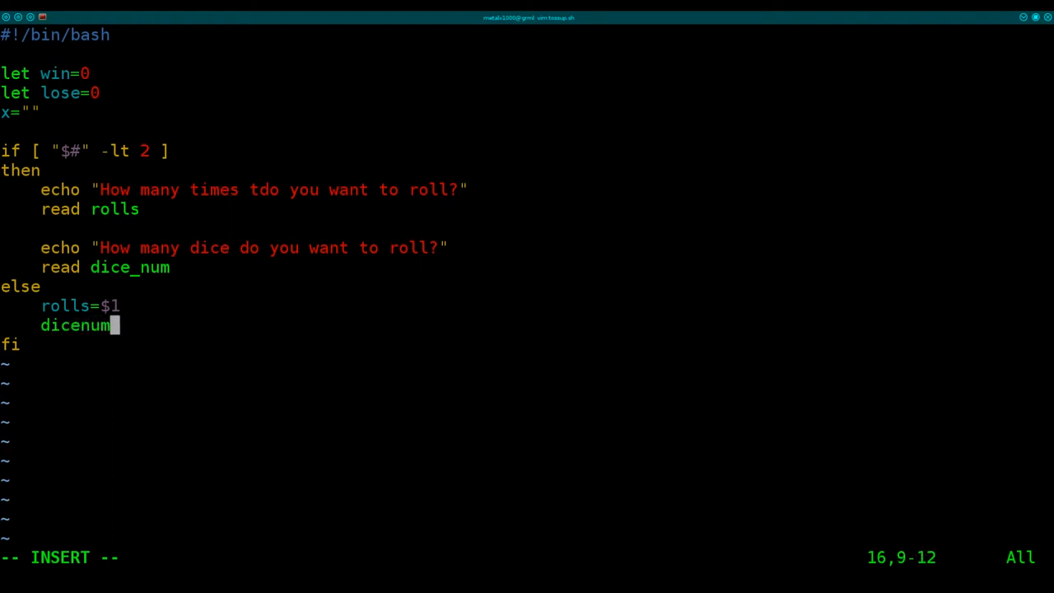
text(_)
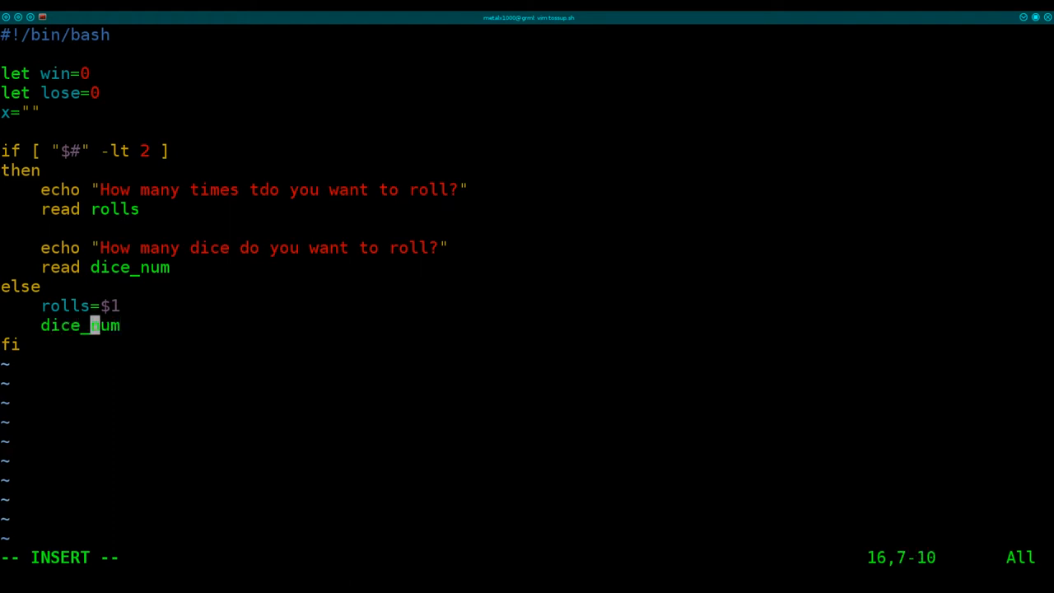
text(=$2)
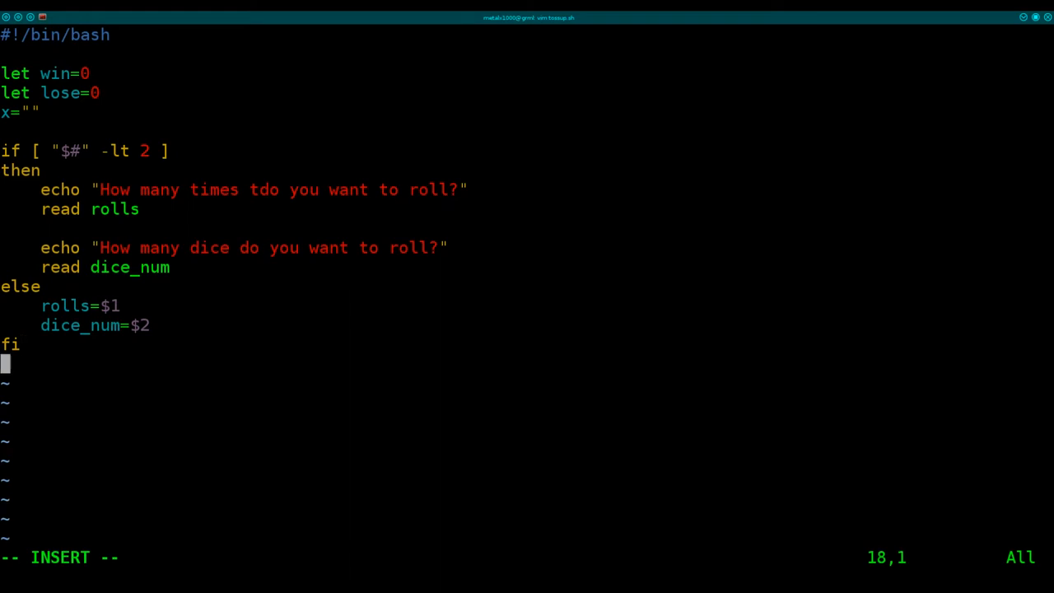
key(Enter)
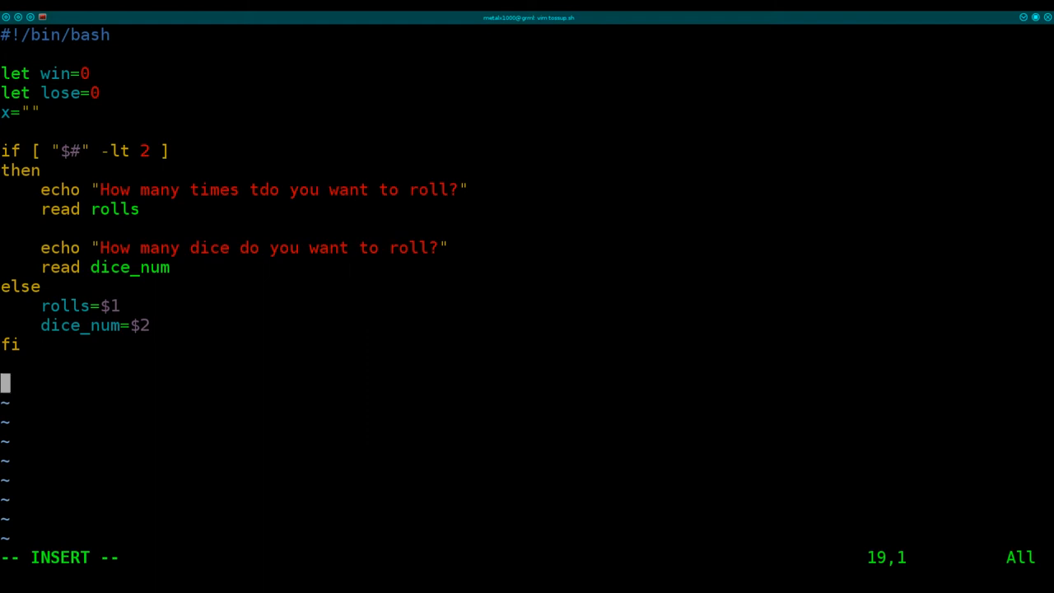
Define dice=( red yellow yellow green green green ) below the if block
text(d)
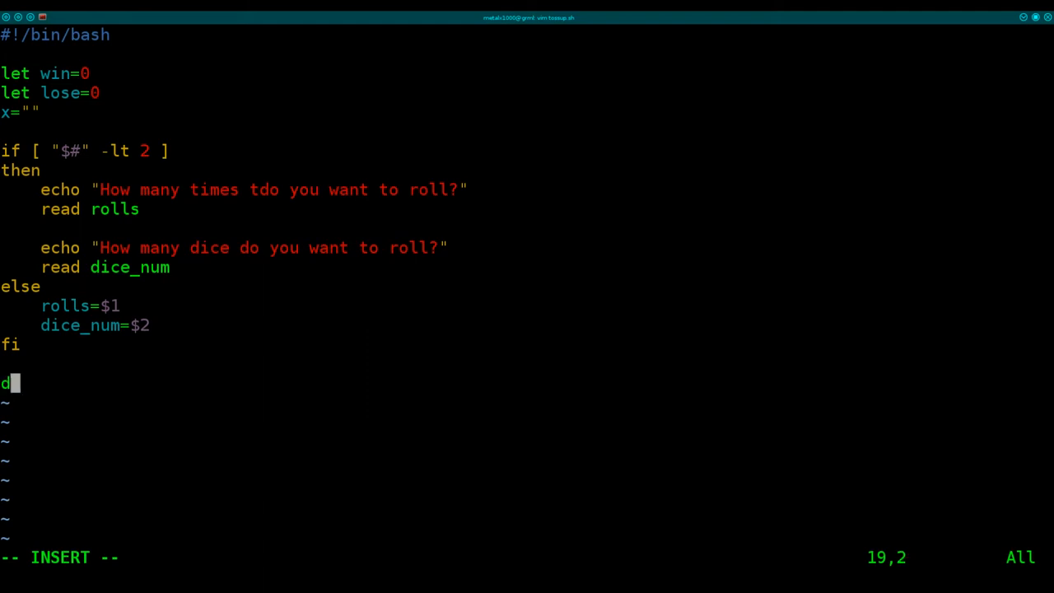
text(ice)
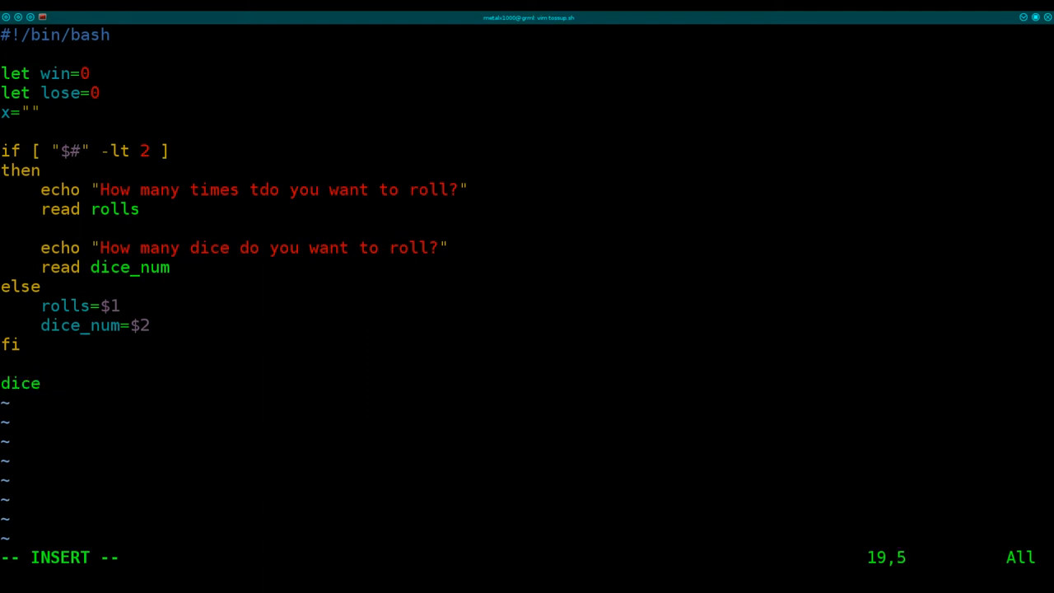
text(=()
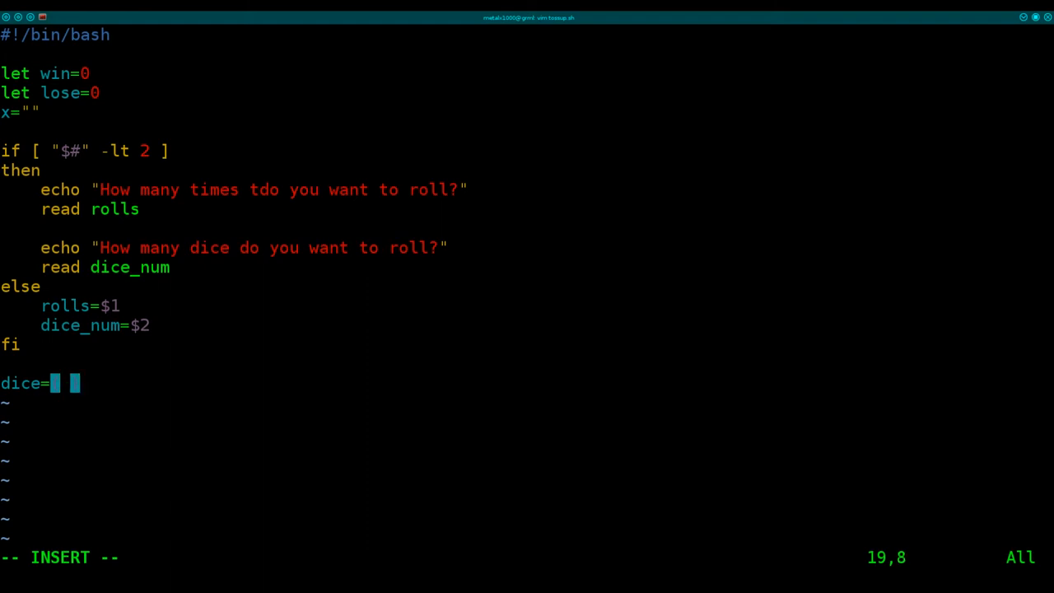
text())
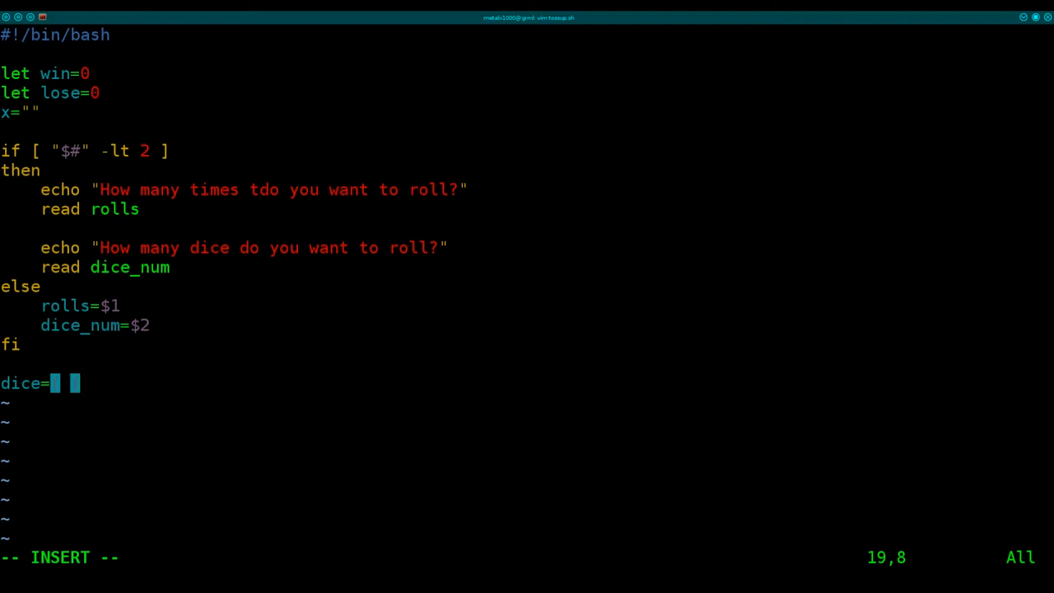
text(red)
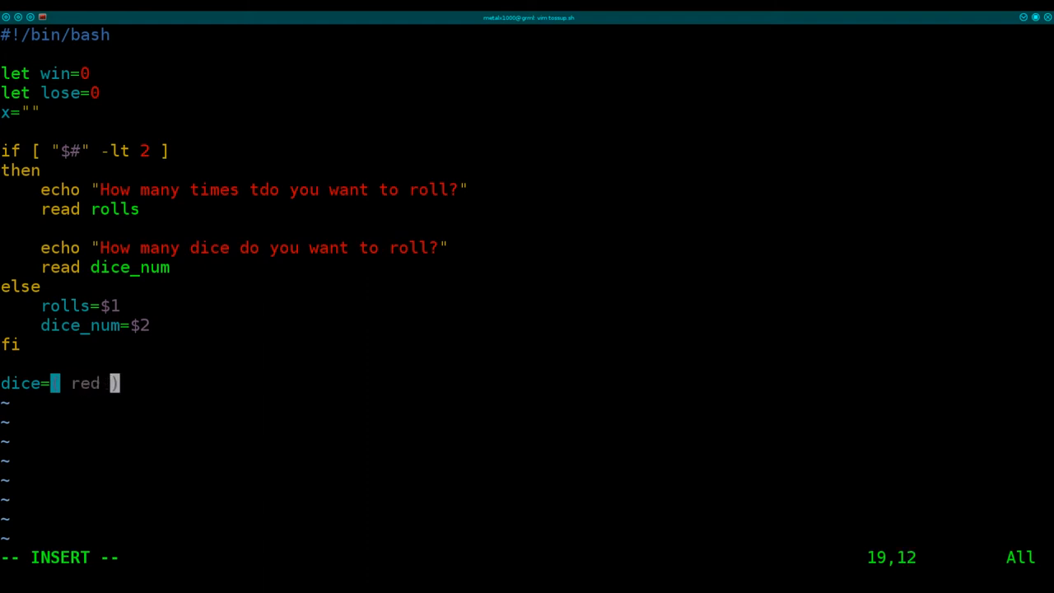
text(y)
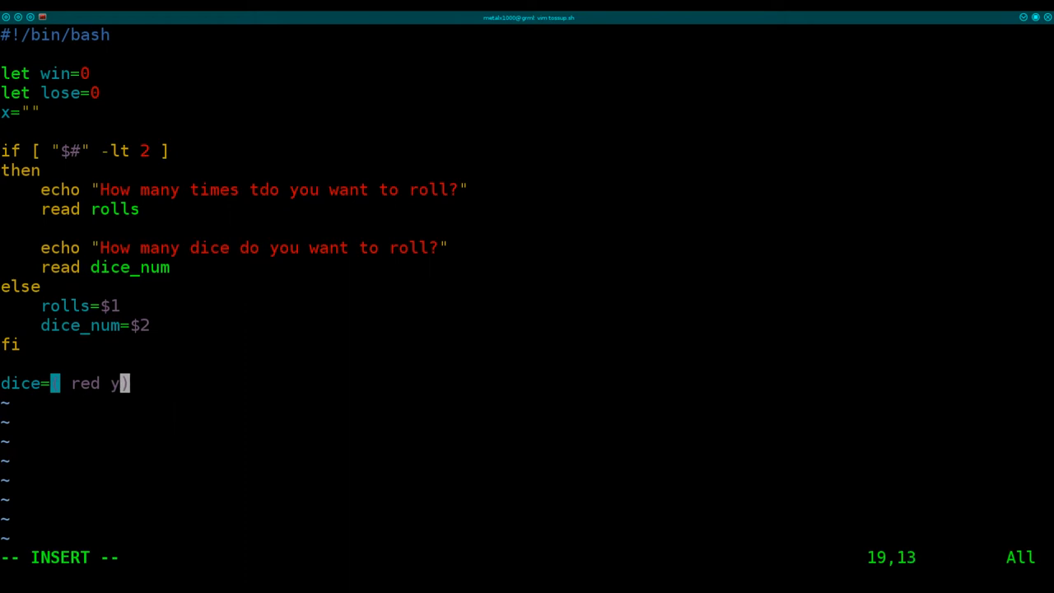
text(ellow yellow g)
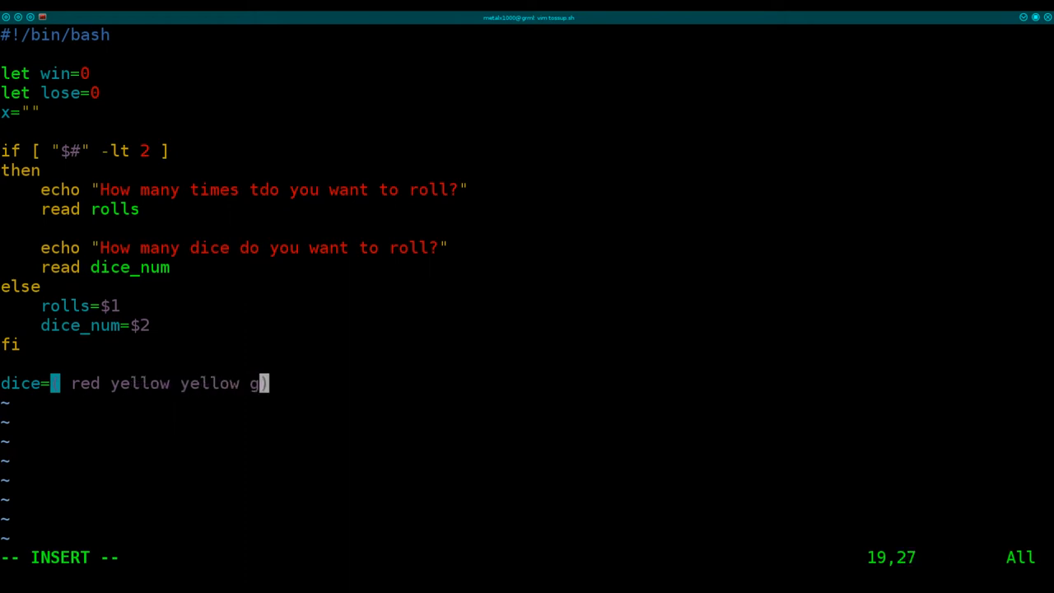
text(reen green)
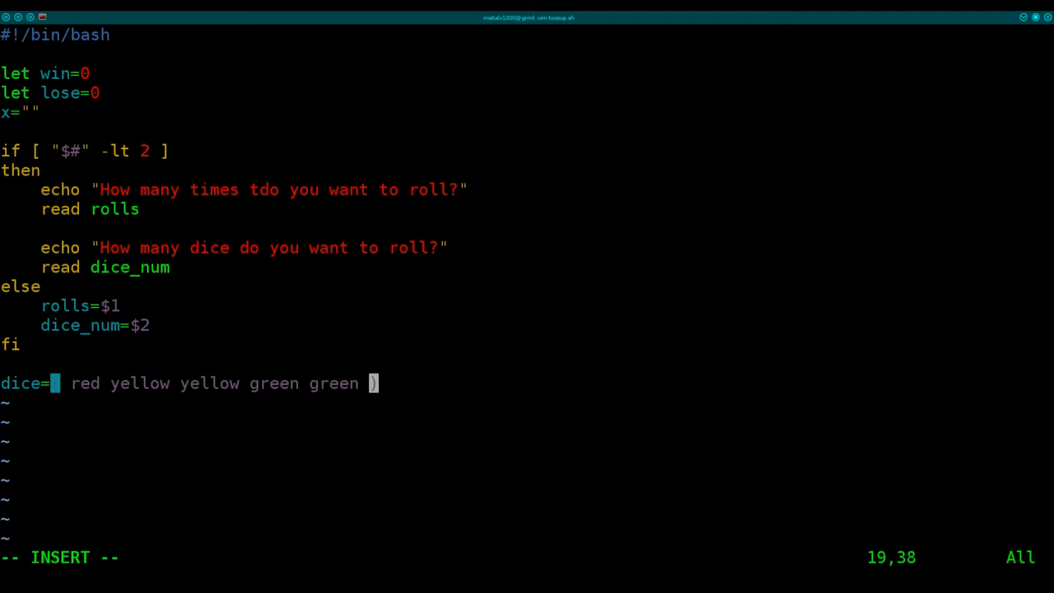
text(green)
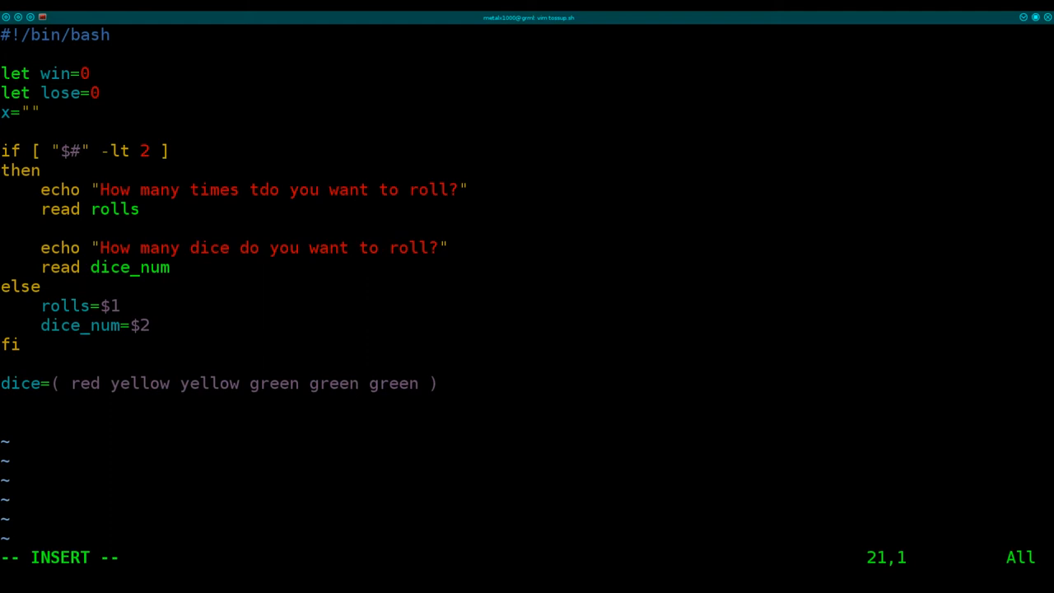
Write a for loop over $(seq 1 $dice_num) with an empty do…done body
text(for i in)
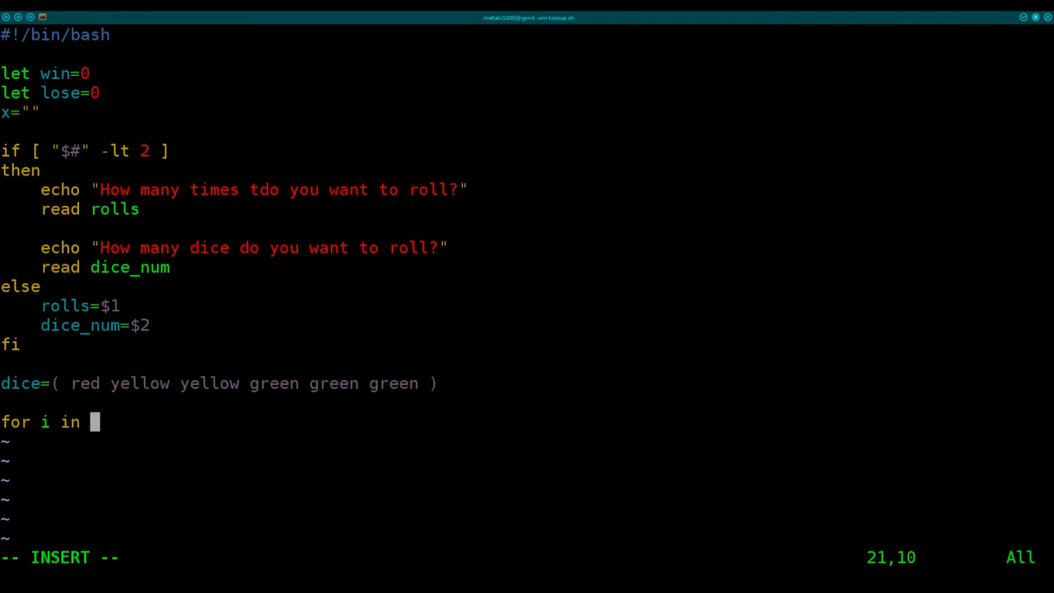
text($())
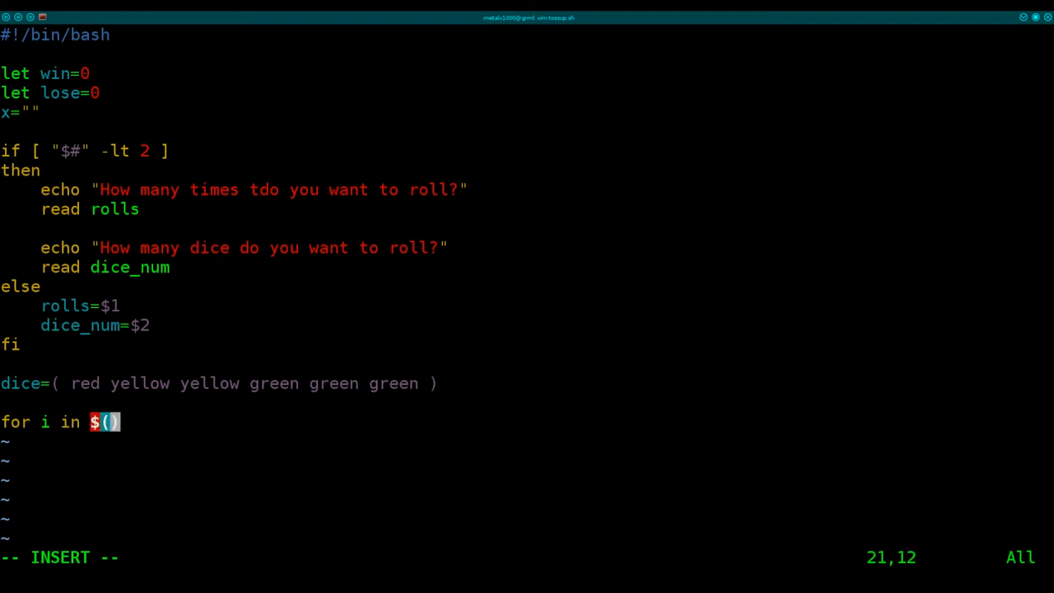
text(seq)
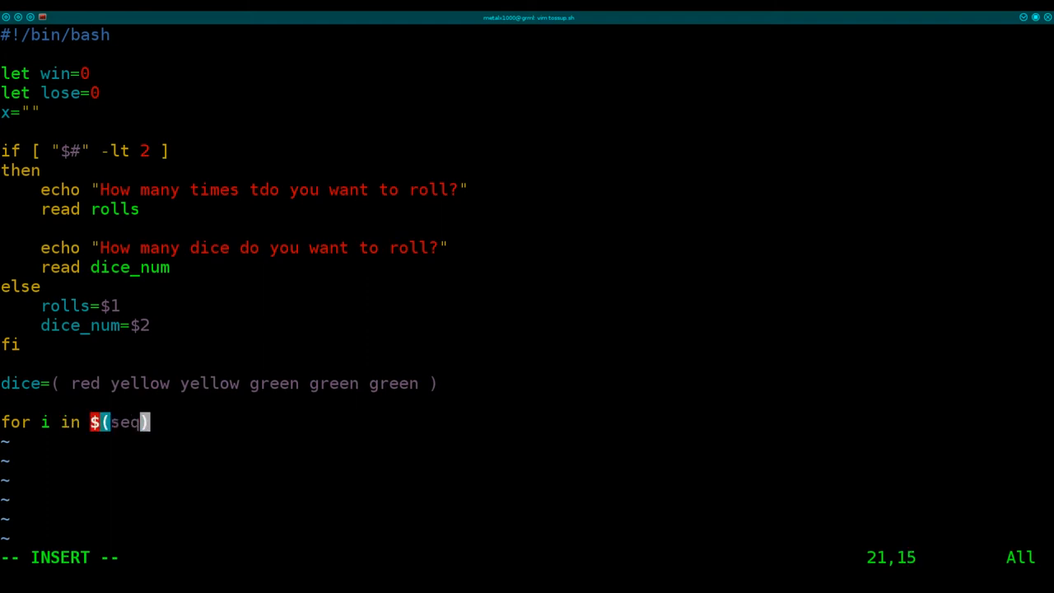
text(1)
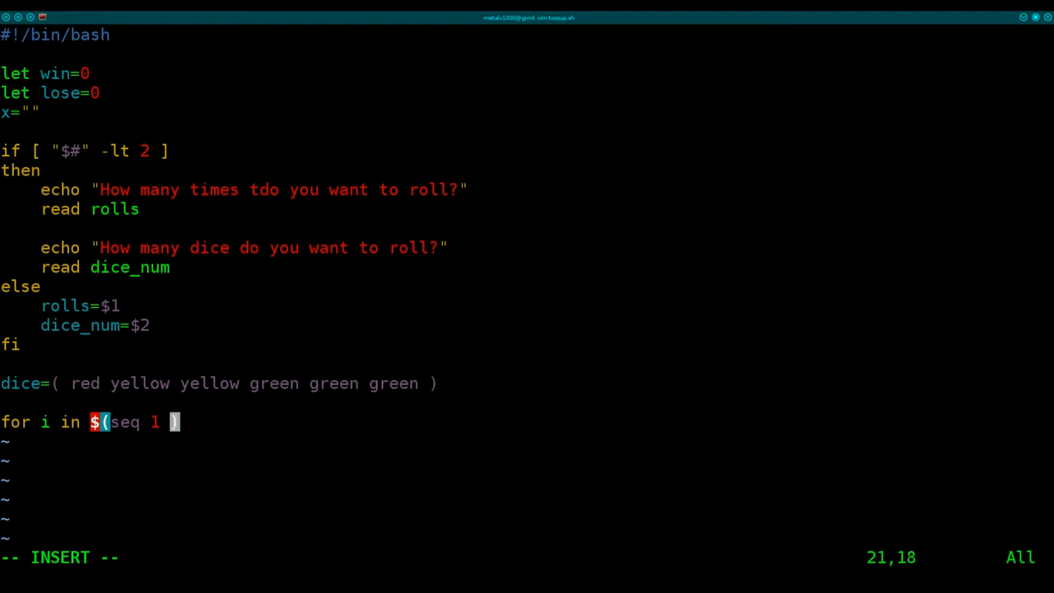
text($dic)
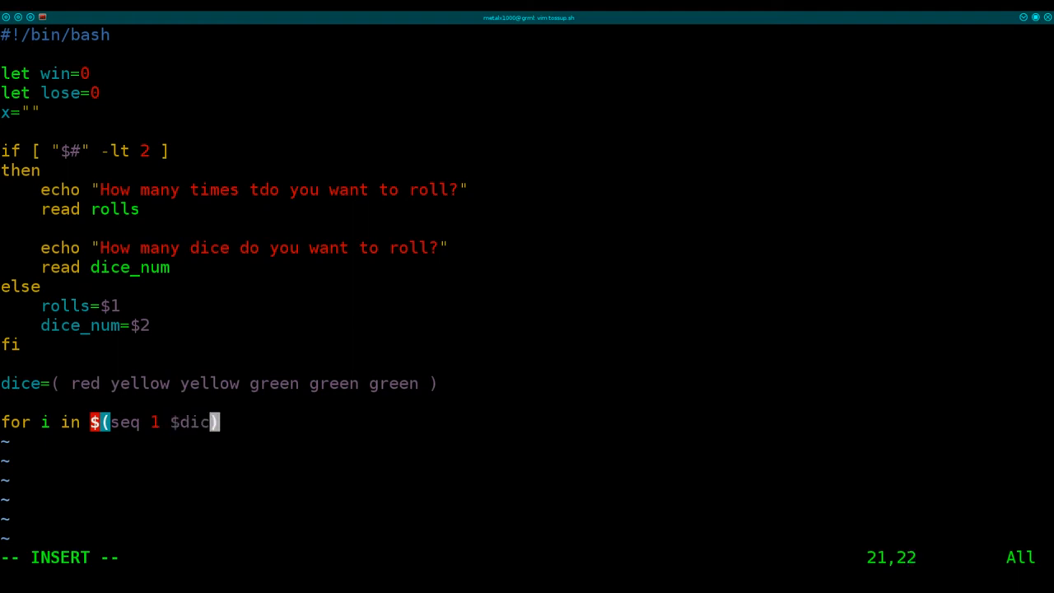
text(_)
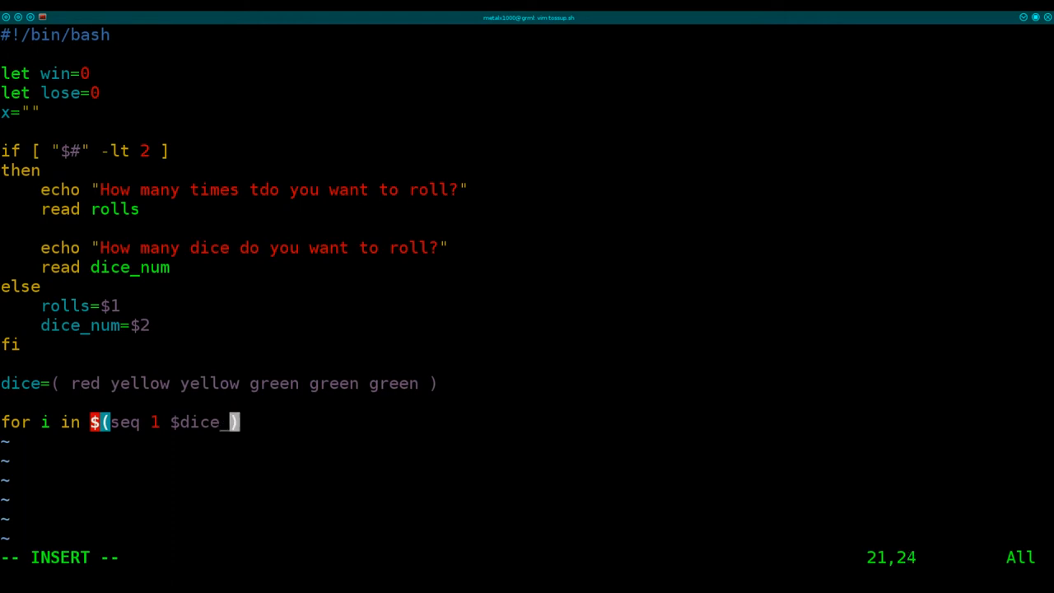
text(num)
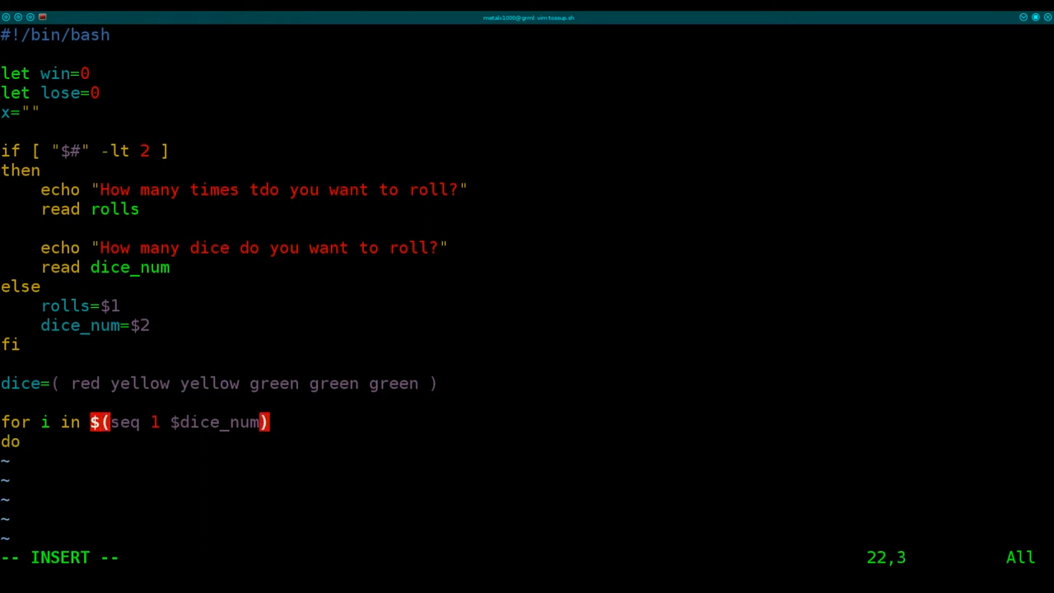
text(done)
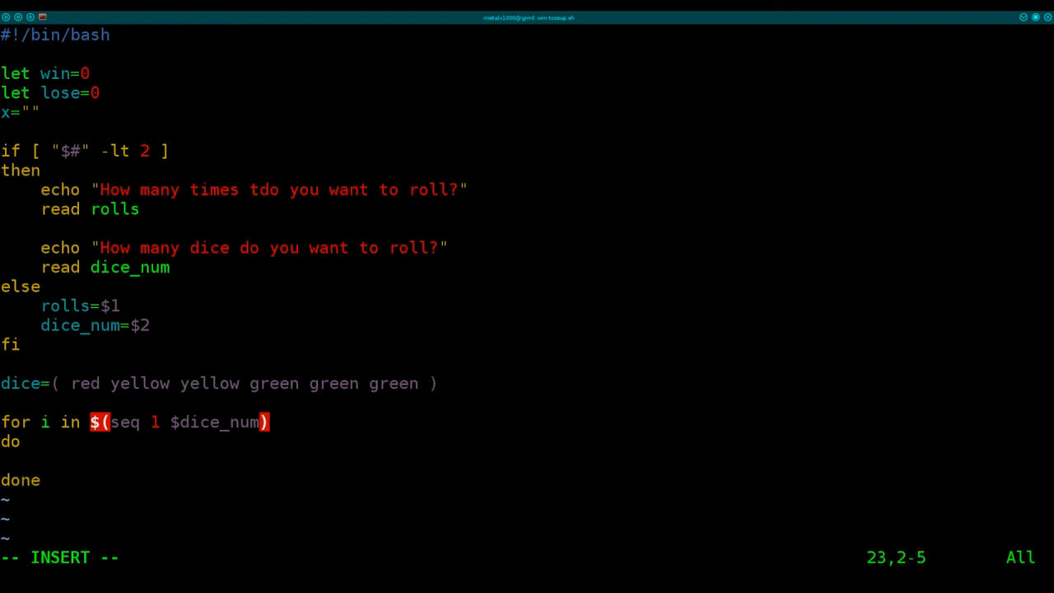
Nest a for y in $(seq 1 $dice_num) loop and change the outer range to $rolls
text(for)
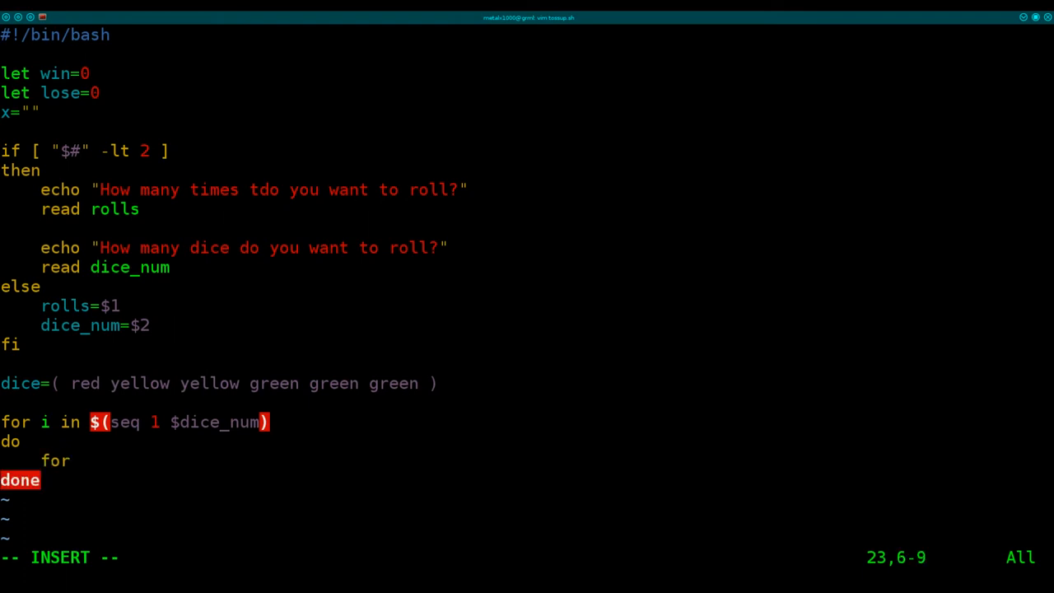
text(y in)
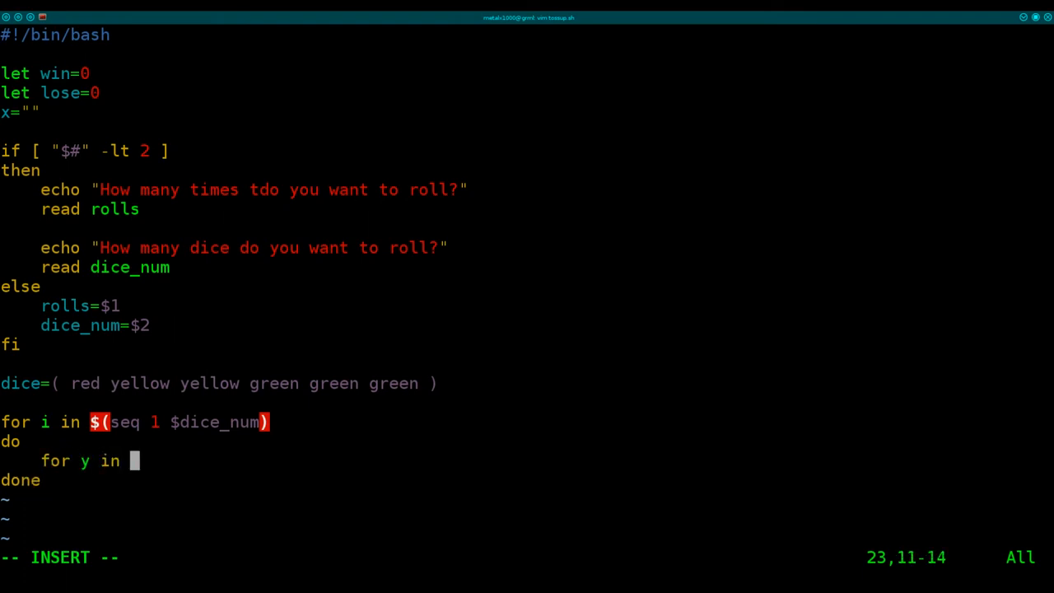
text($())
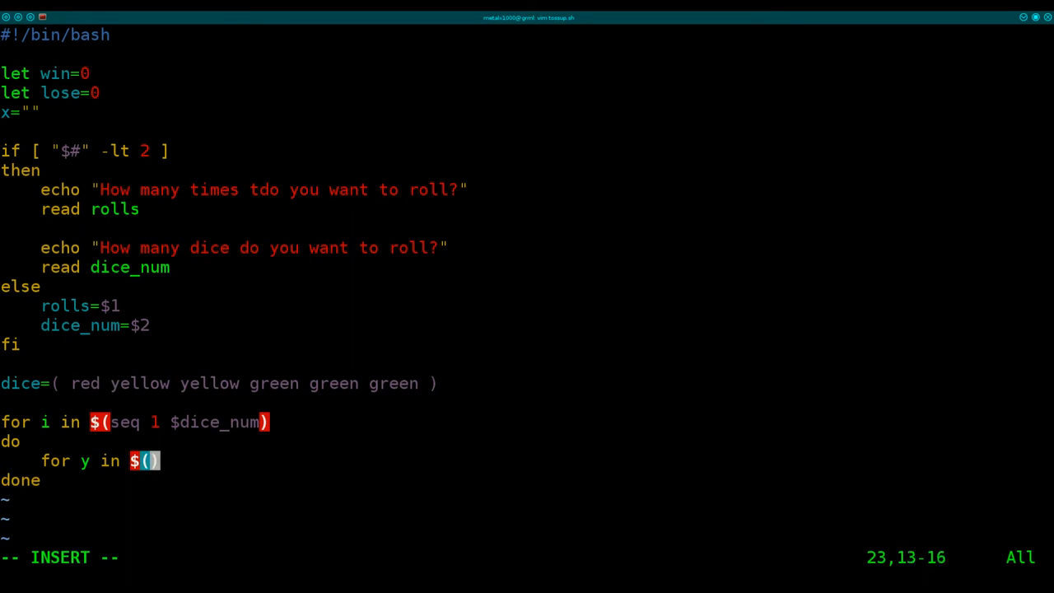
text(seq 1)
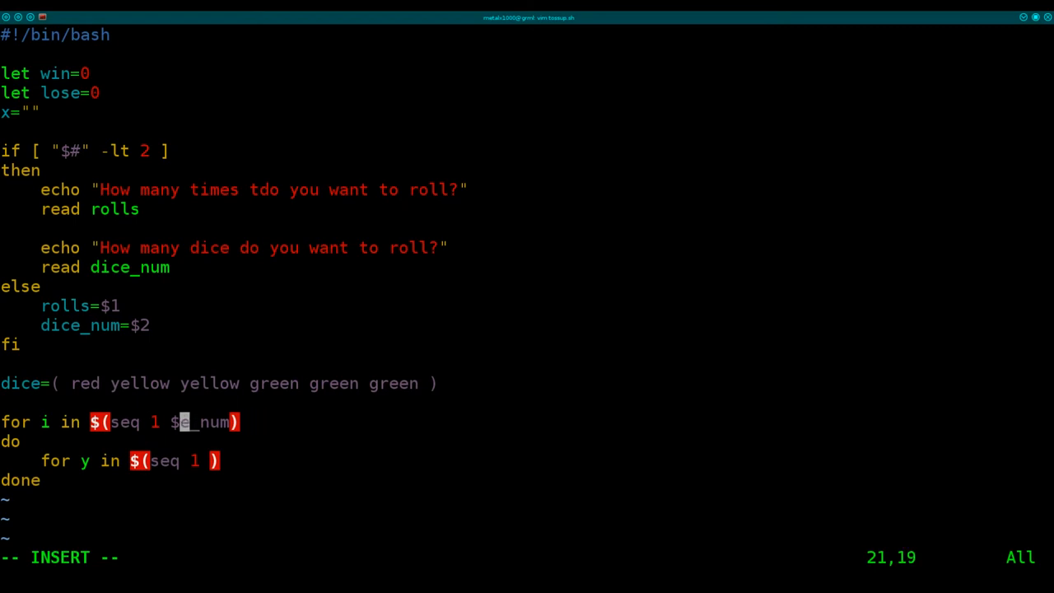
key(BackSpace)
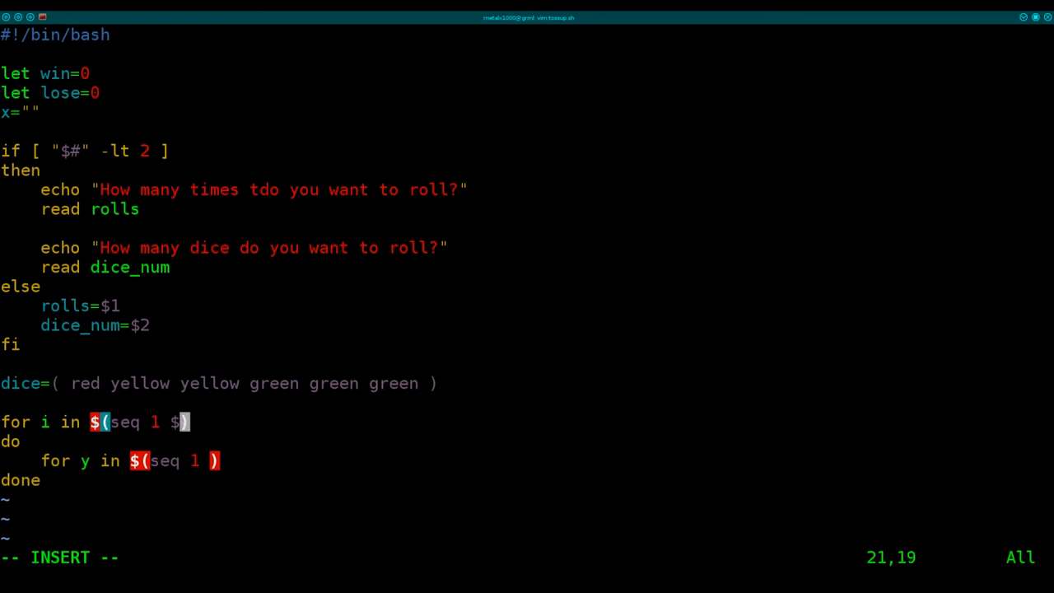
text(rolls)
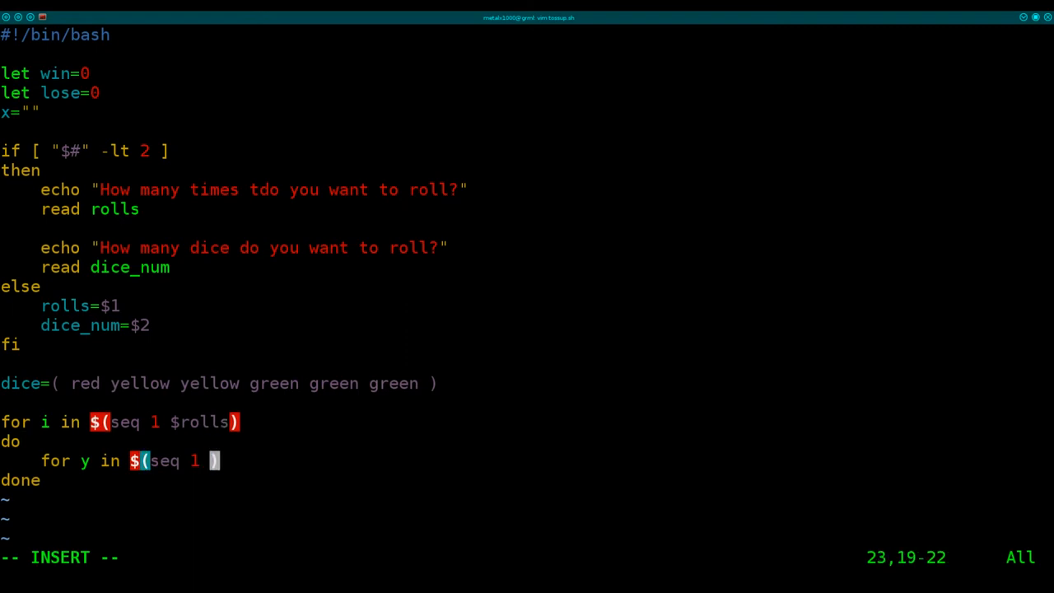
text($)
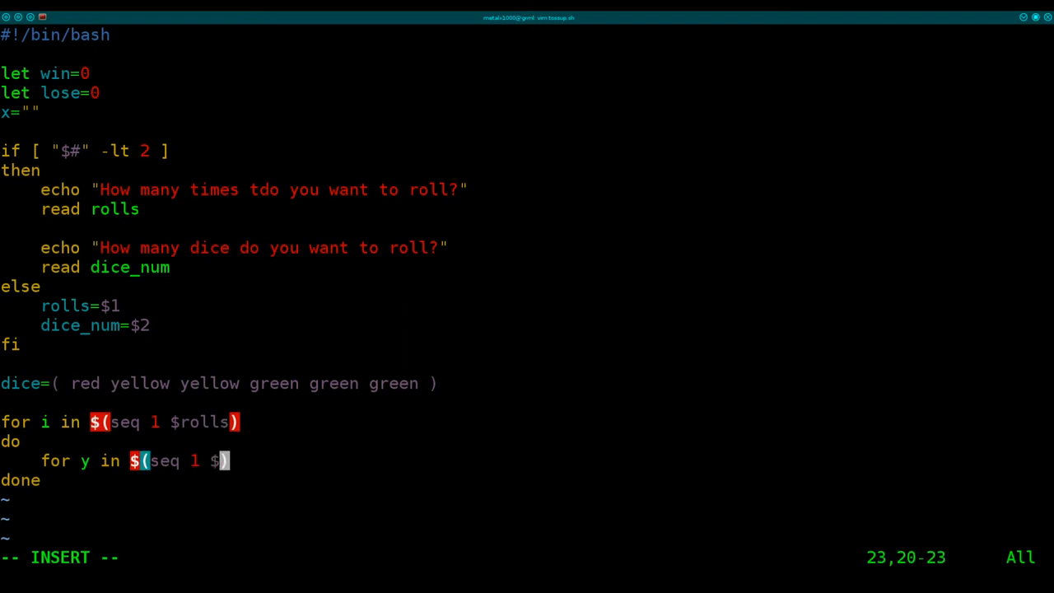
text(dice_num)
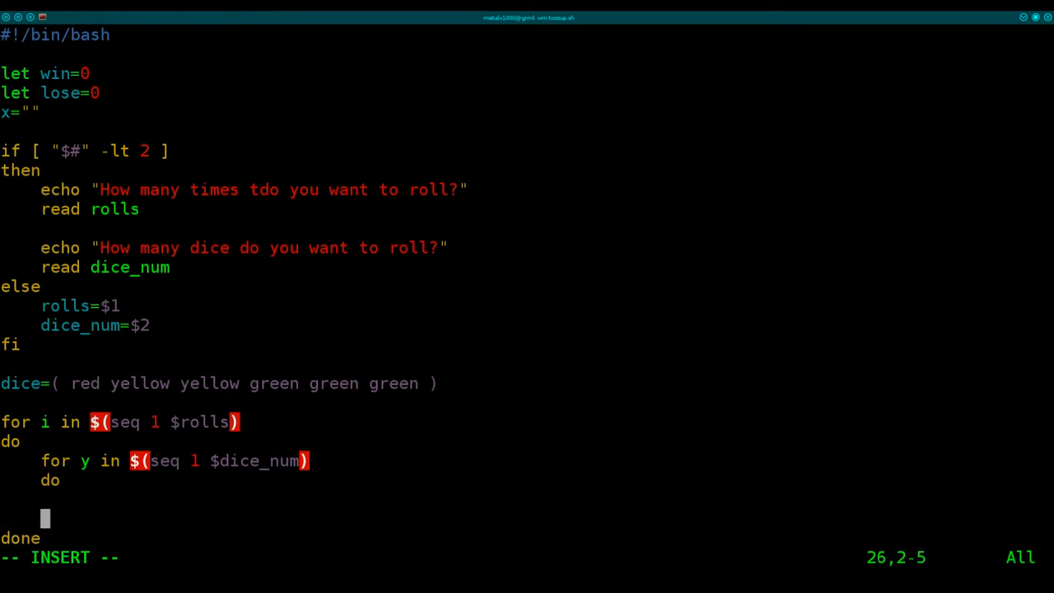
text(done)
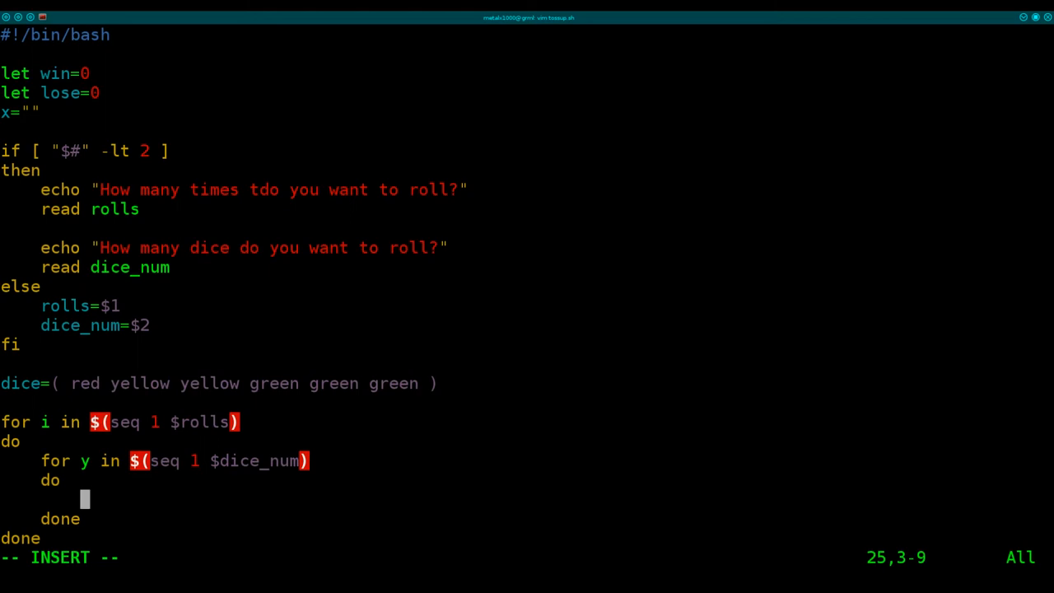
text(x)
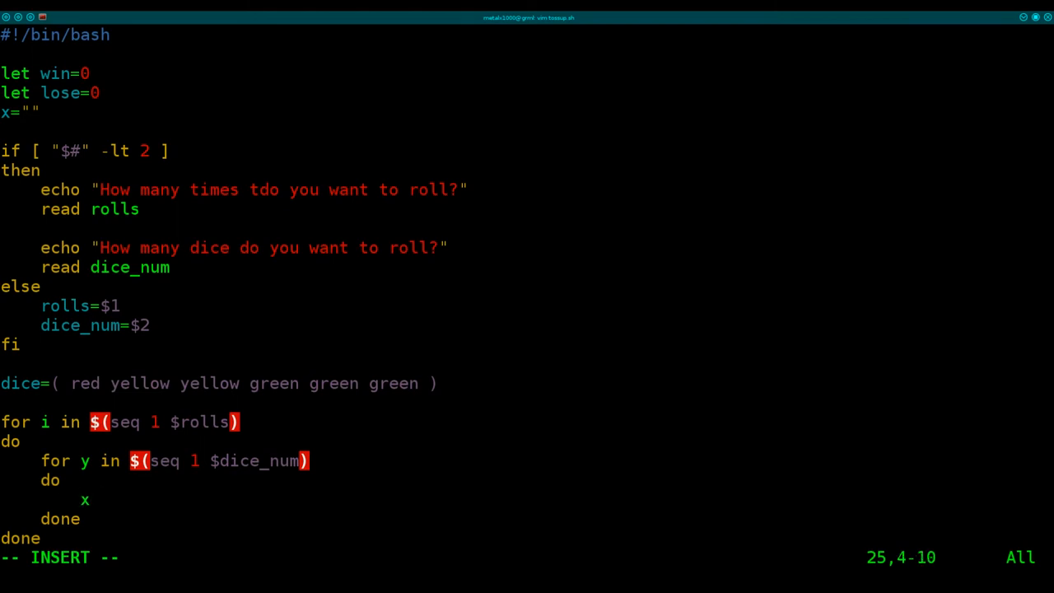
Append a random face and comma to x: x="${x}${dice[$(($RANDOM%5))]},"
text(="")
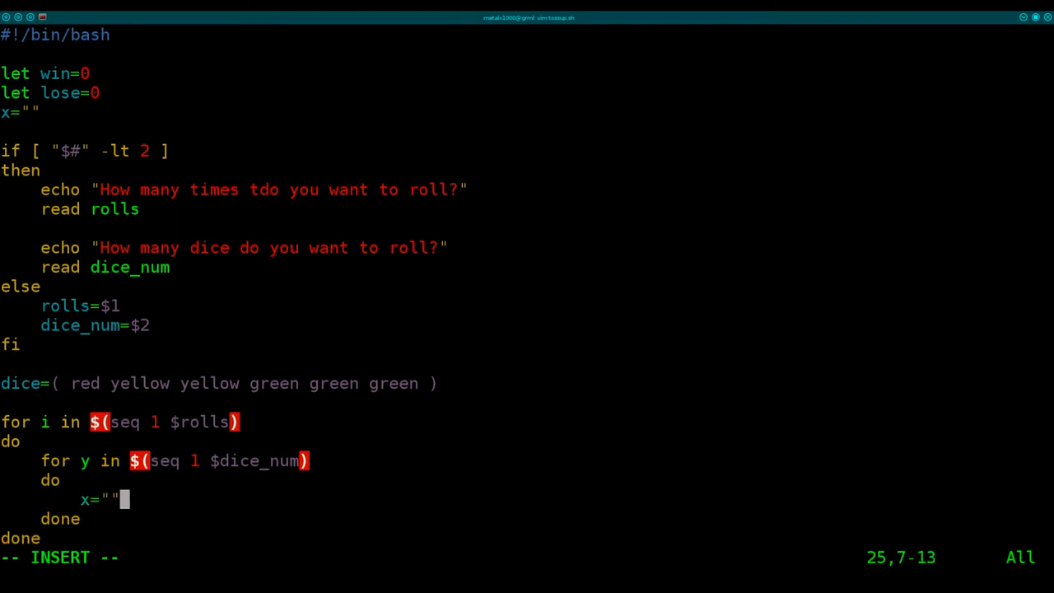
key(BackSpace)
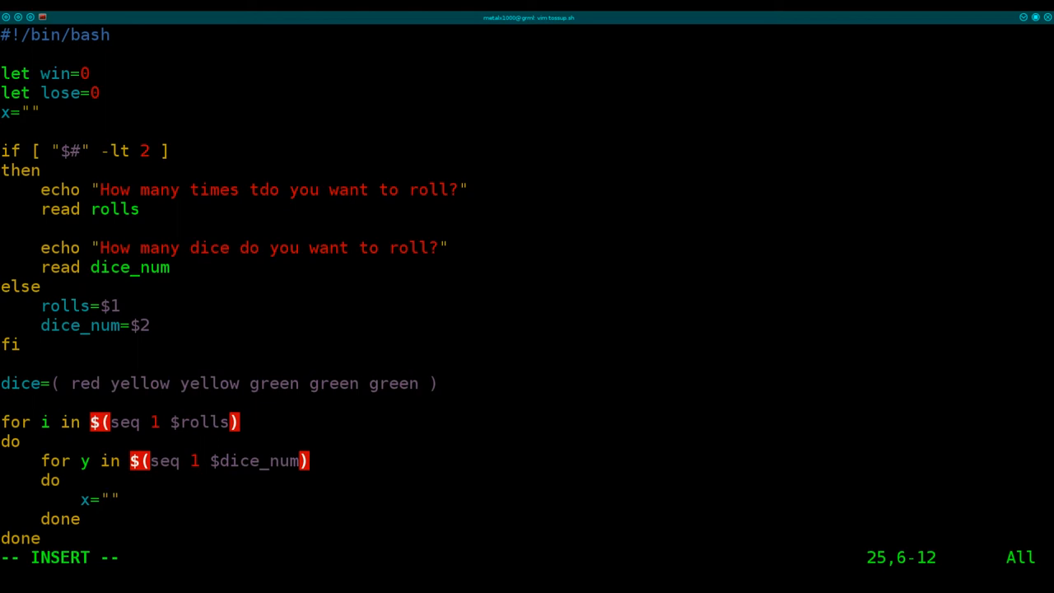
text(${x}$)
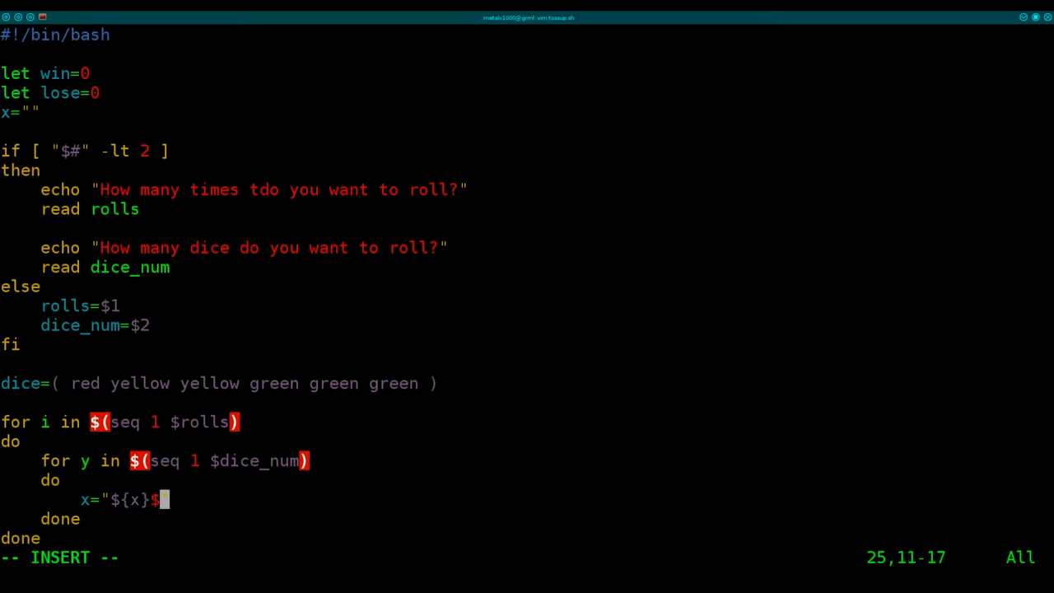
text(")
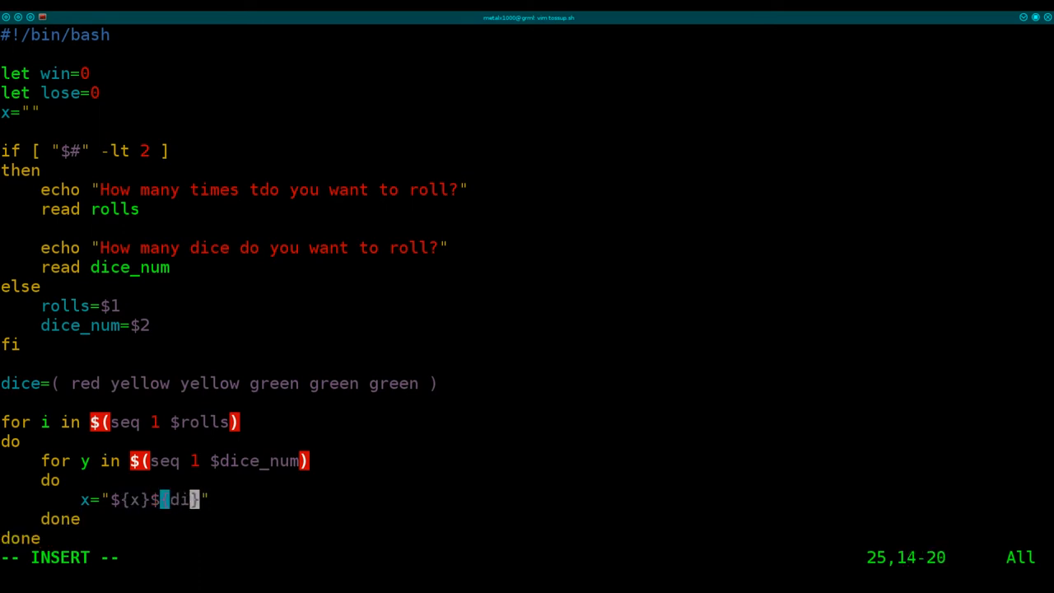
text(ce[)
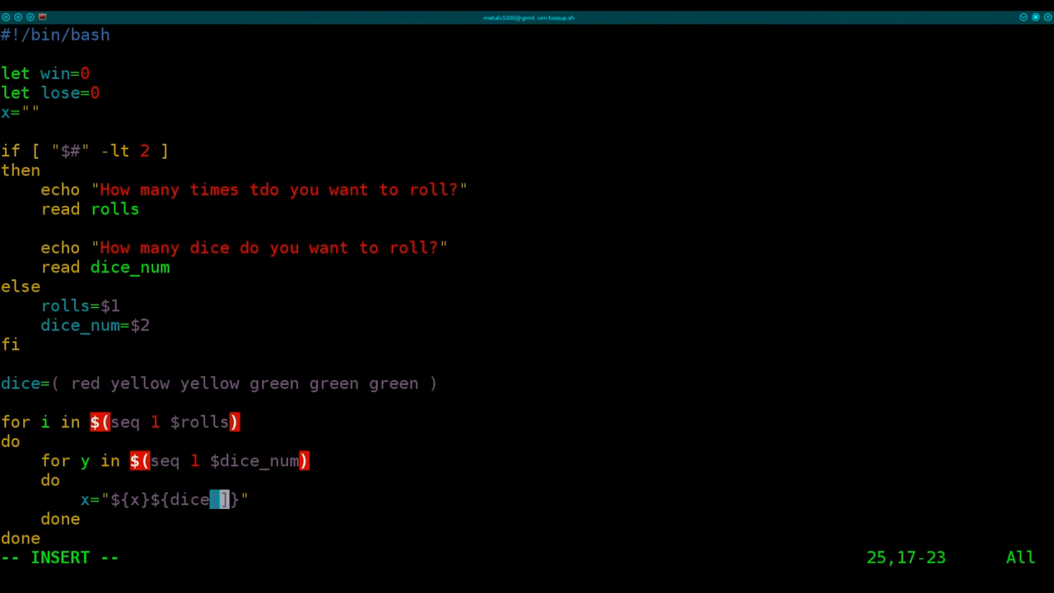
text($(($)
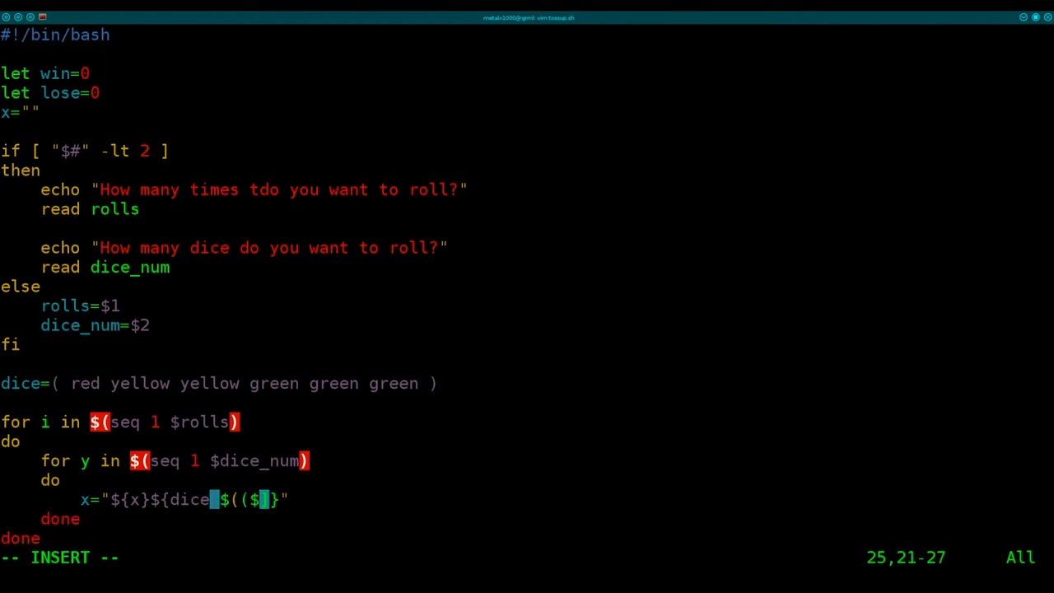
text(RANDOM)
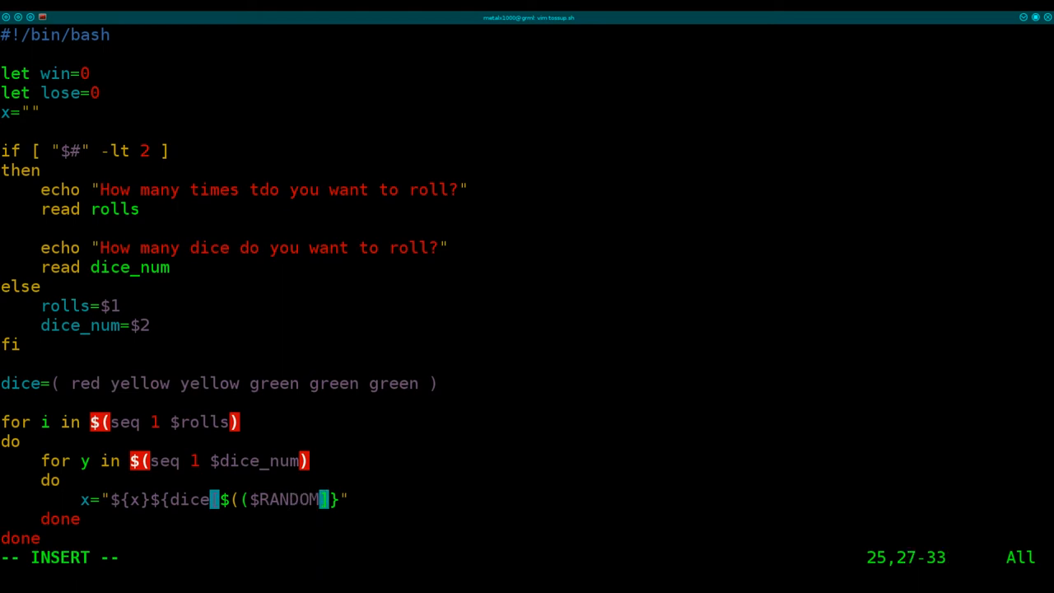
text(%5)
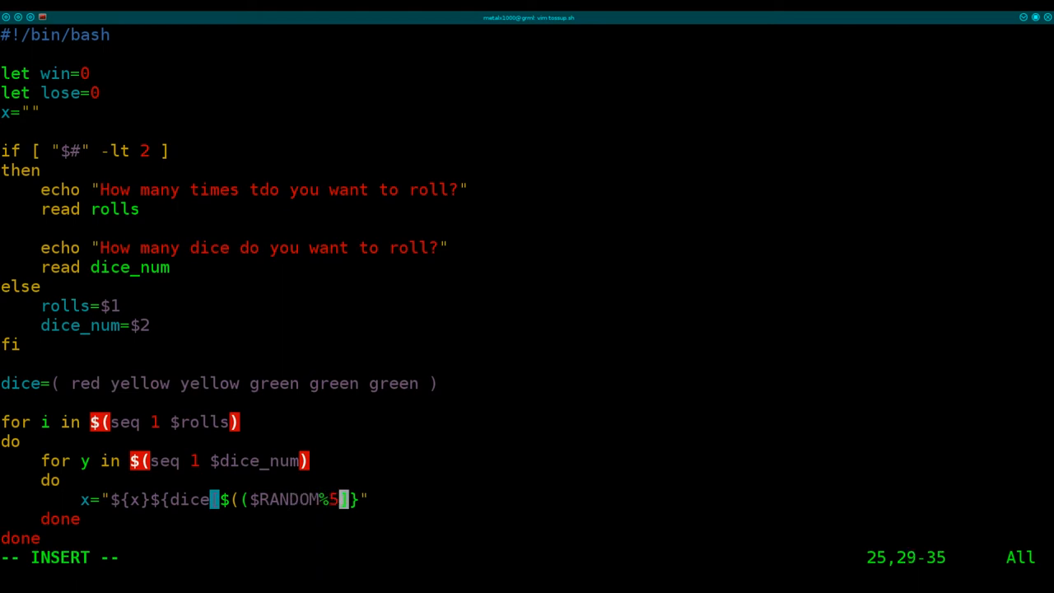
text()))
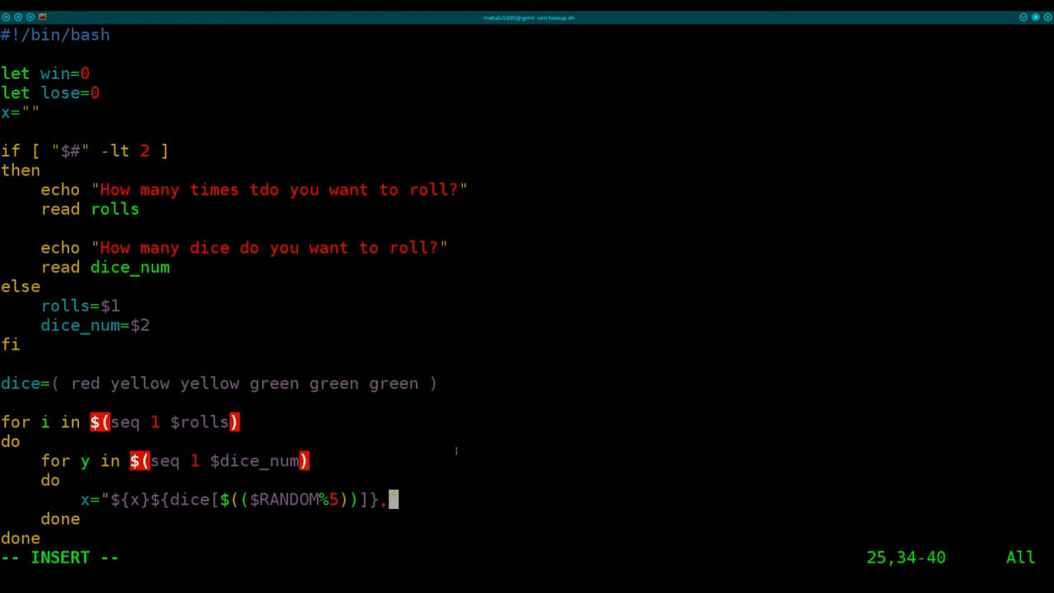
text(")
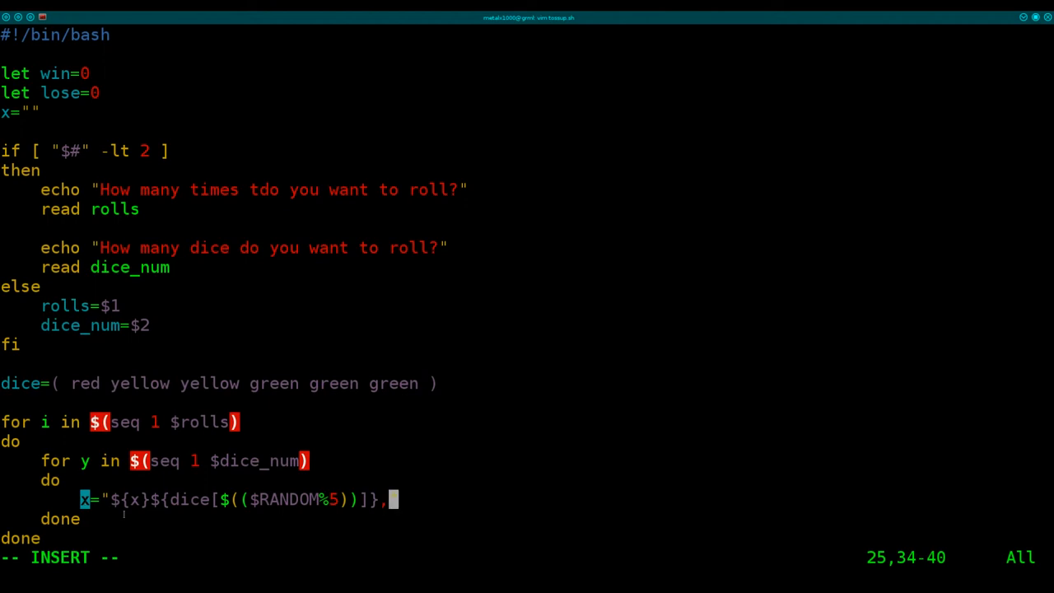
text(")
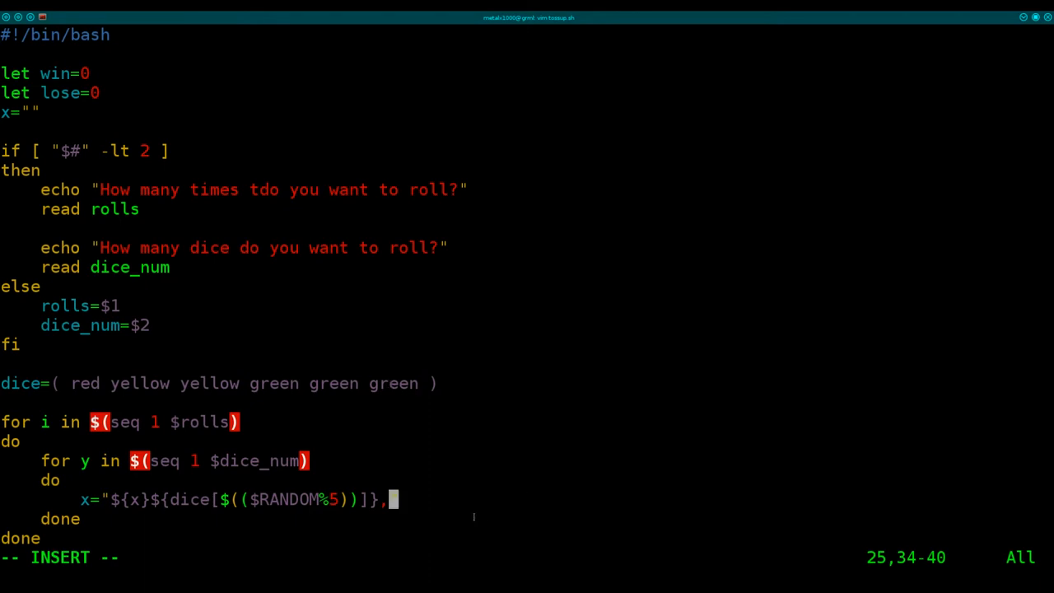
text(")
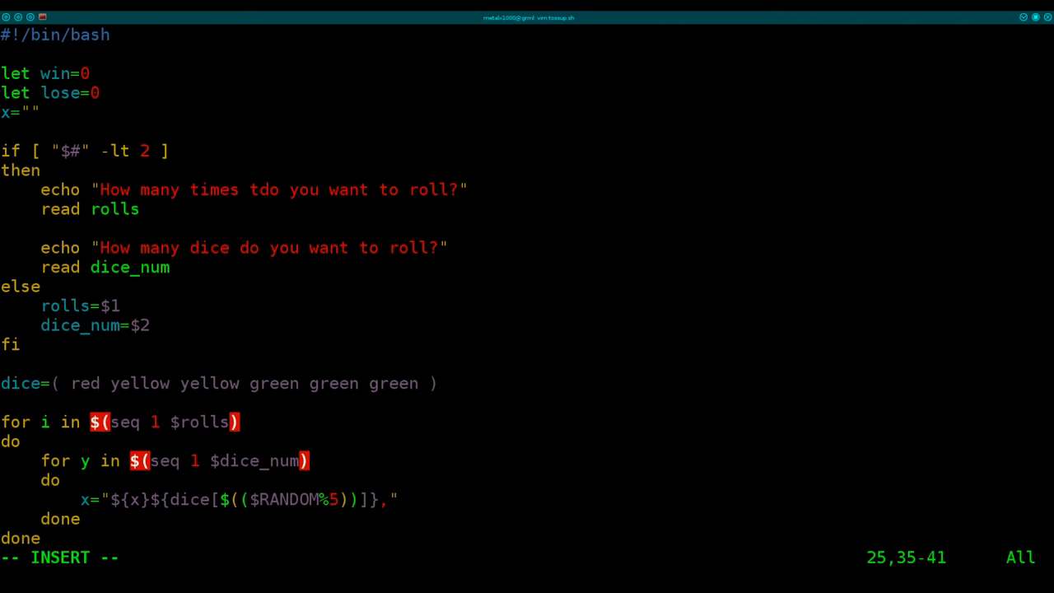
key(Down)
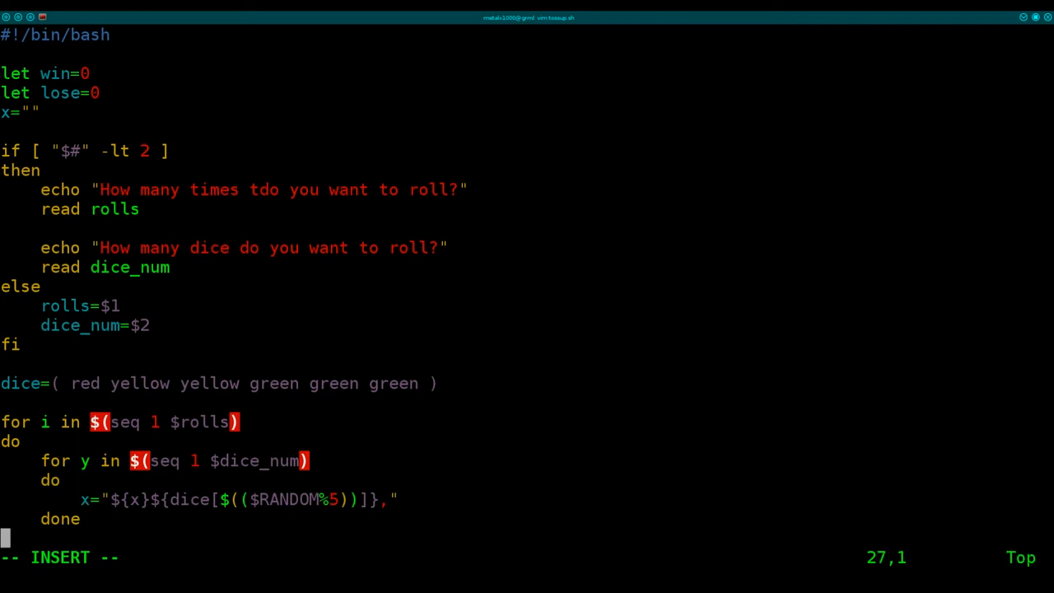
Close the outer loop with done and echo "$x" for each roll
text(done)
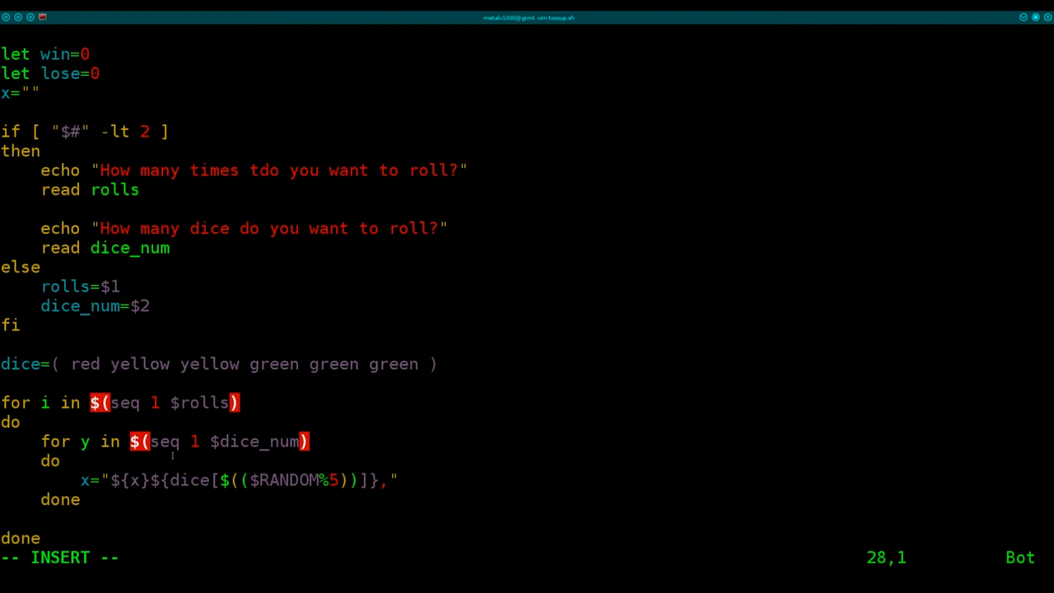
key(Up)
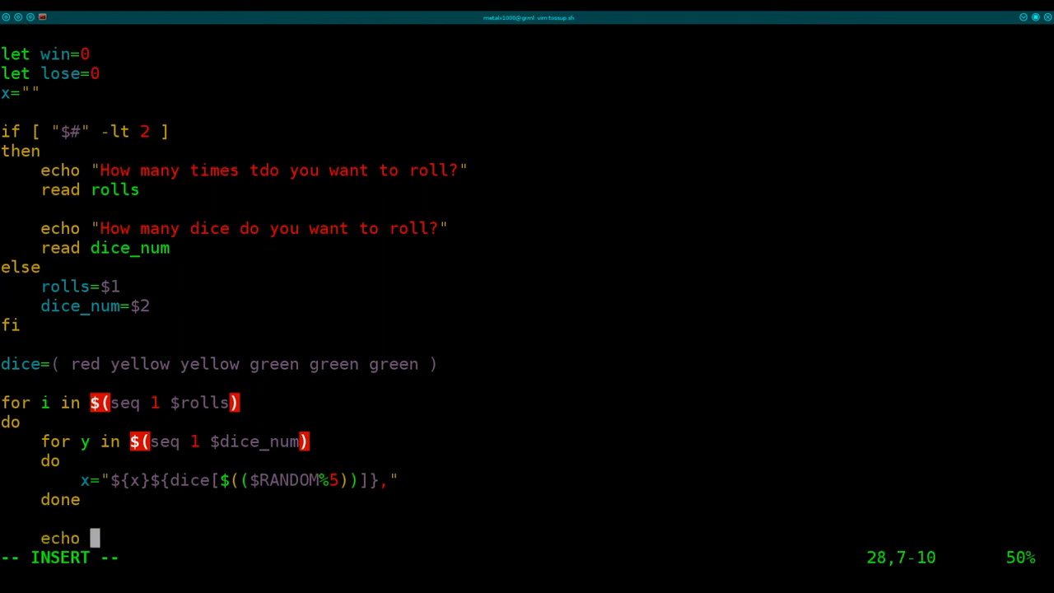
text(")
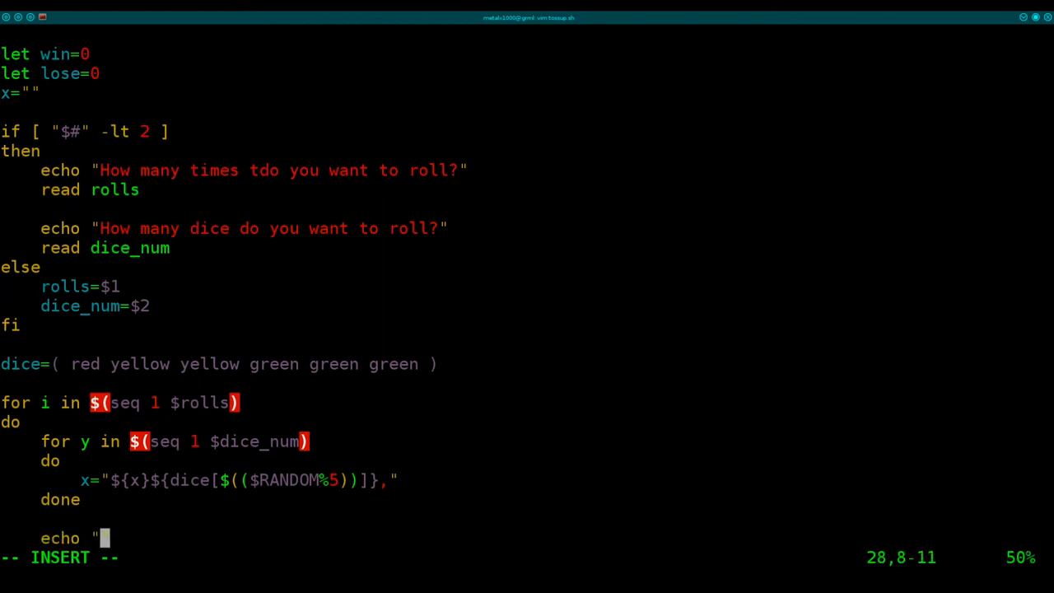
text($x")
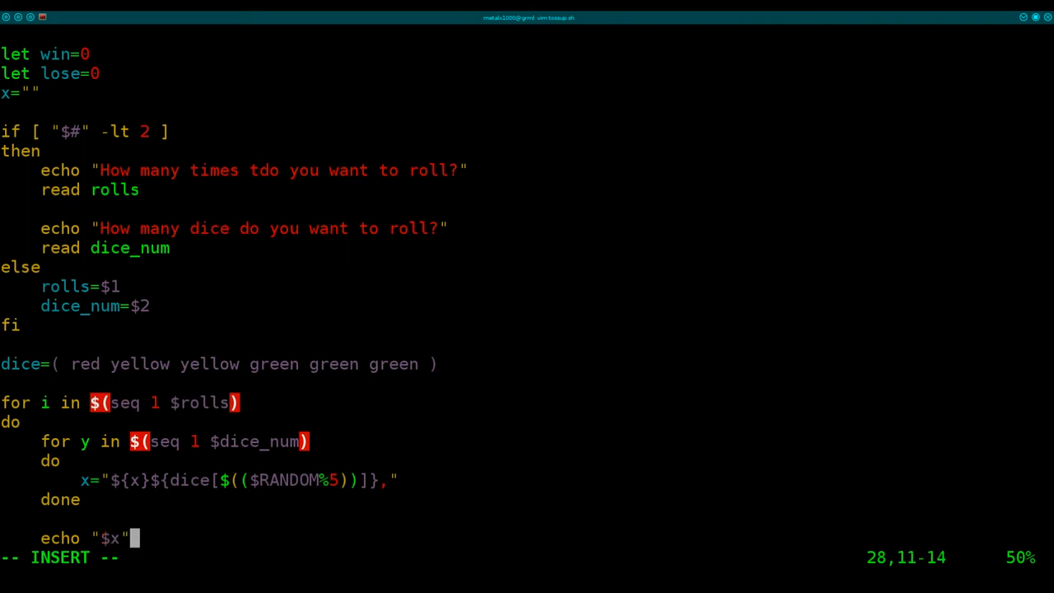
key(Enter)
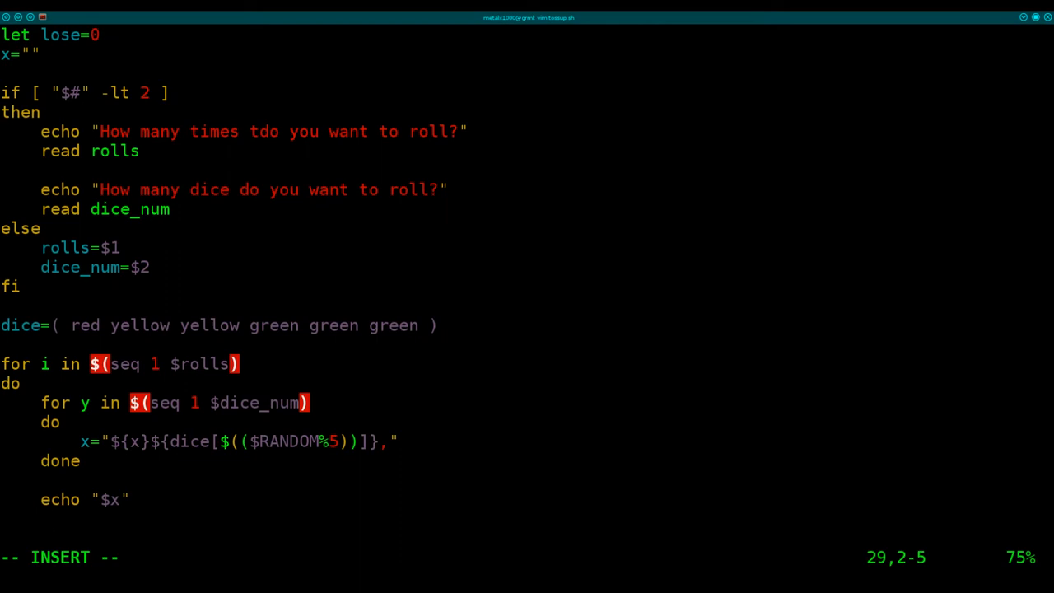
key(Enter)
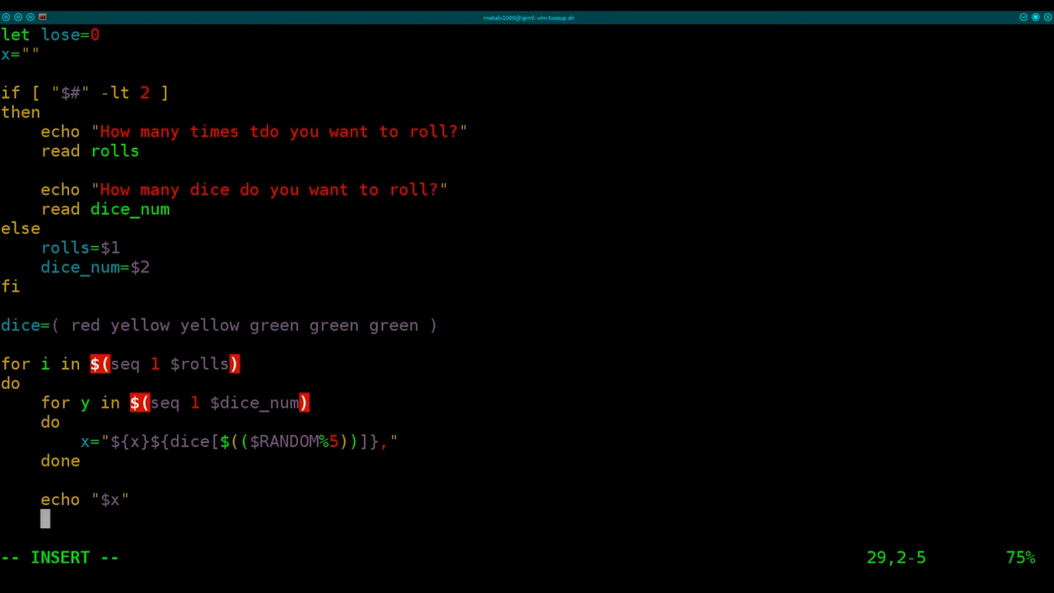
Set outcome="$(echo "$x"|grep red|grep -v green)" to capture red-without-green rolls
text(outcome="$()
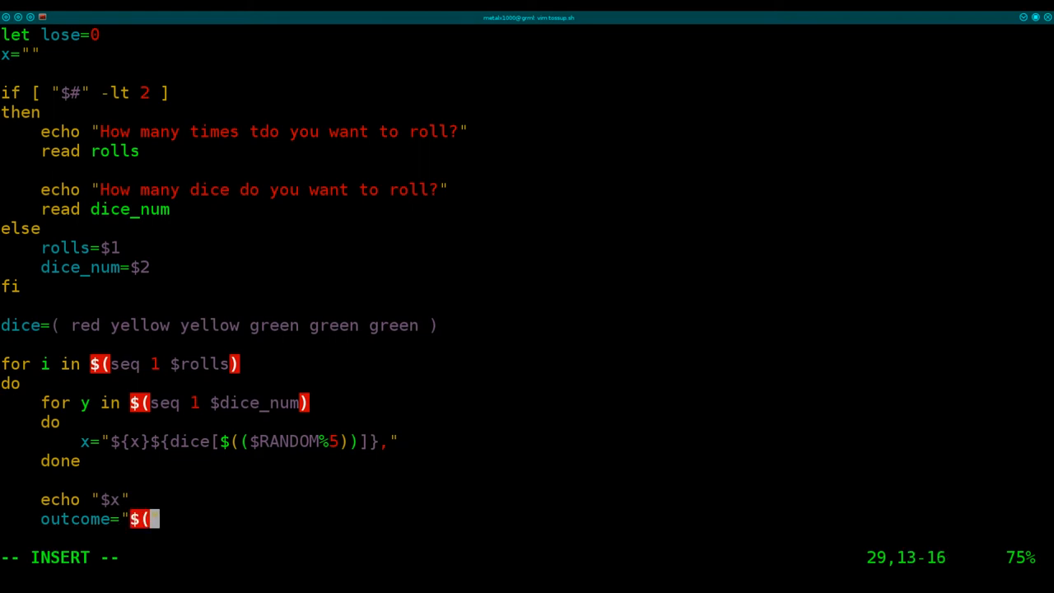
text(echo ))
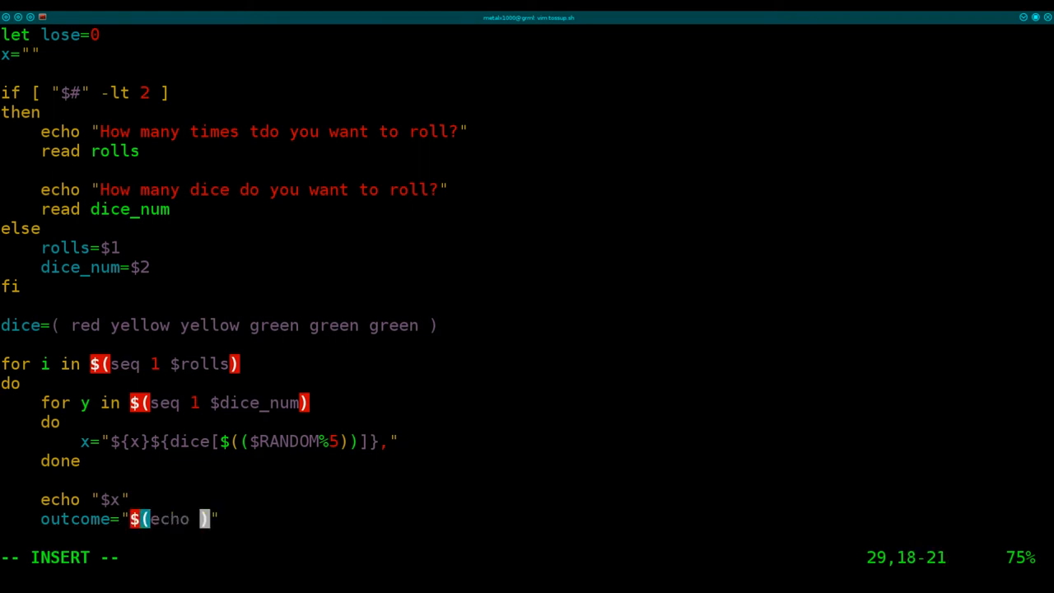
text("")
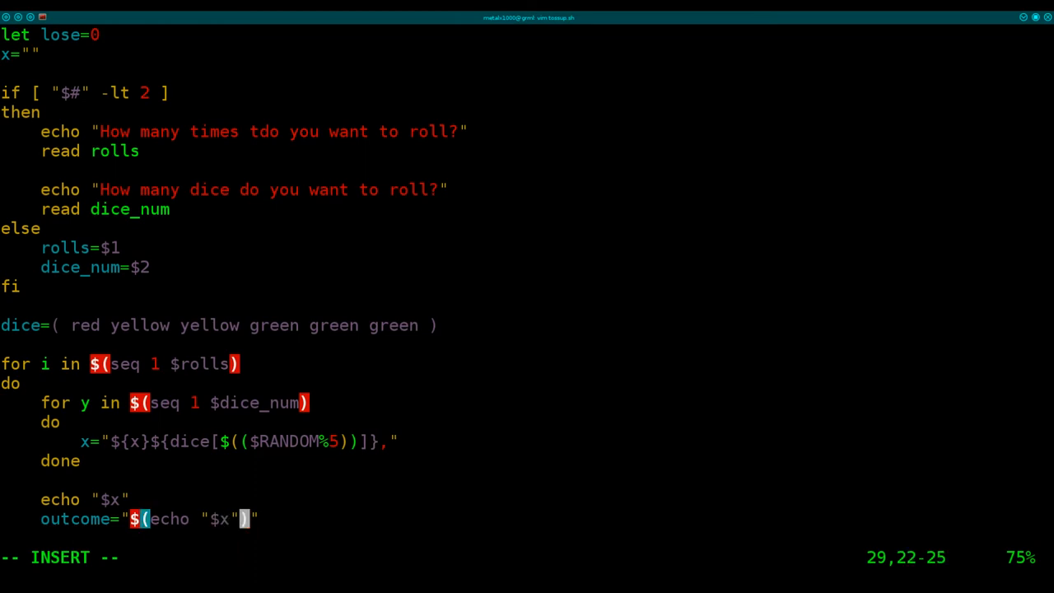
text(|)
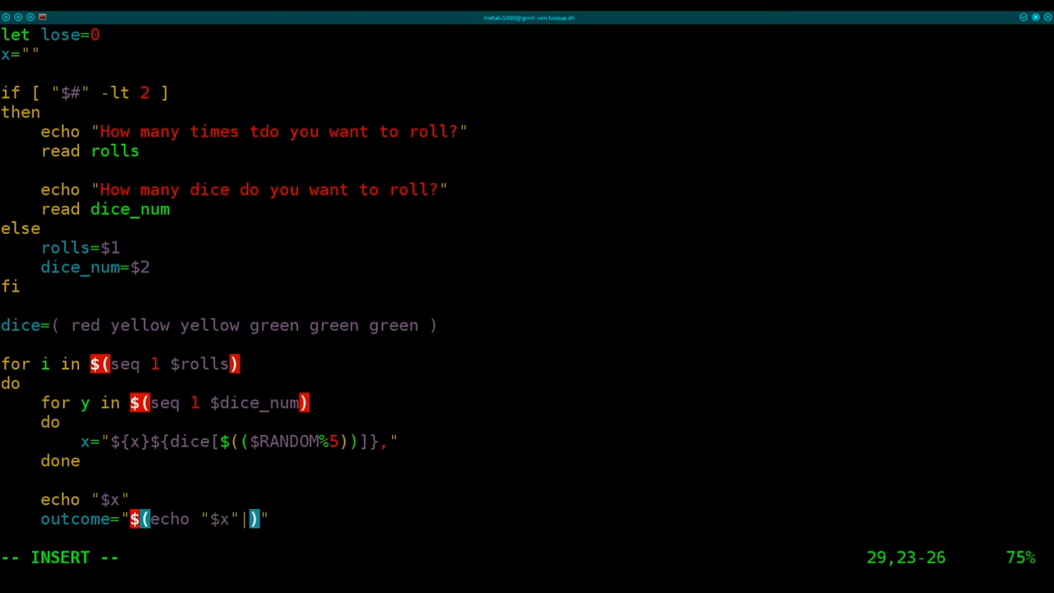
text(red)
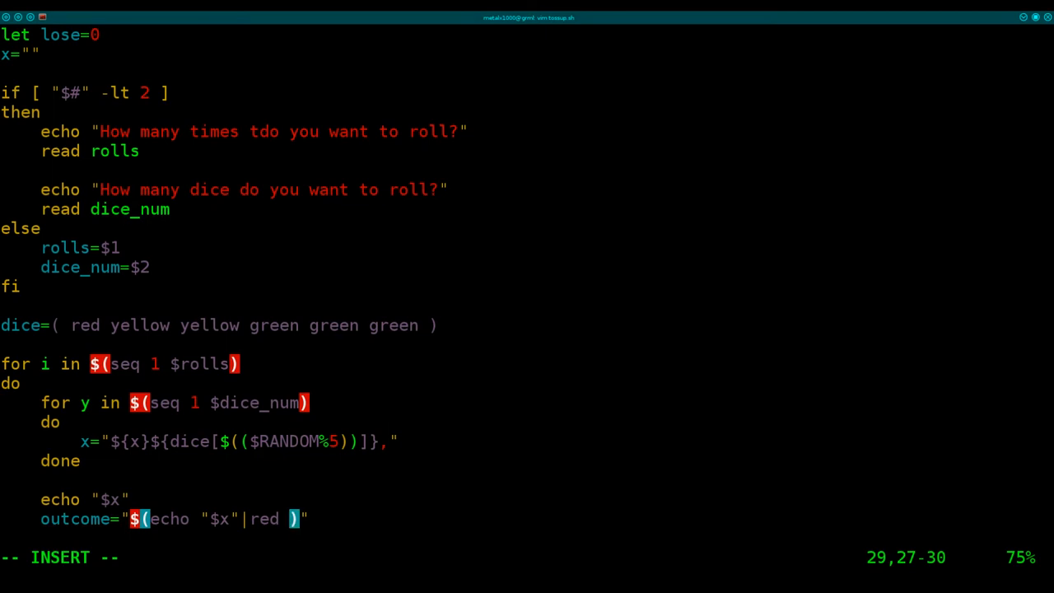
text(grep)
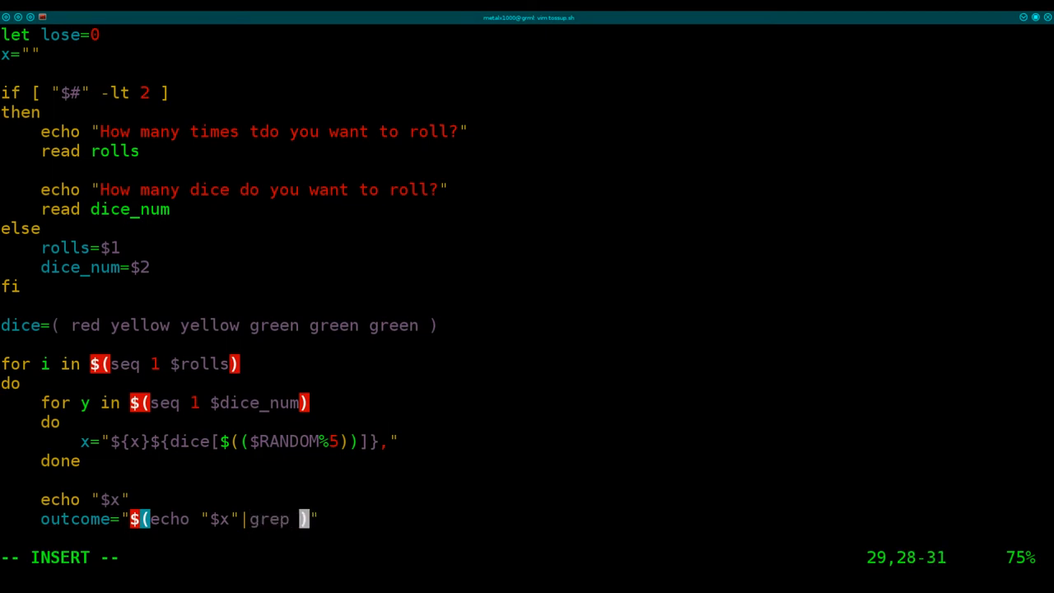
text(red)
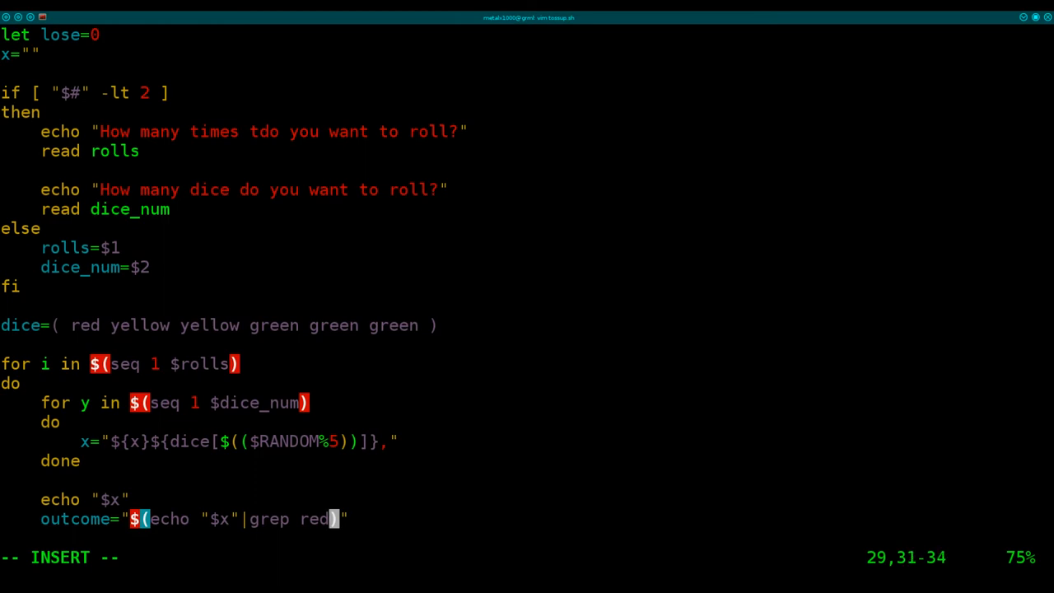
text(|)
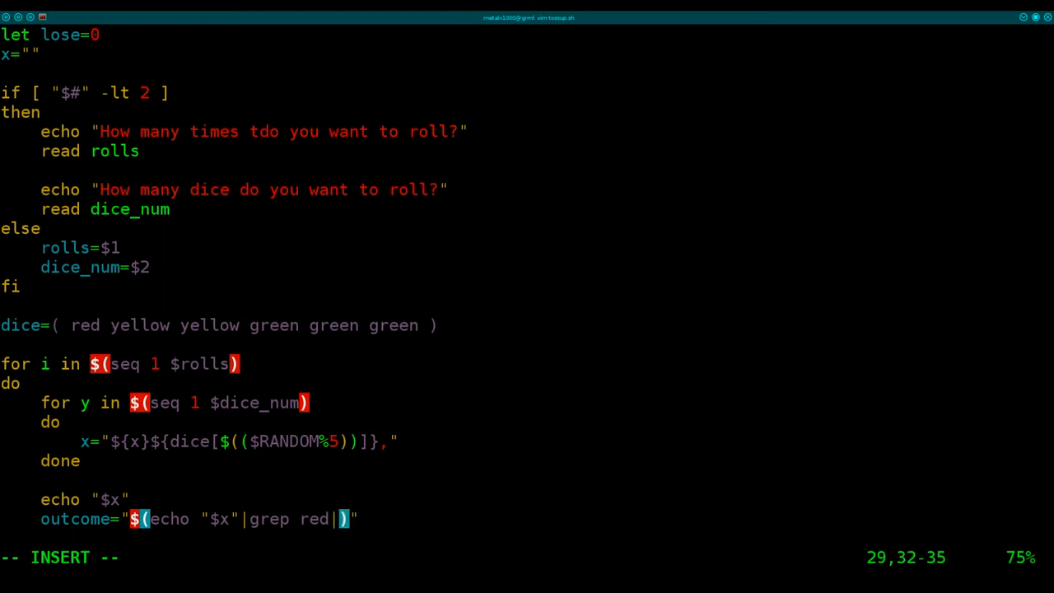
text(grep -v)
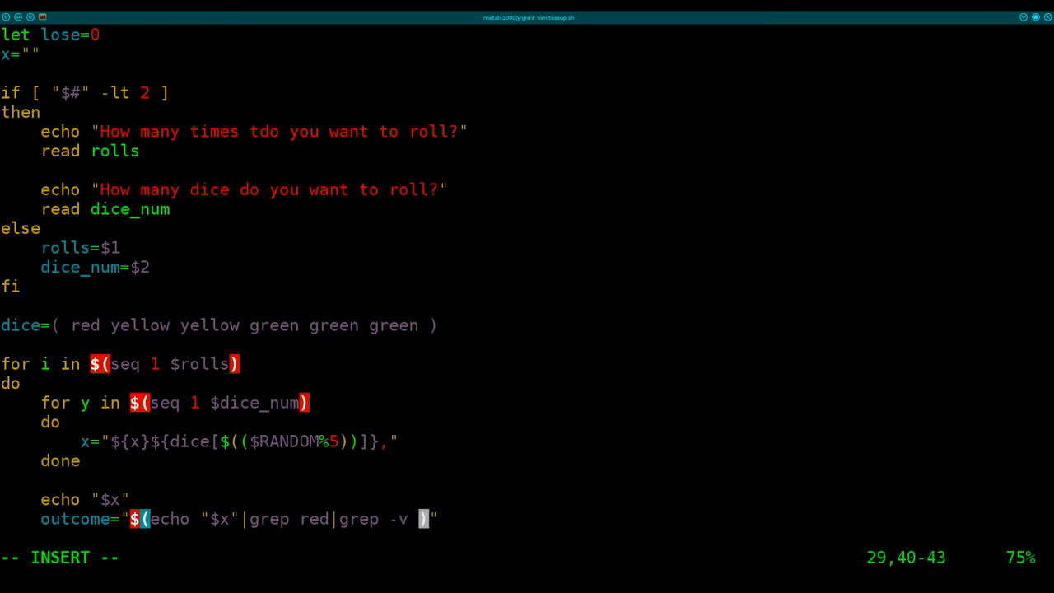
text(green)
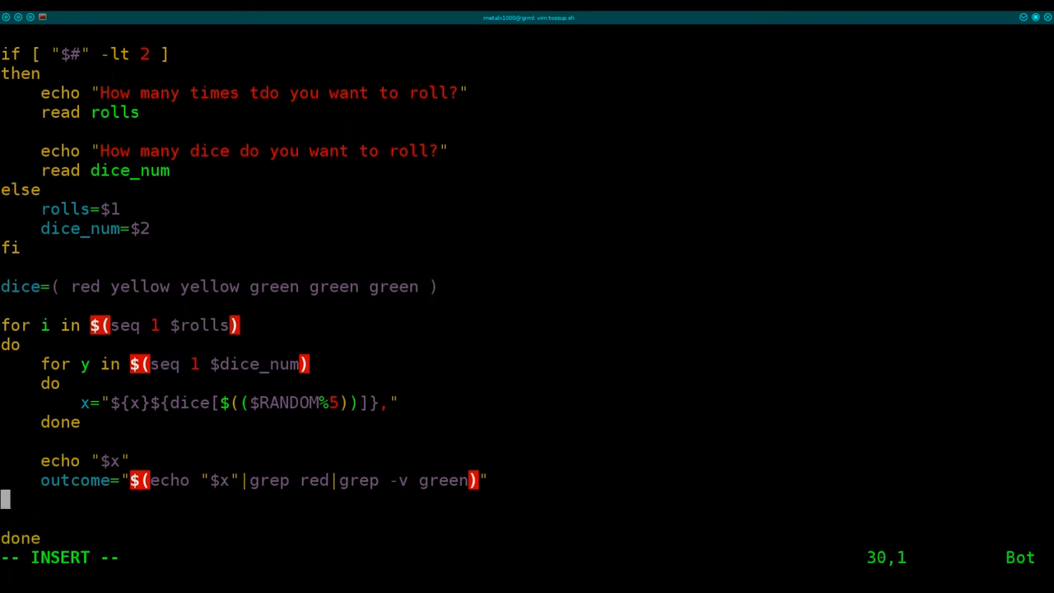
Add an if block that increments win when $outcome is empty
text(if)
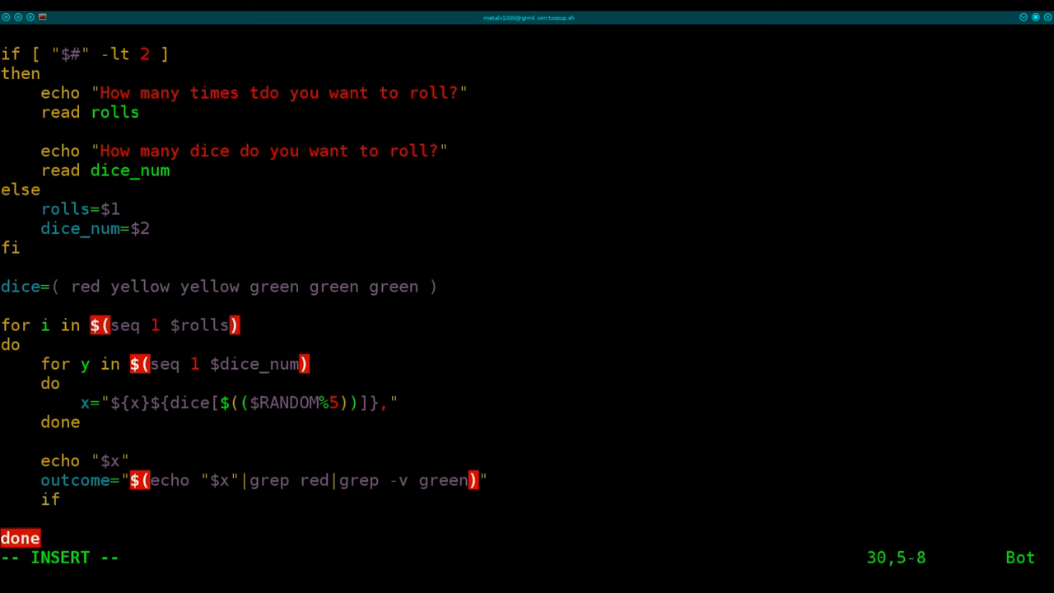
text([ ")
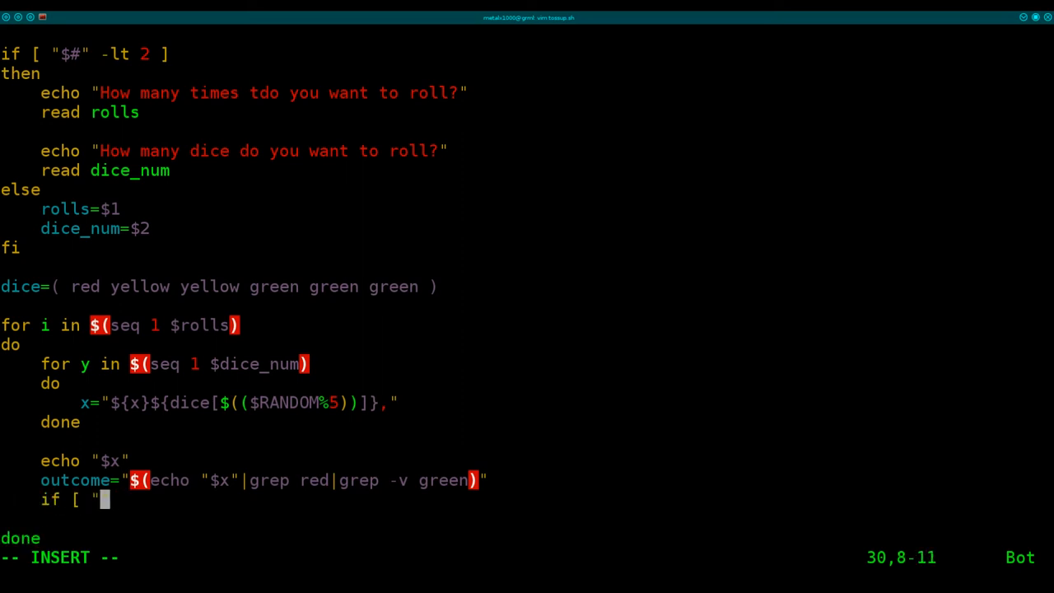
text($outcome)
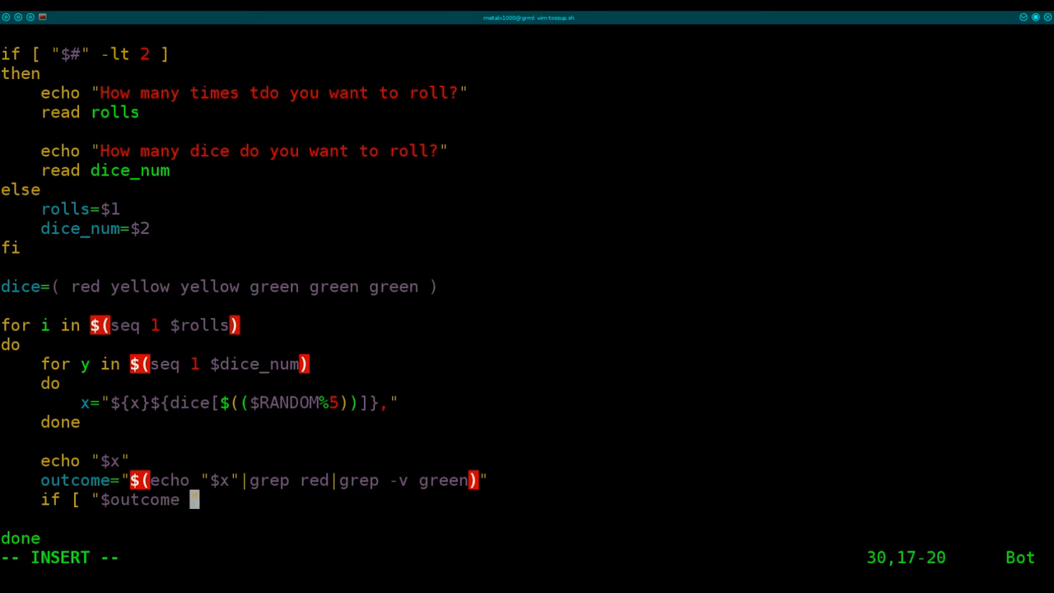
text(")
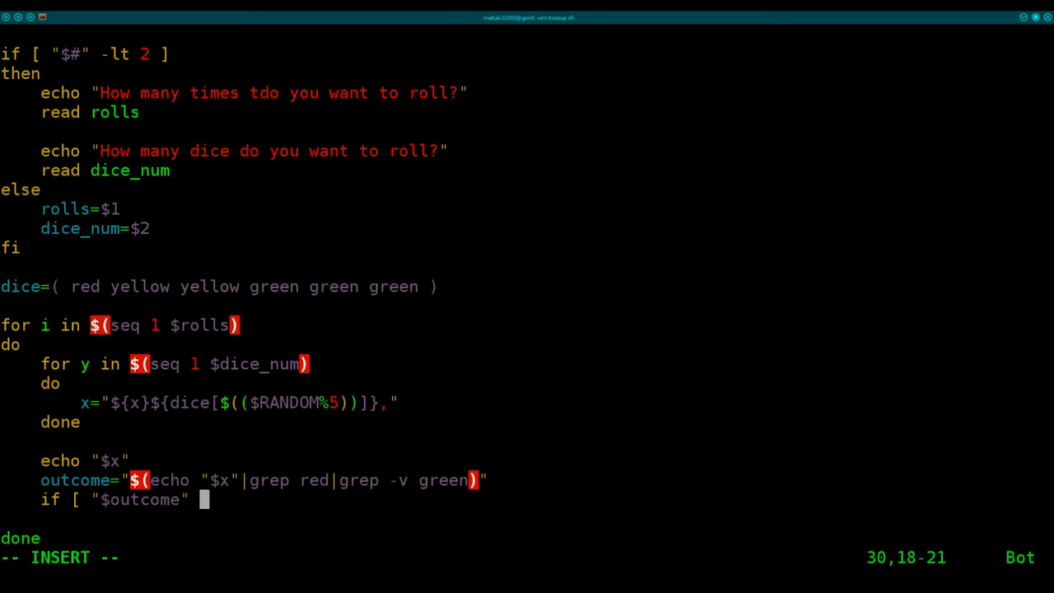
text(== "")
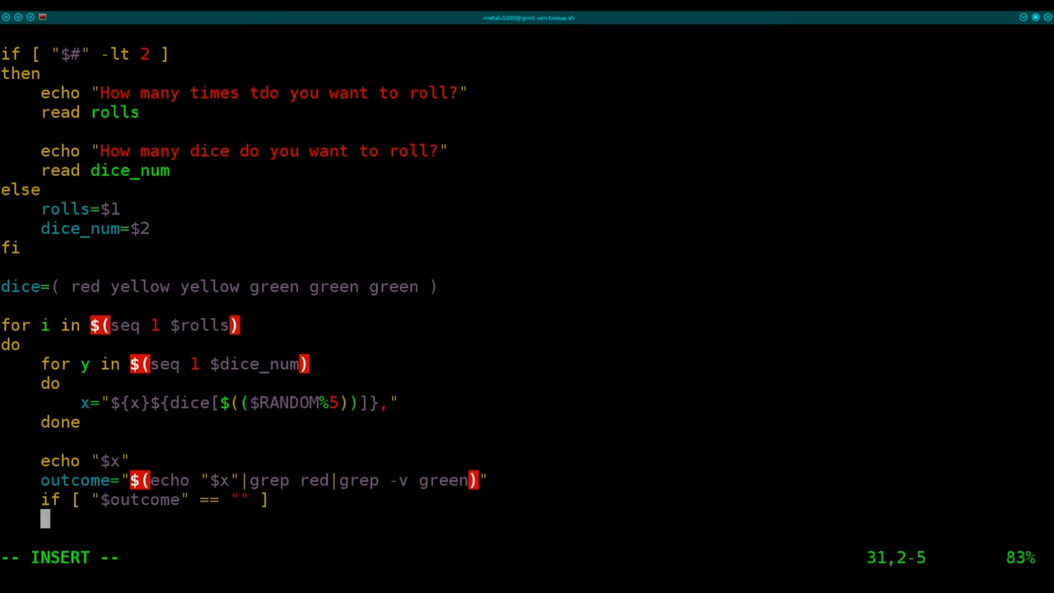
text(then)
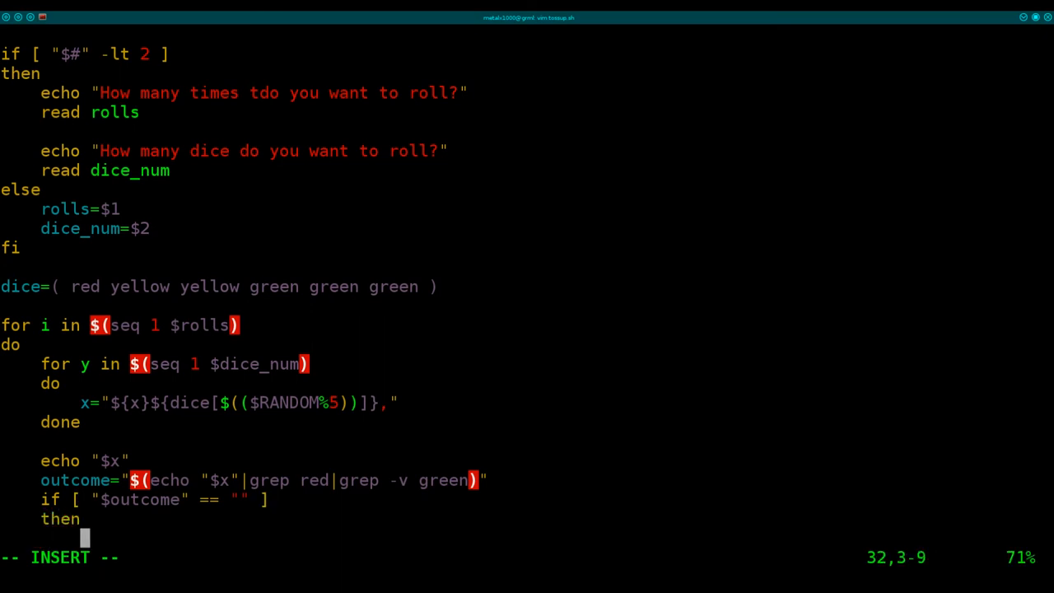
text(let win)
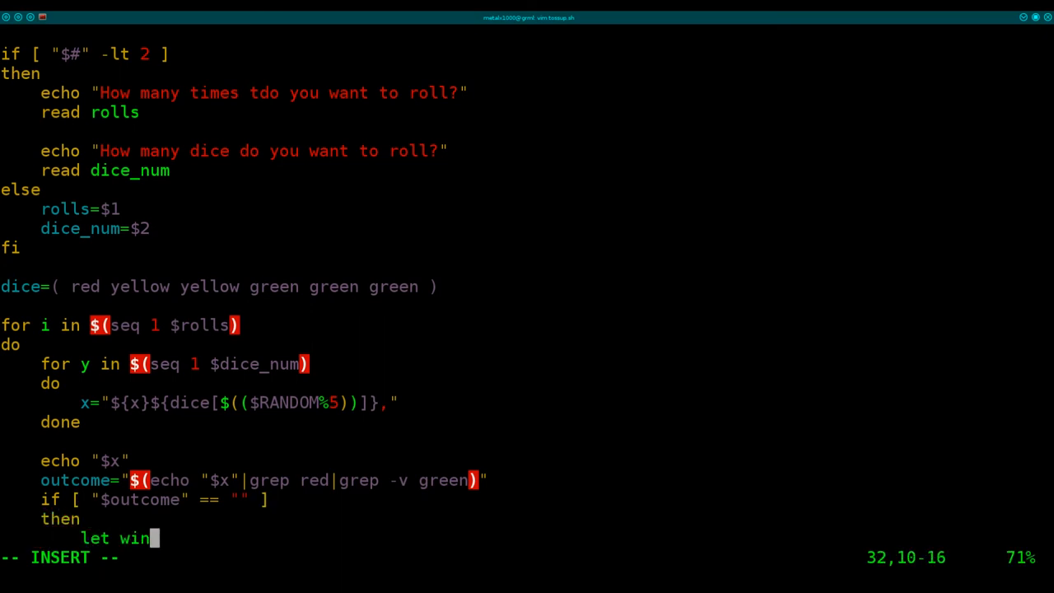
text(+=1)
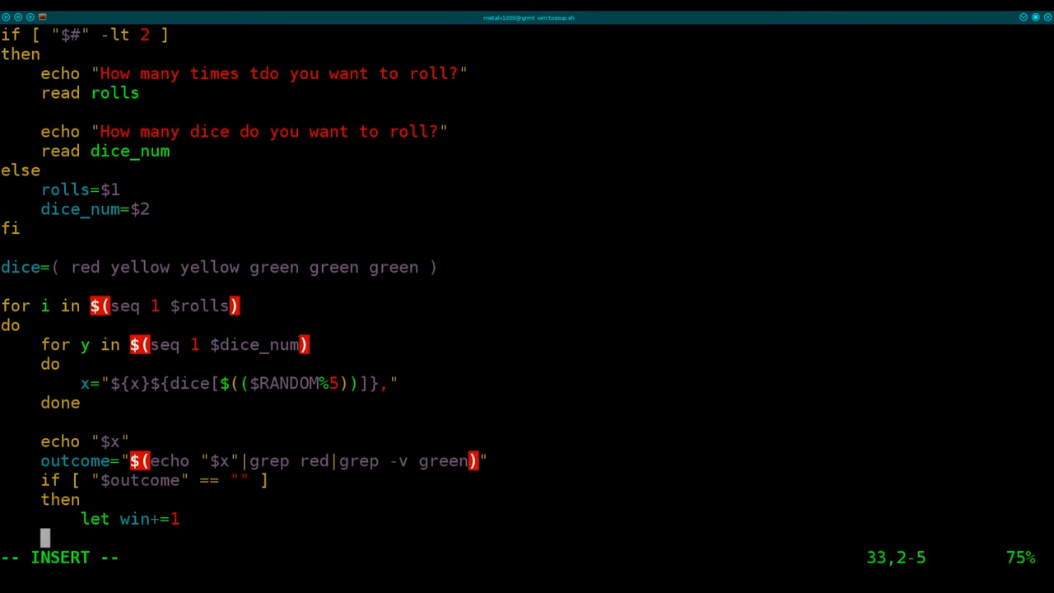
Add the else branch incrementing lose, then reset x to ""
text(else)
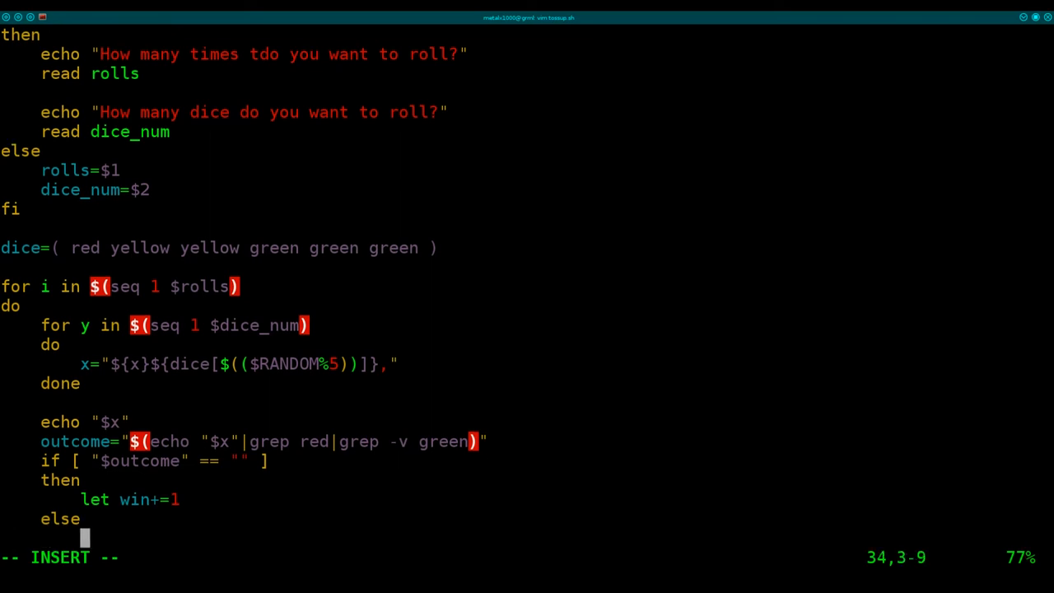
text(let lose+=1)
text(fi)
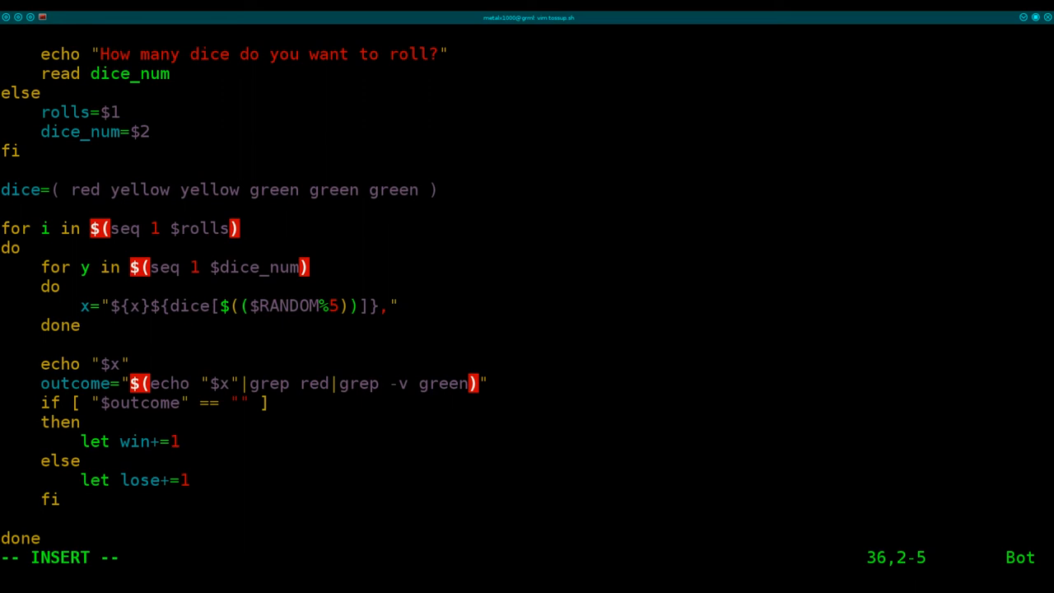
text(x=)
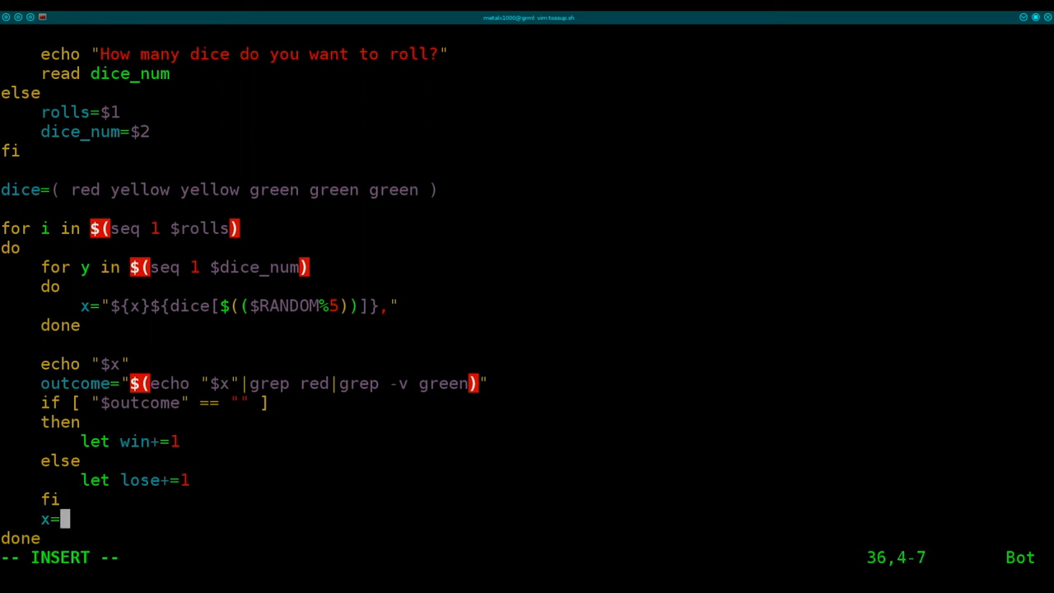
text("")
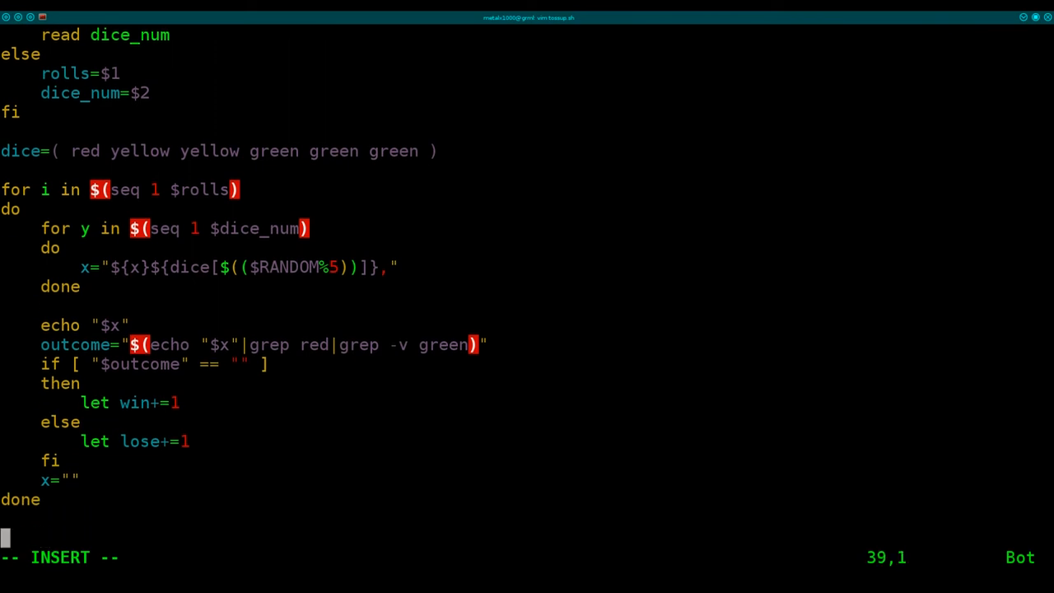
Add echo lines for a dashed separator, "Wins=$win" and "Loses=$lose" after done
text(echo "")
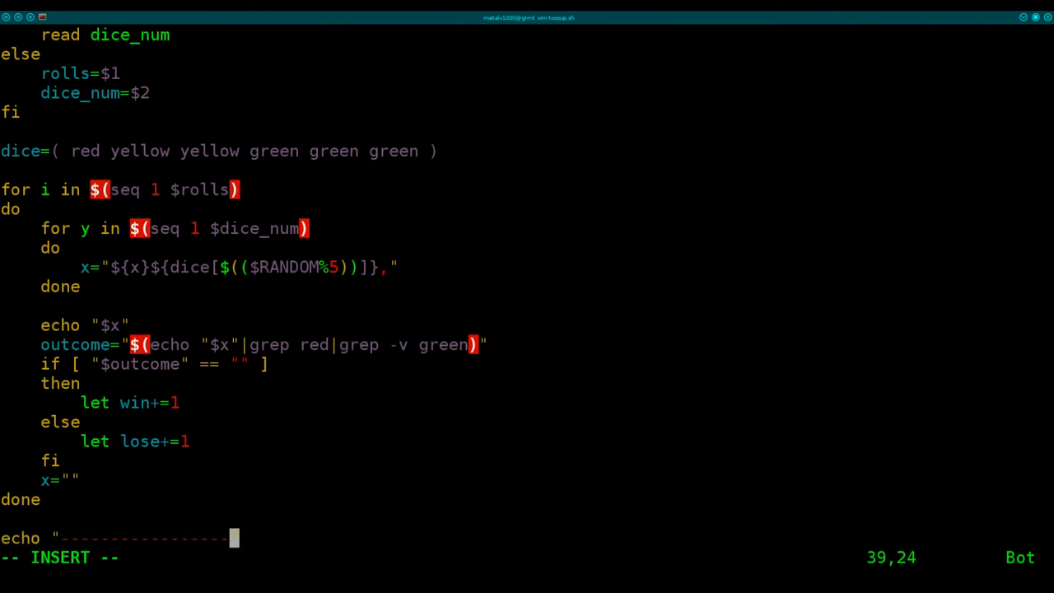
text(echo)
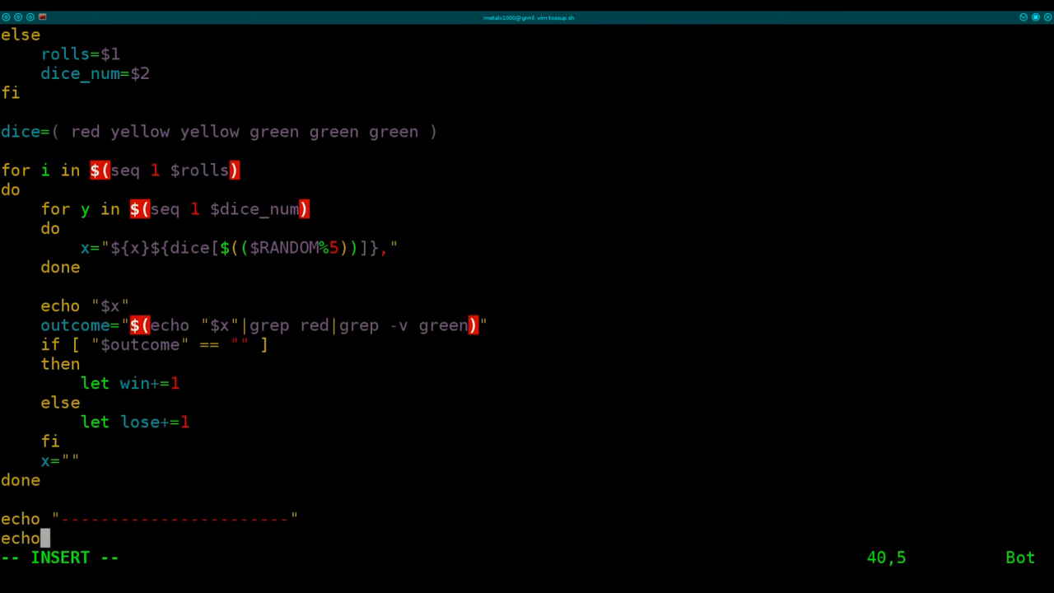
text("Wi)
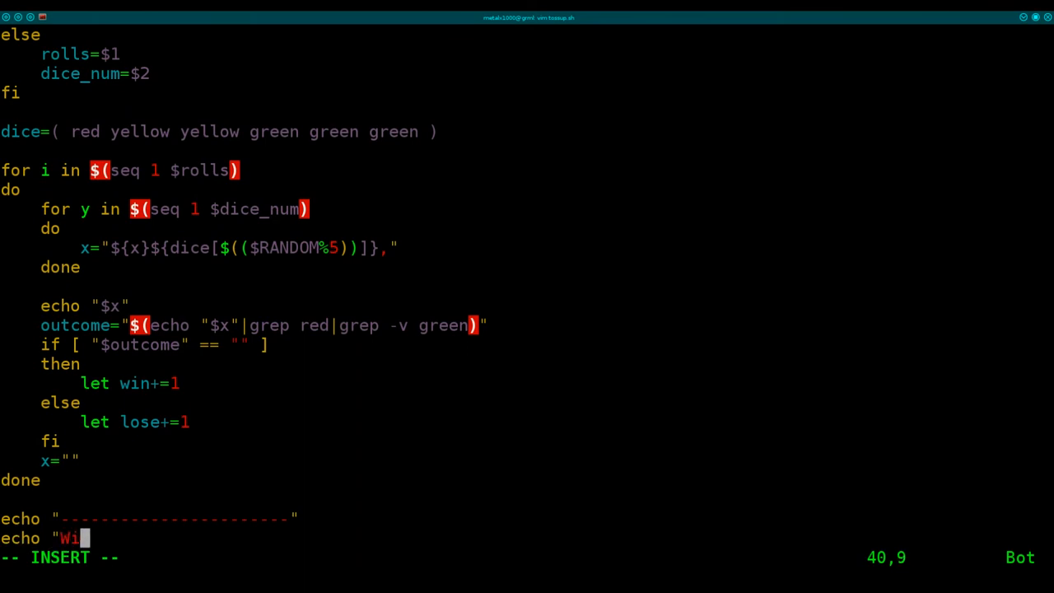
text(ns=)
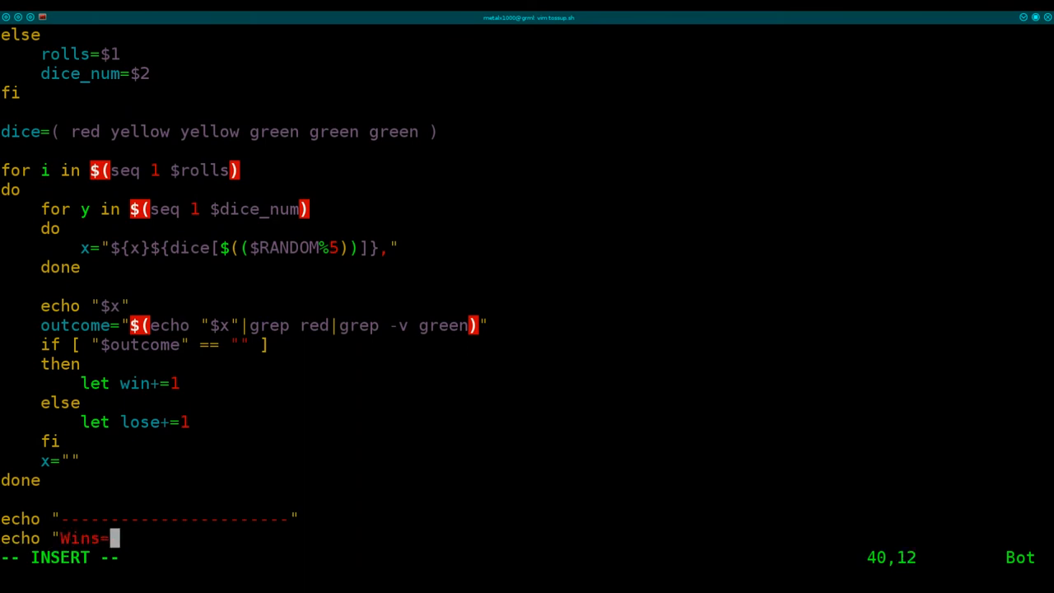
text($w)
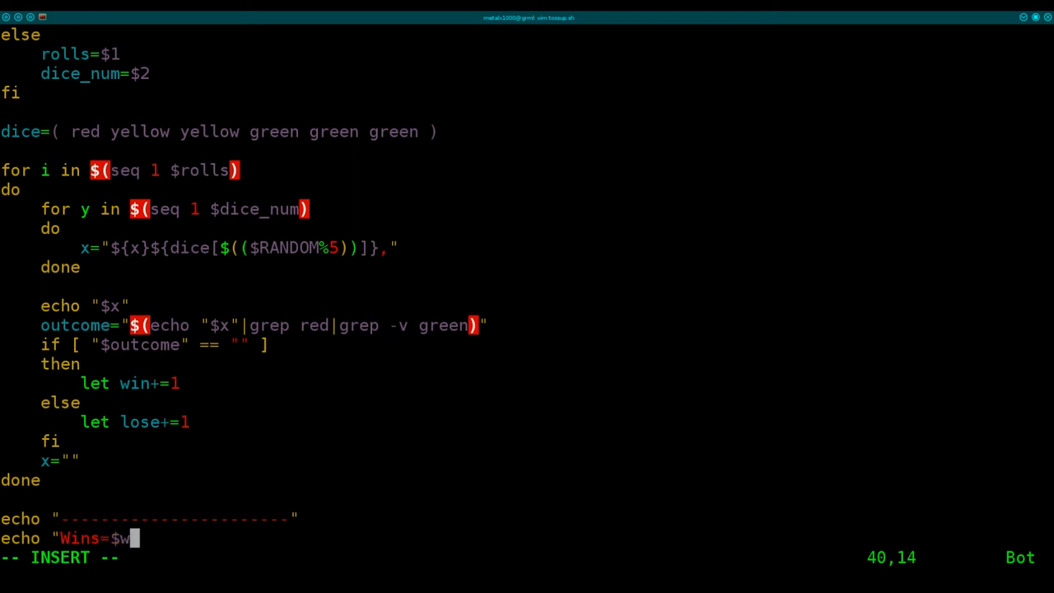
text(in)
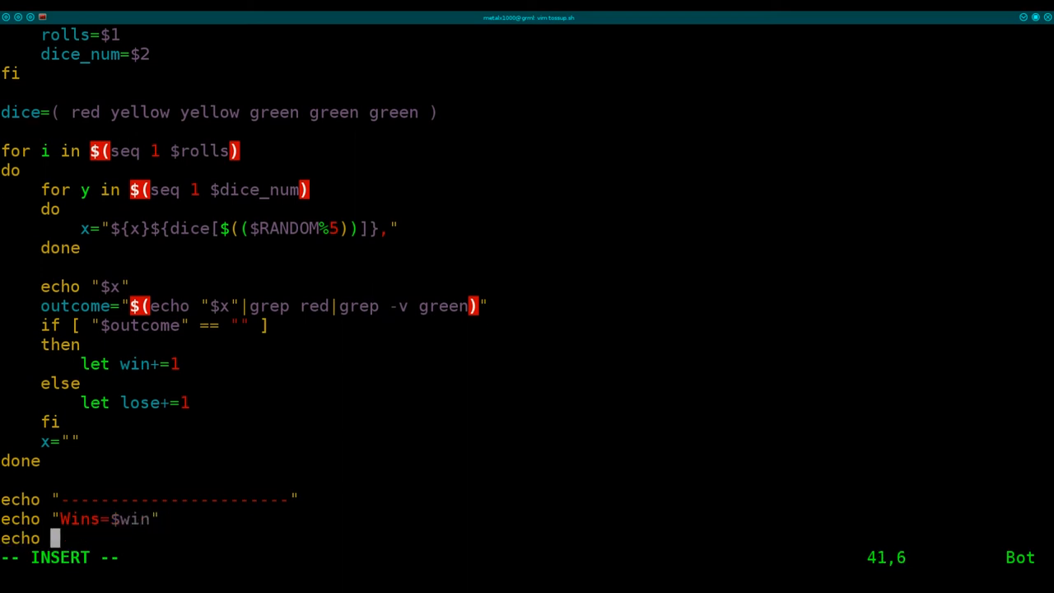
text("Loses=)
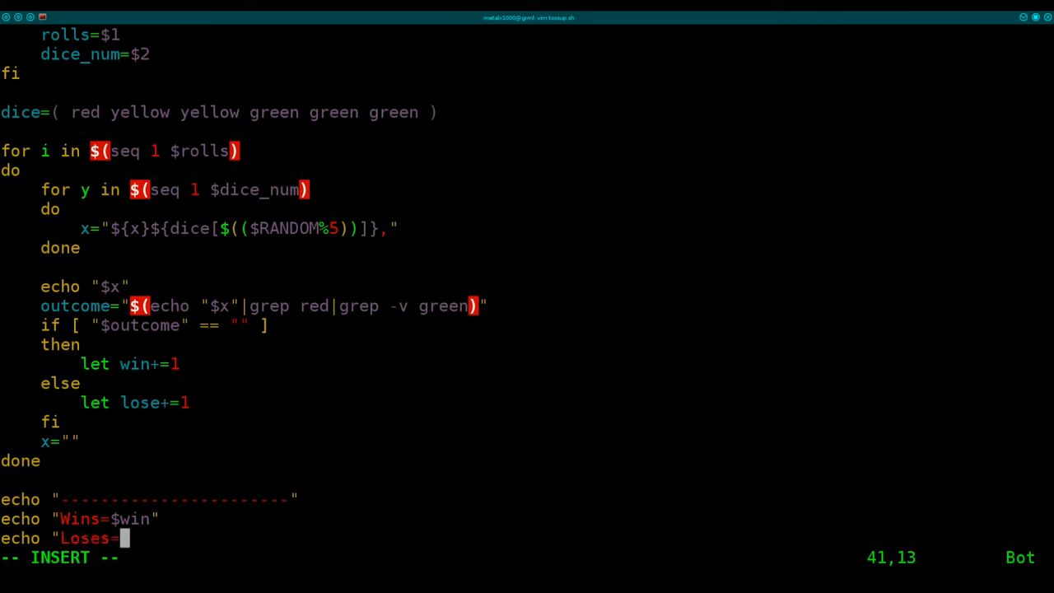
text($lose")
text(chm)
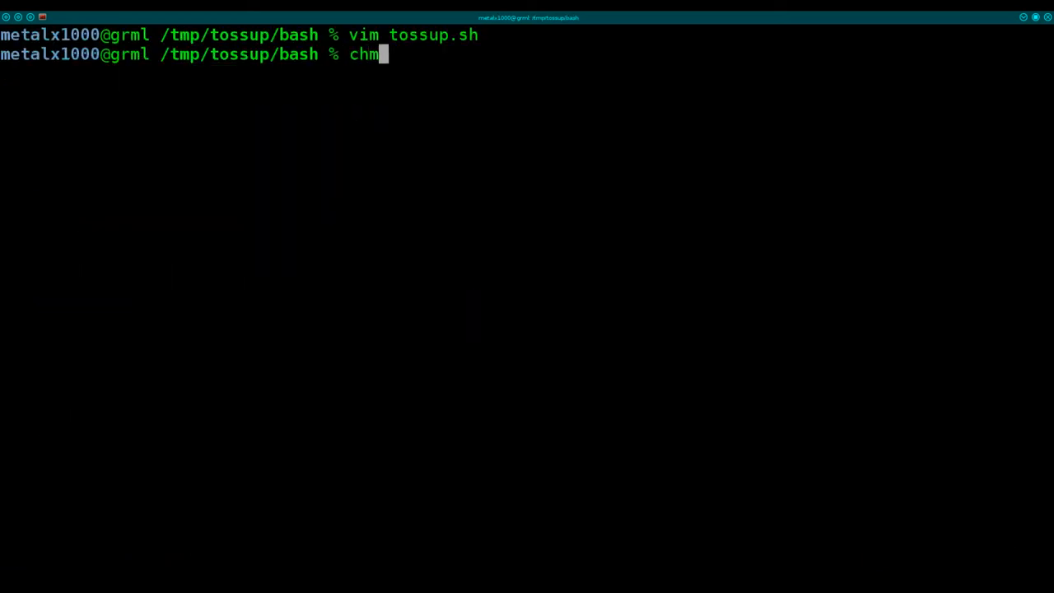
Make tossup.sh executable with chmod +x and run 100 rolls, getting Wins=96 and Loses=4
text(od +x tossup.sh)
text(./tossup.sh)
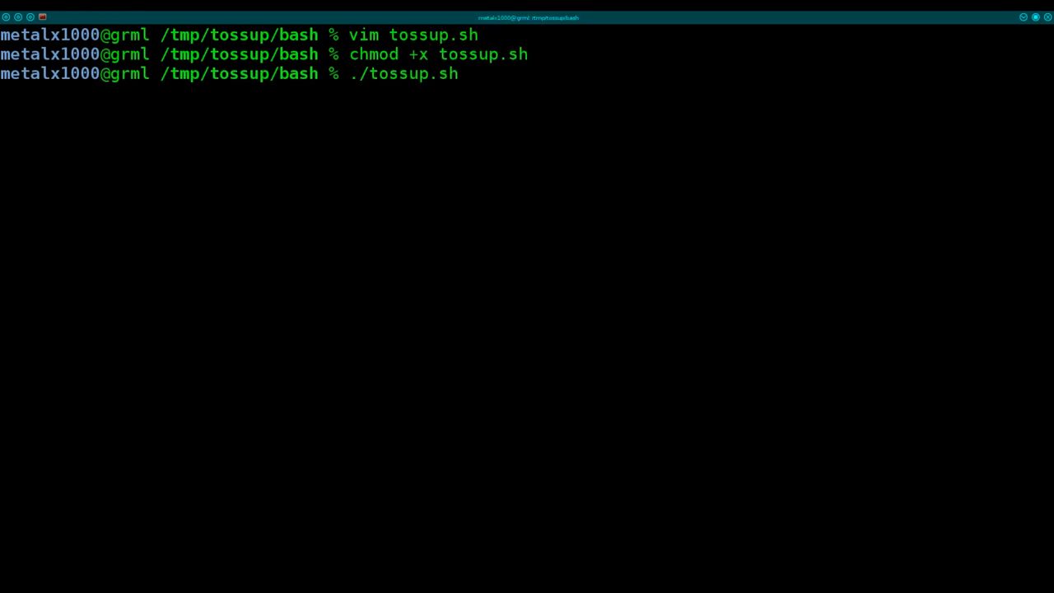
key(Return)
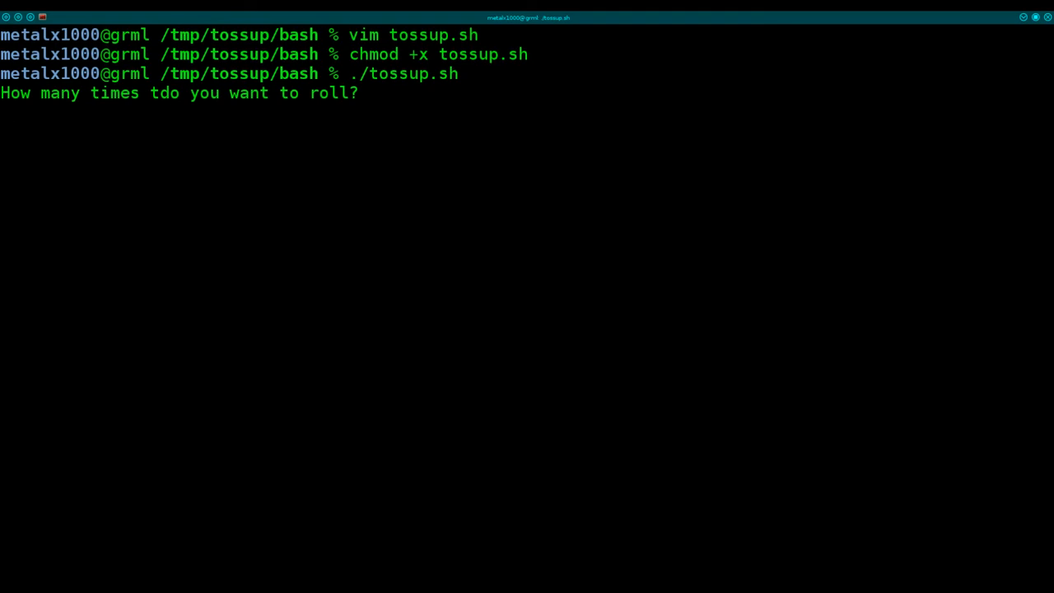
text(100)
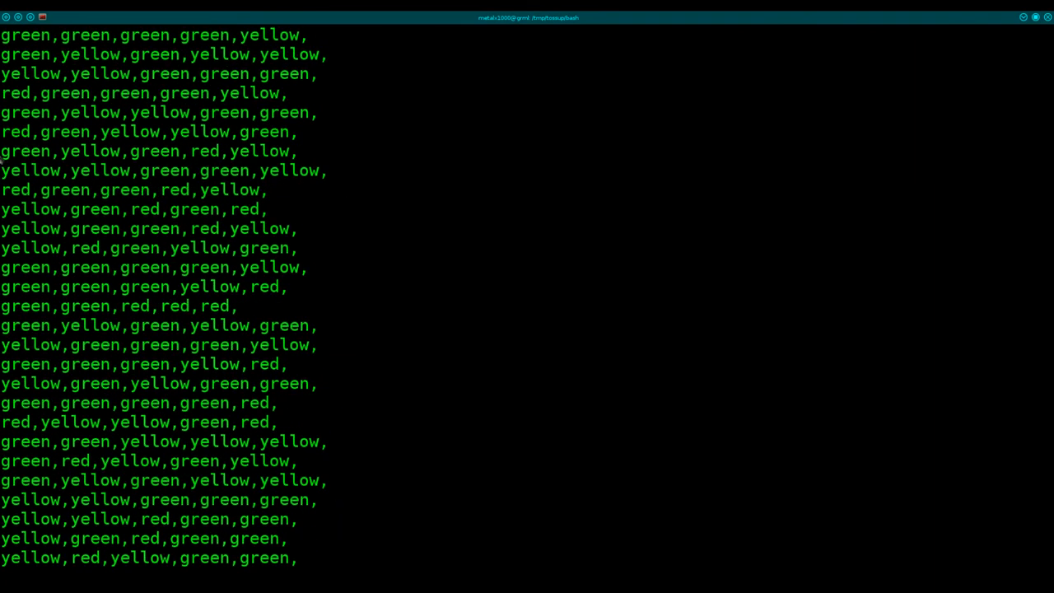
triple_click(148, 151)
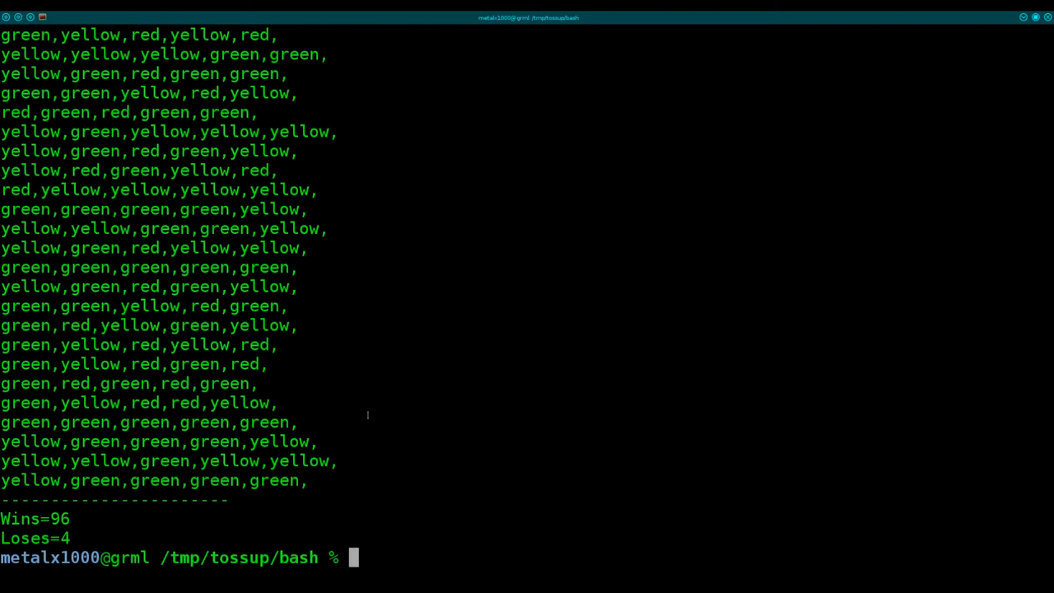
text(./tossup.sh)
text(100)
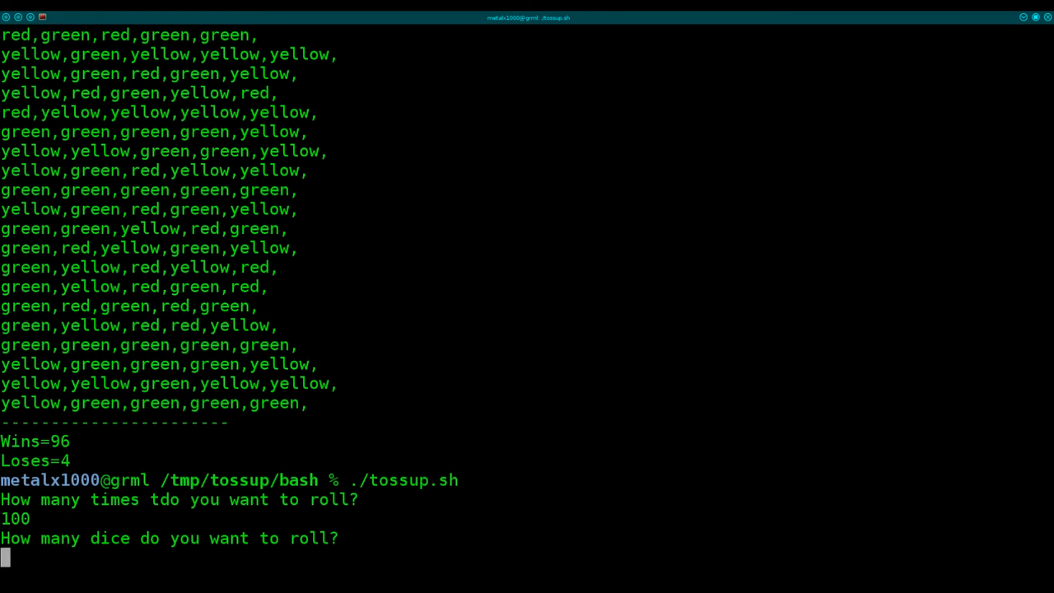
Enter 1 die for the 100-roll run, finishing with Wins=86 and Loses=14
text(1)
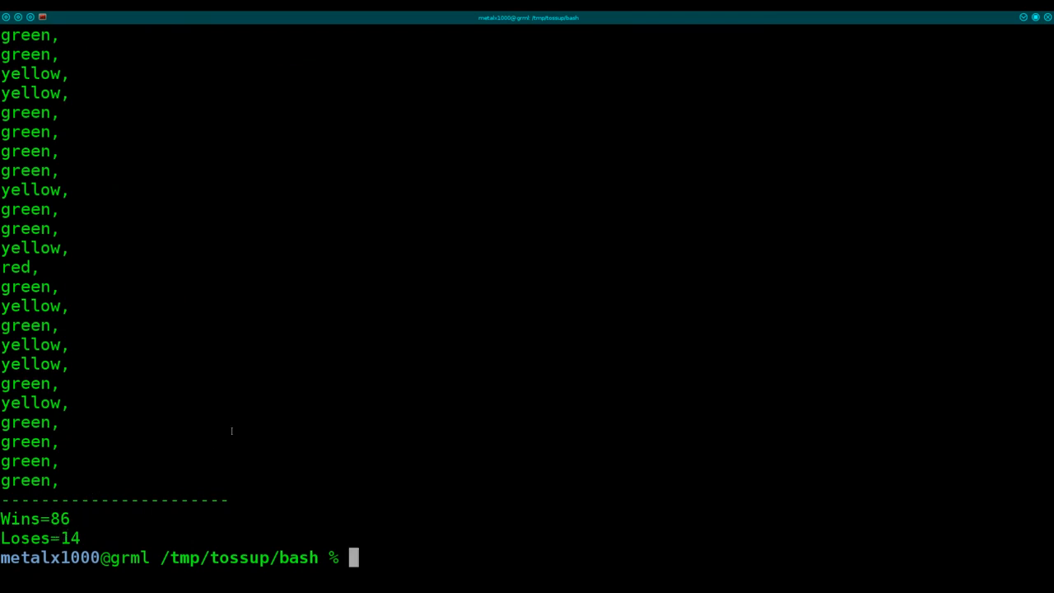
text(./tossup.sh)
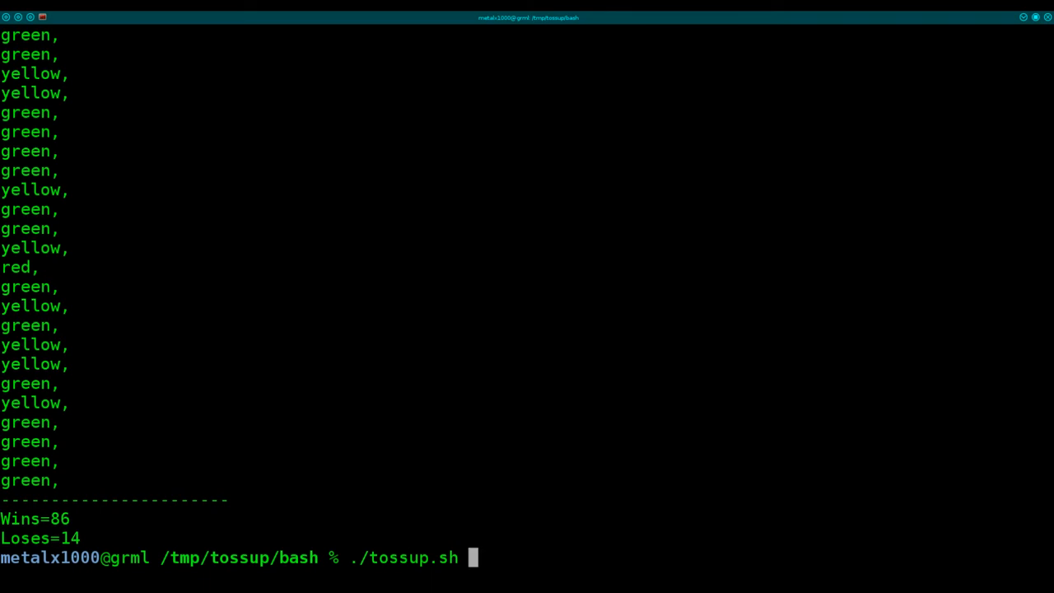
Run ./tossup.sh with arguments 100 1, then 1000 1, ending Wins=801/Loses=199
text(1)
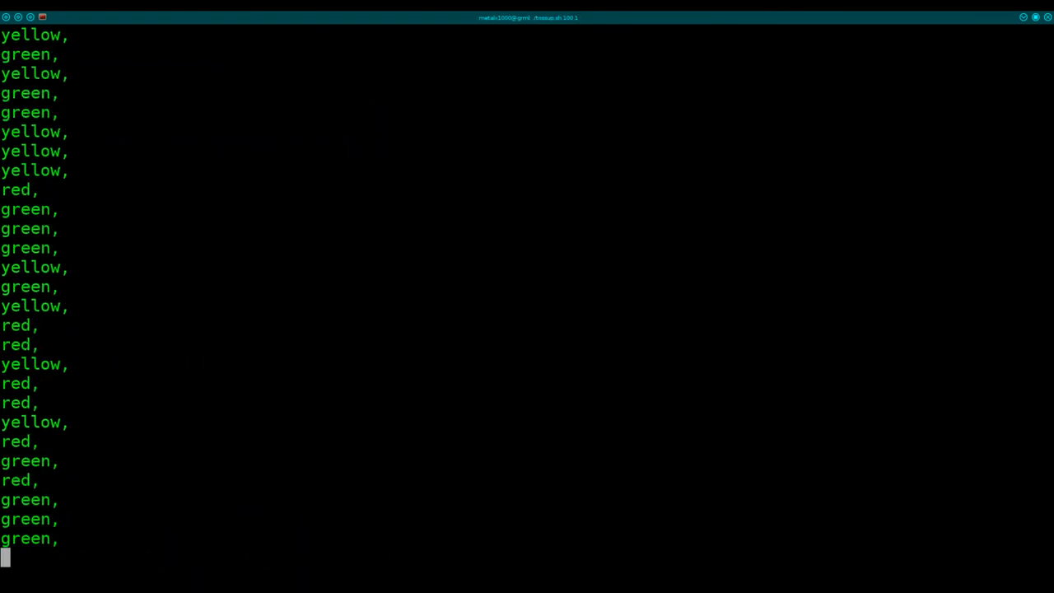
text(./tossup.sh 100 1)
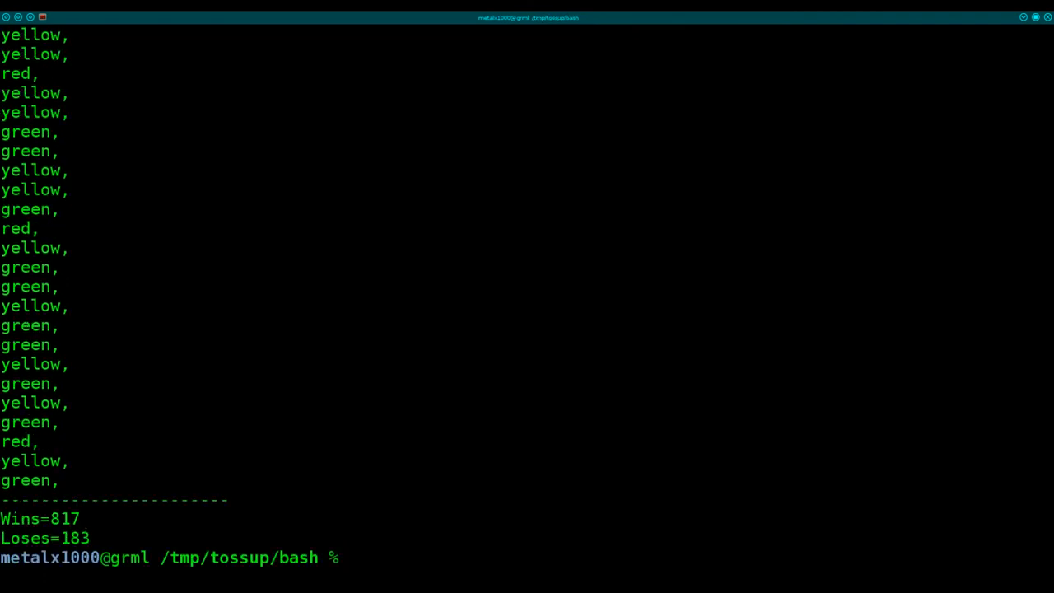
text(./tossup.sh 1000 1)
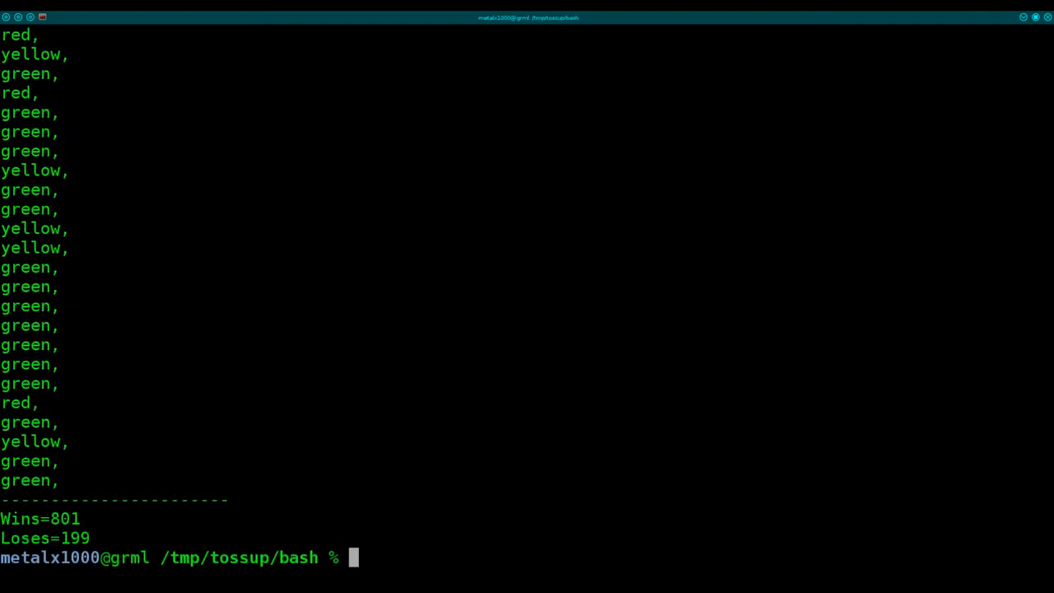
Run ./tossup.sh 1000 3, yielding Wins=854 and Loses=146, and reopen the script in vim
text(./tossup.sh 1000 1)
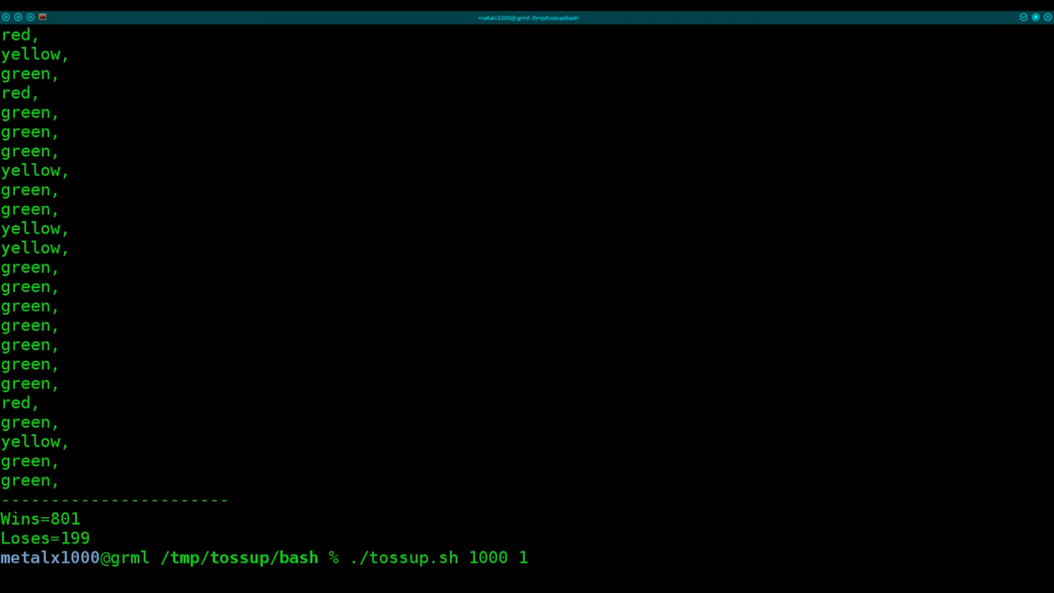
key(BackSpace)
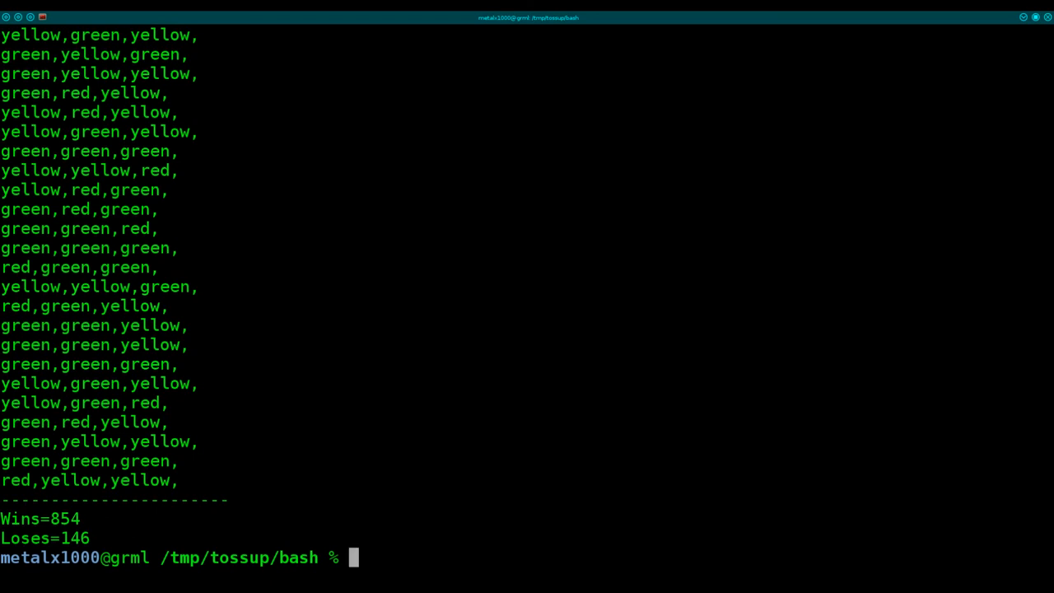
text(vim)
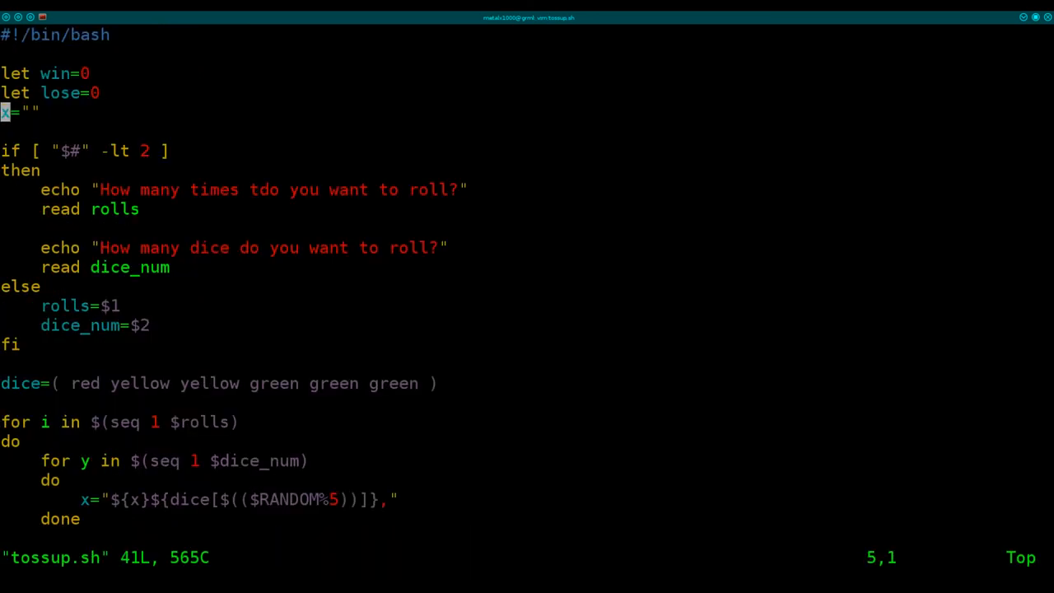
click(193, 190)
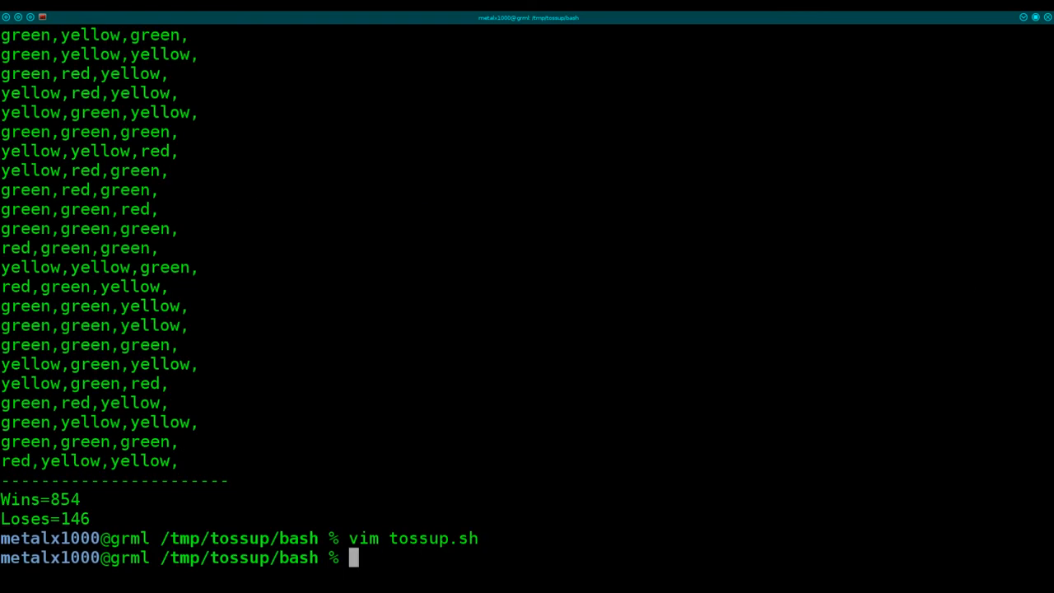
mouse_move(882, 261)
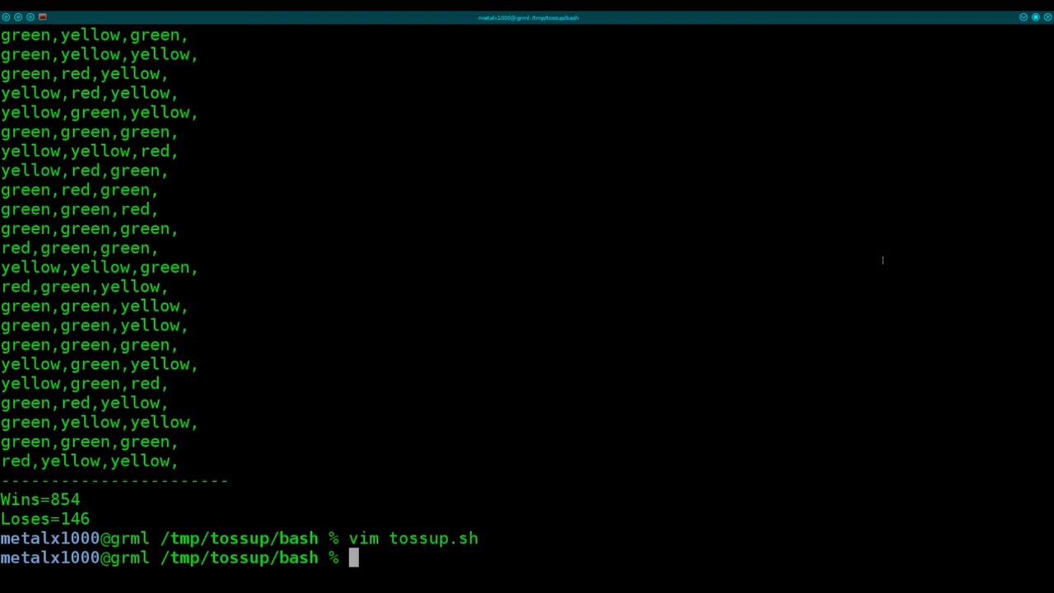